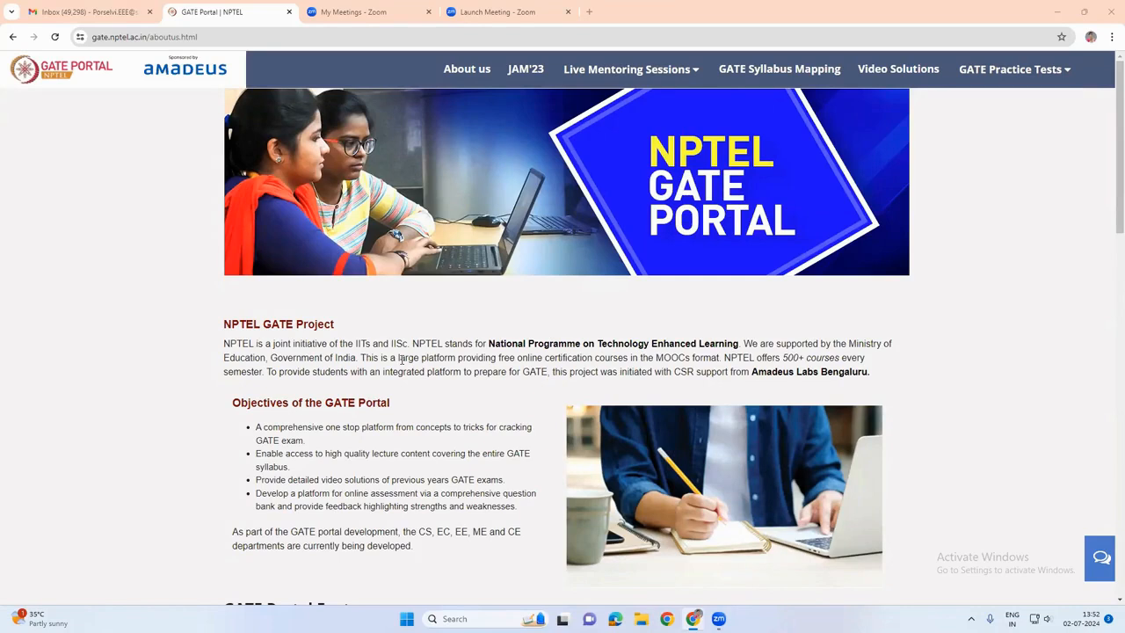
mouse_move(343, 330)
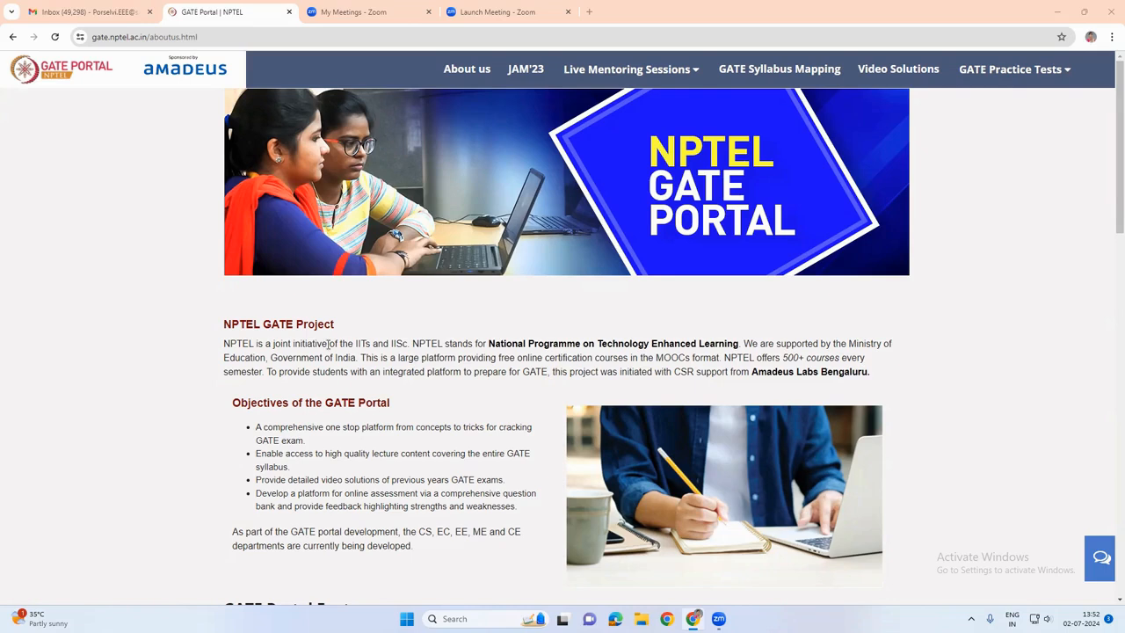
mouse_move(460, 357)
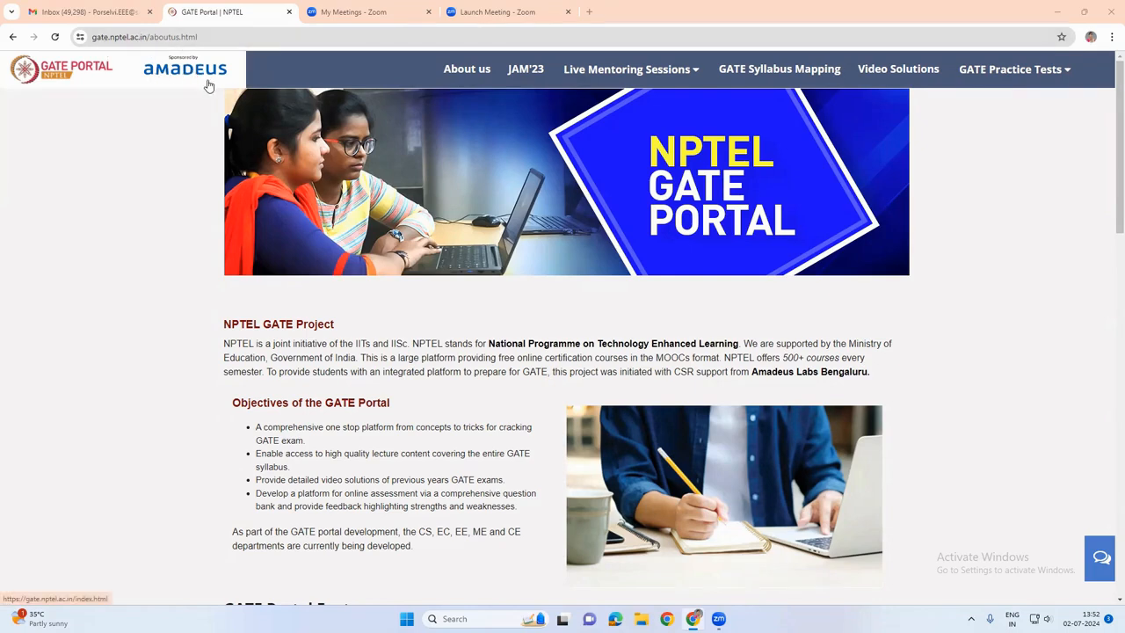
mouse_move(366, 209)
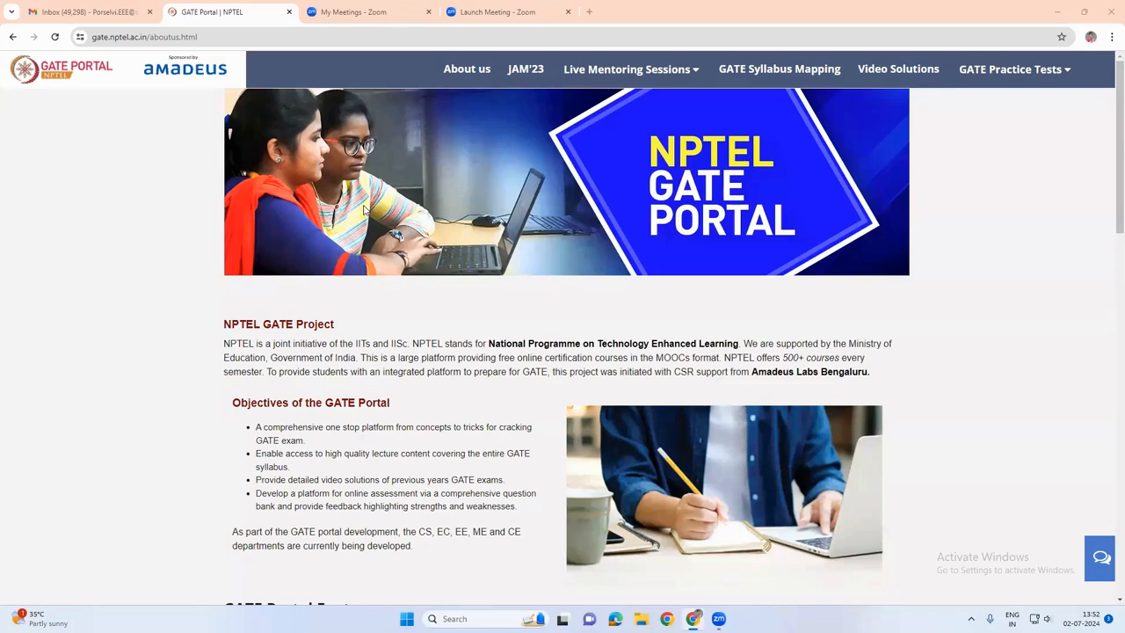
mouse_move(1058, 487)
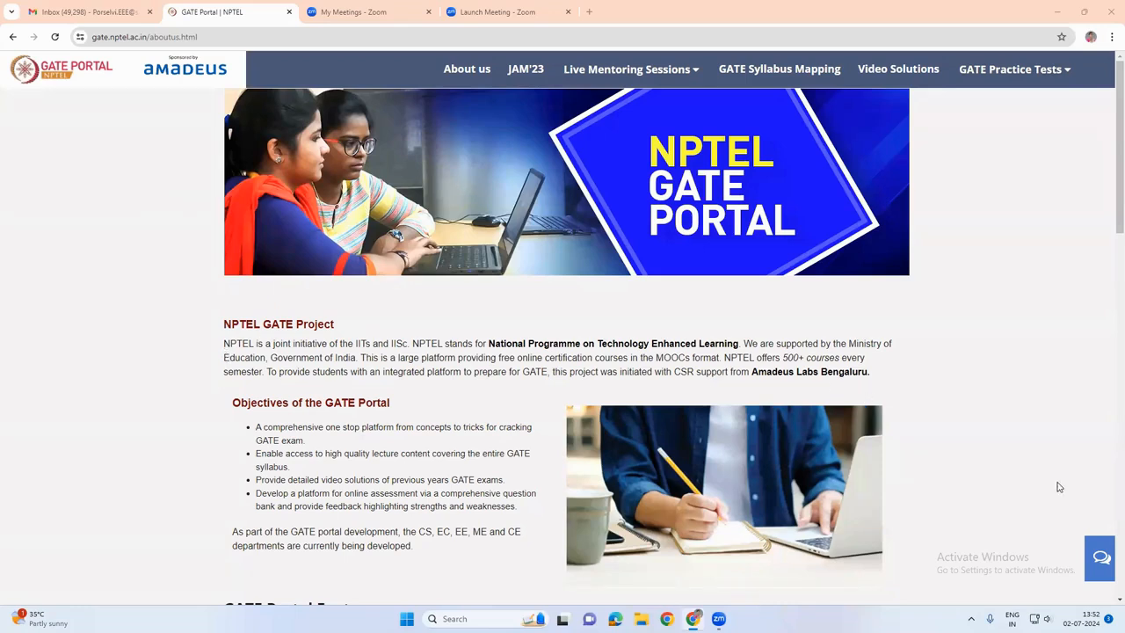
mouse_move(614, 99)
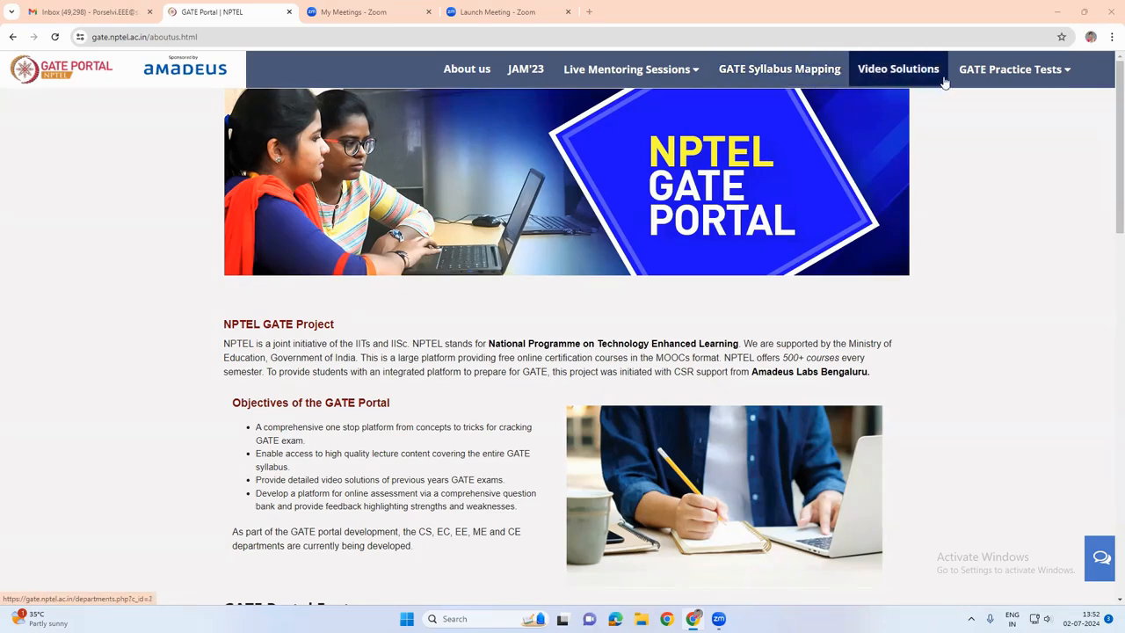
mouse_move(418, 332)
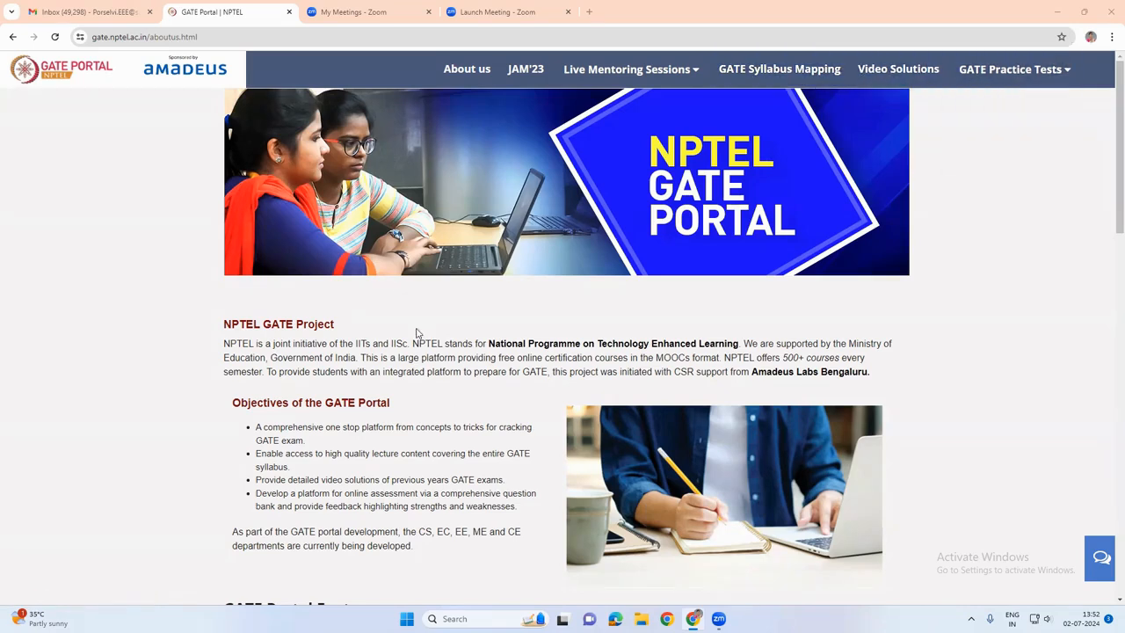
mouse_move(468, 68)
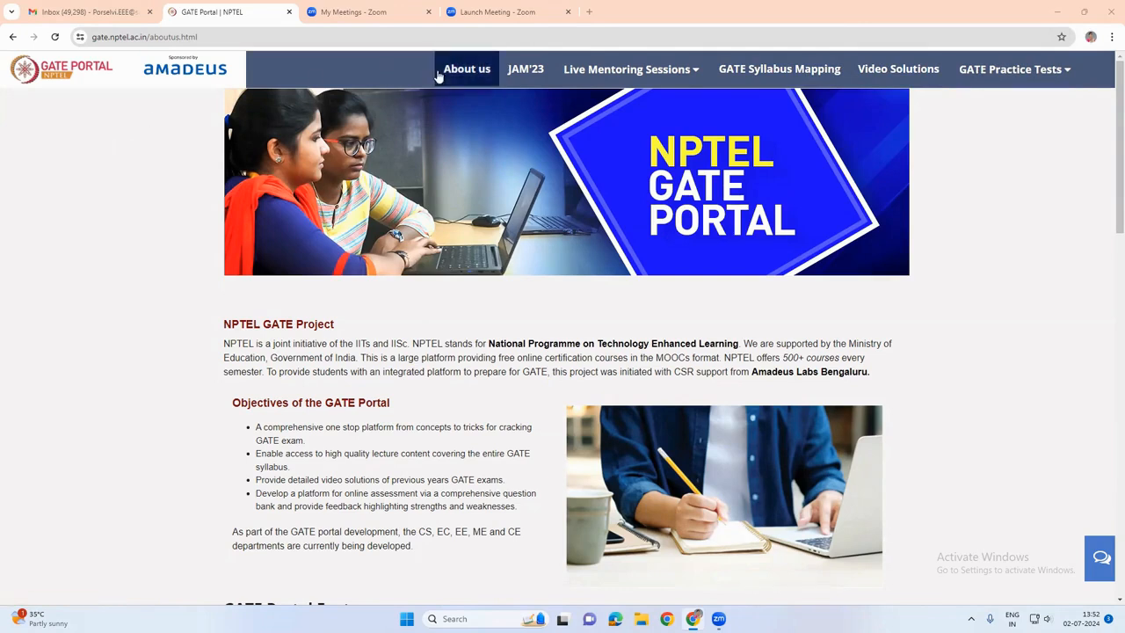
Scroll the About page down to the GATE Portal Features heading and first feature cards
scroll("down", 3)
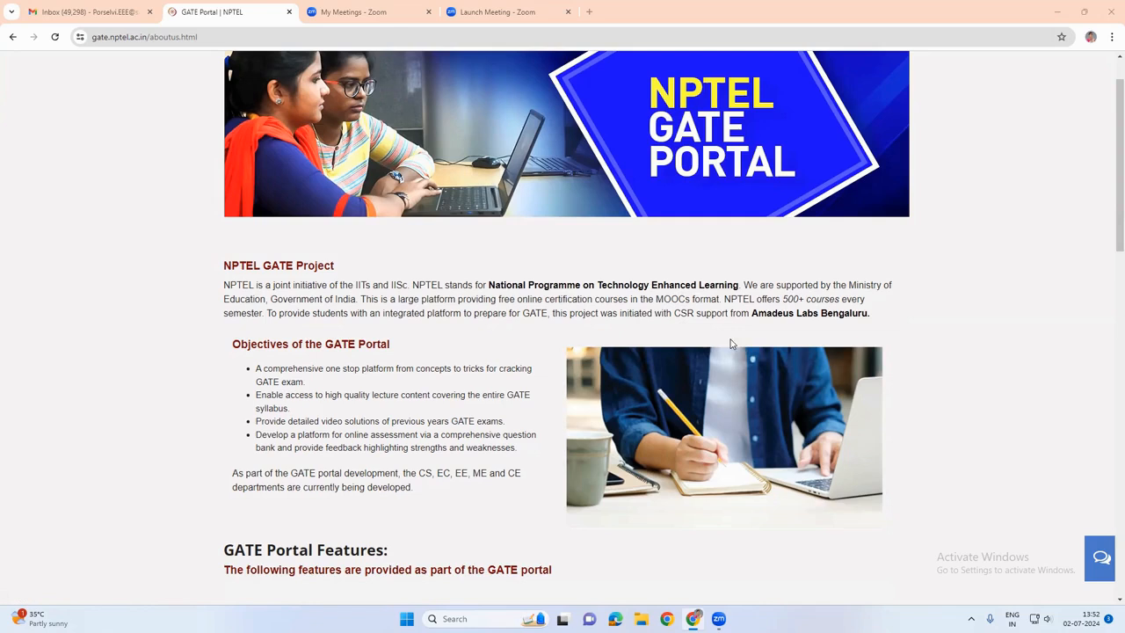
mouse_move(865, 327)
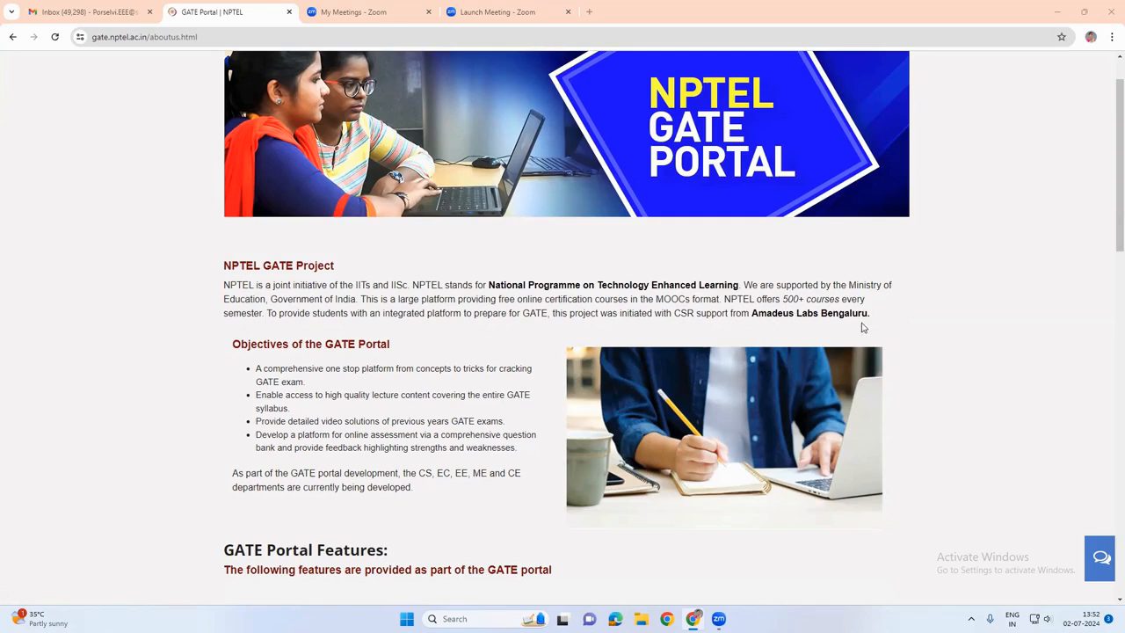
mouse_move(222, 280)
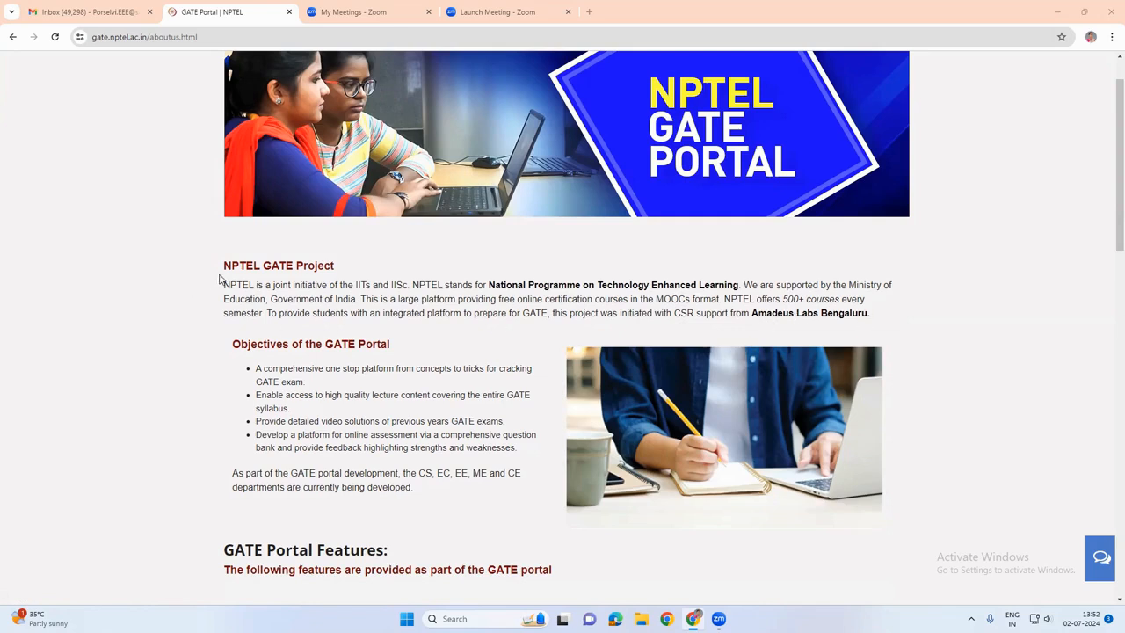
mouse_move(256, 282)
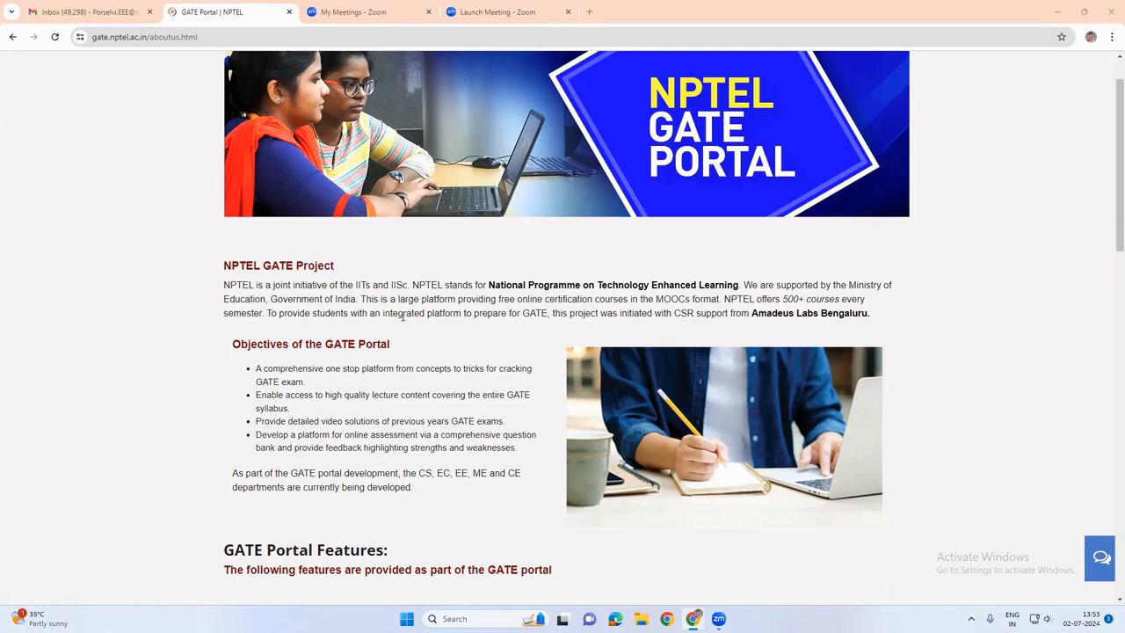
scroll("down", 3)
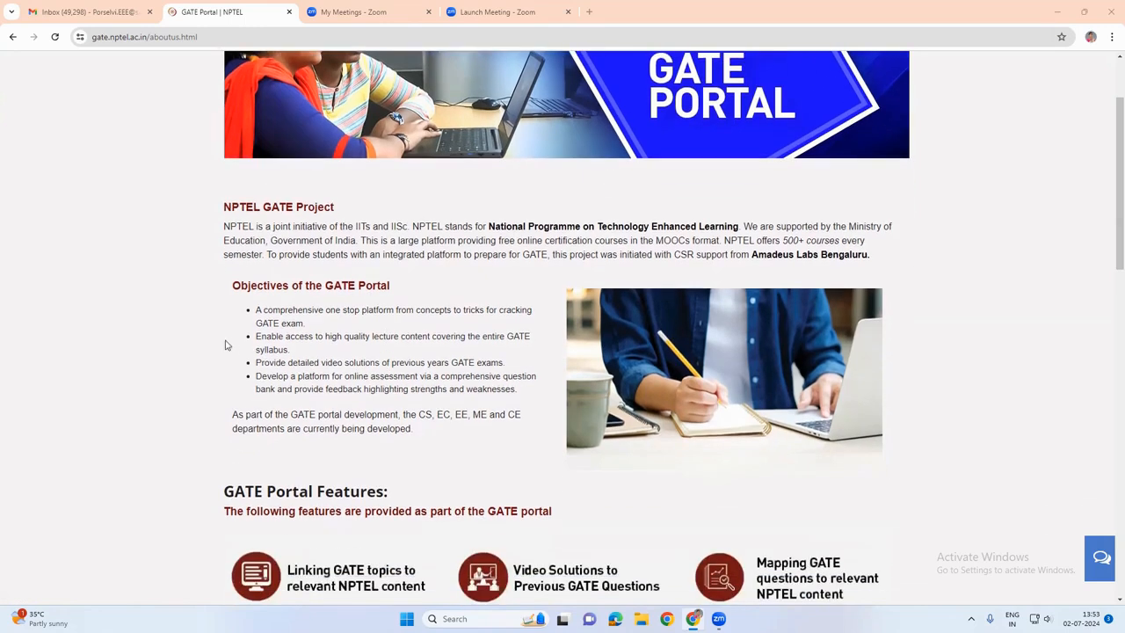
mouse_move(426, 332)
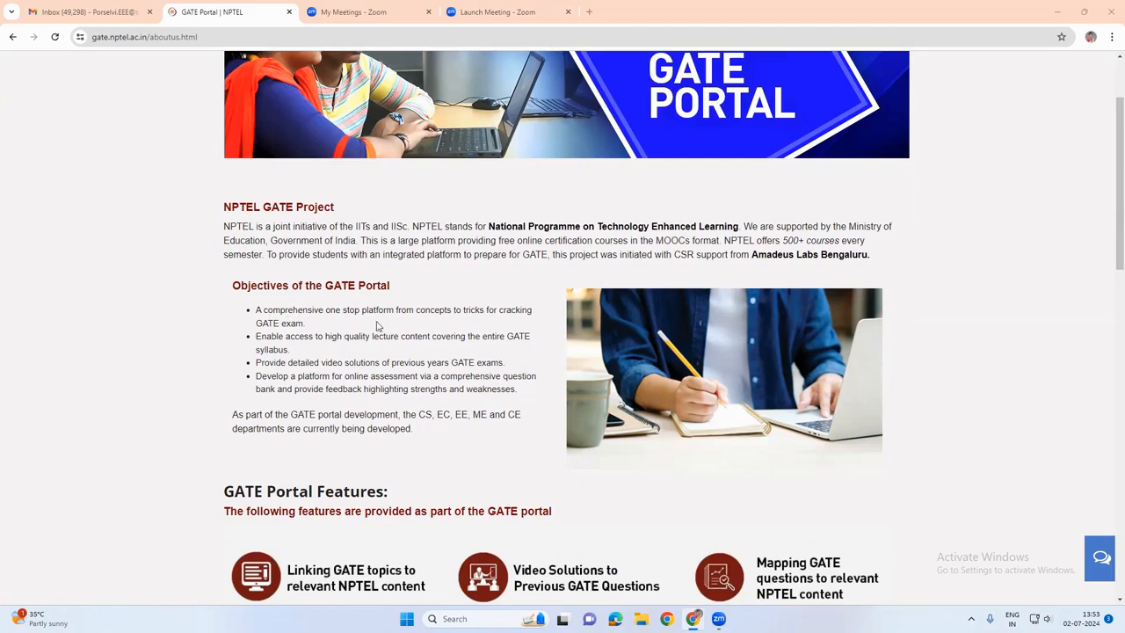
mouse_move(496, 313)
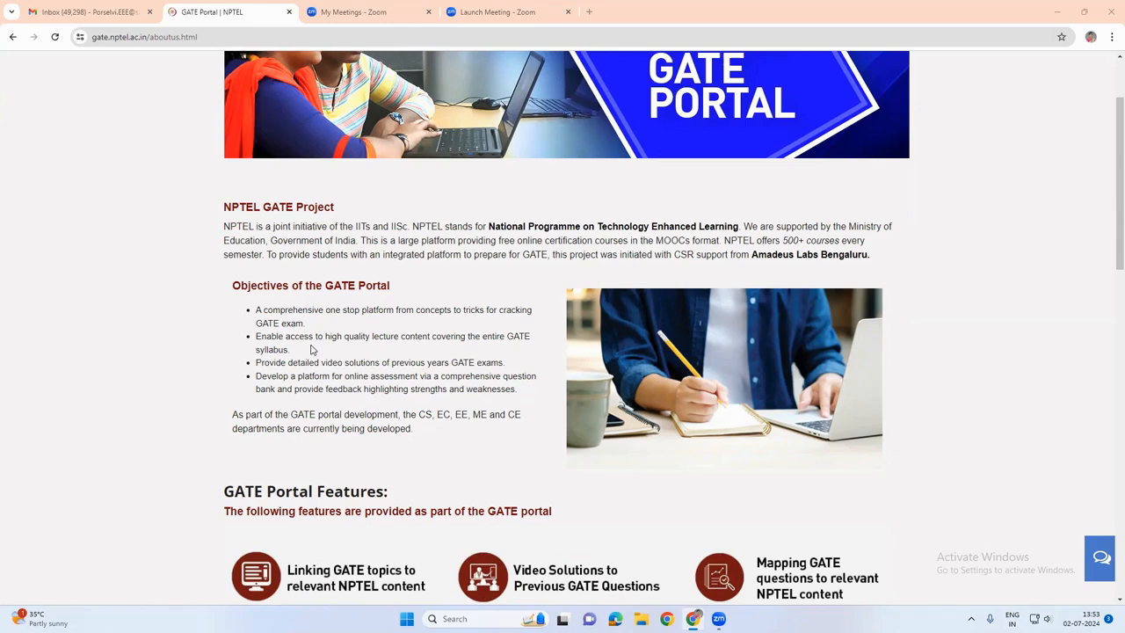
mouse_move(397, 348)
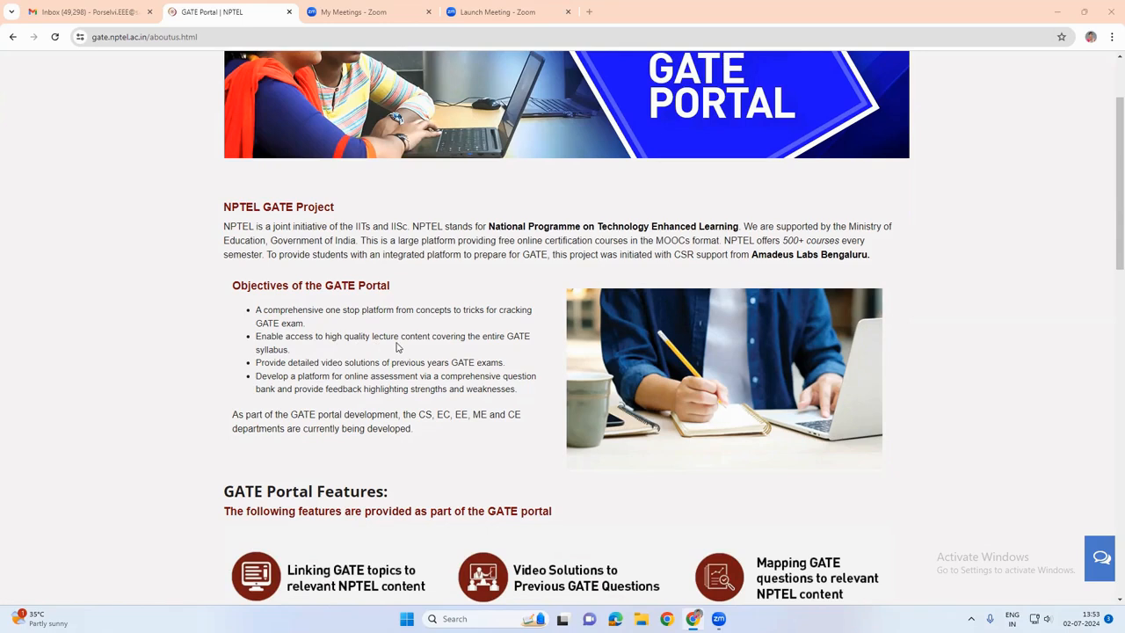
mouse_move(280, 383)
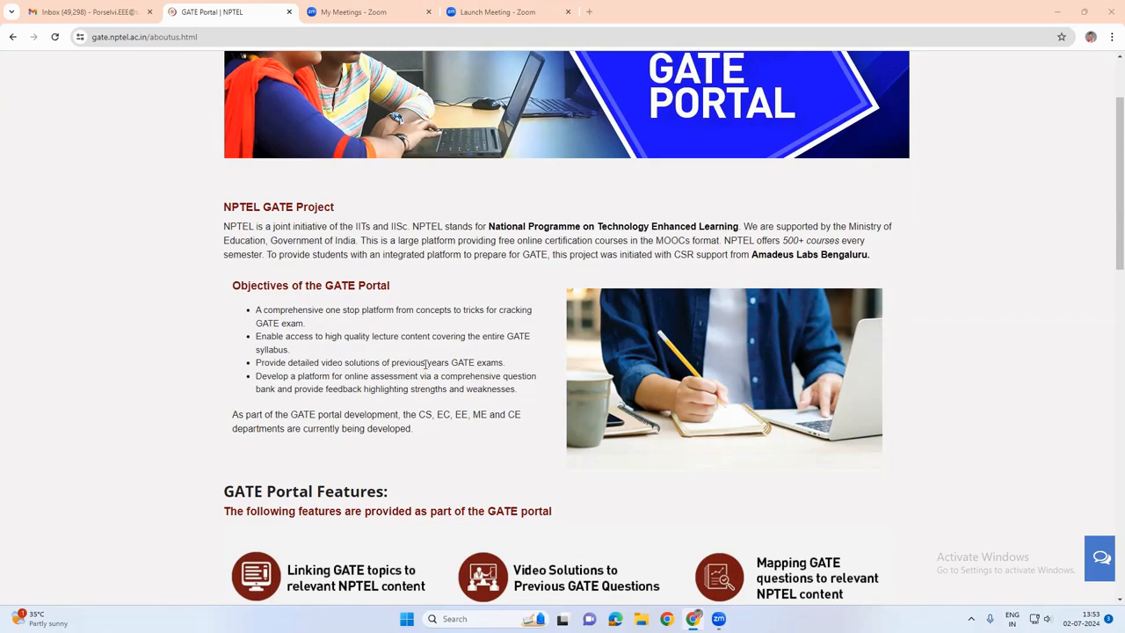
mouse_move(290, 401)
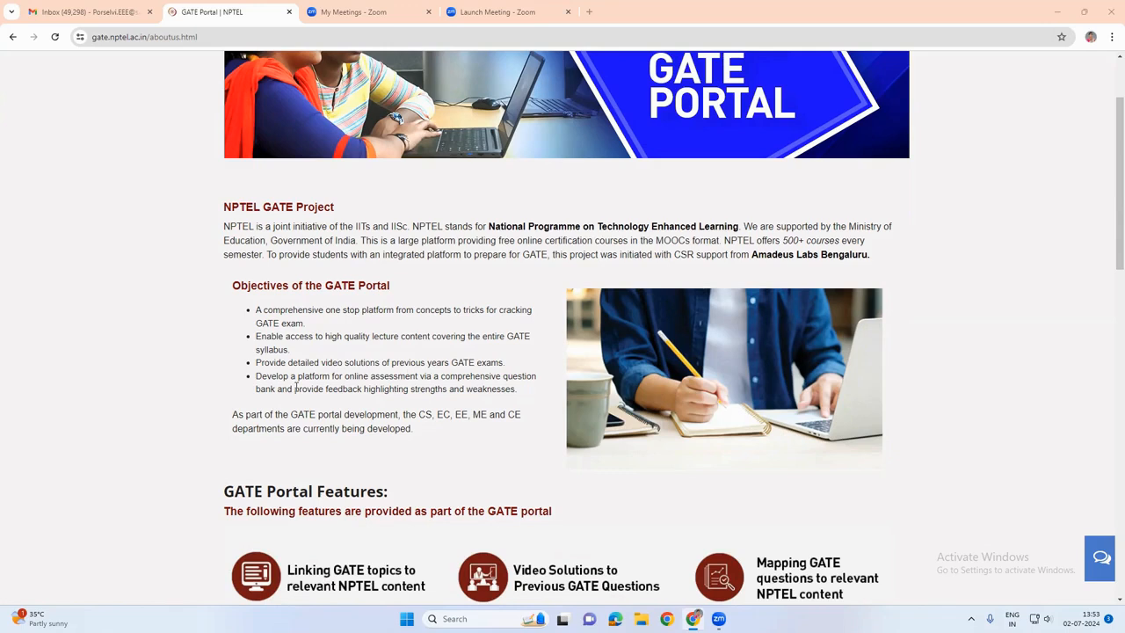
mouse_move(394, 388)
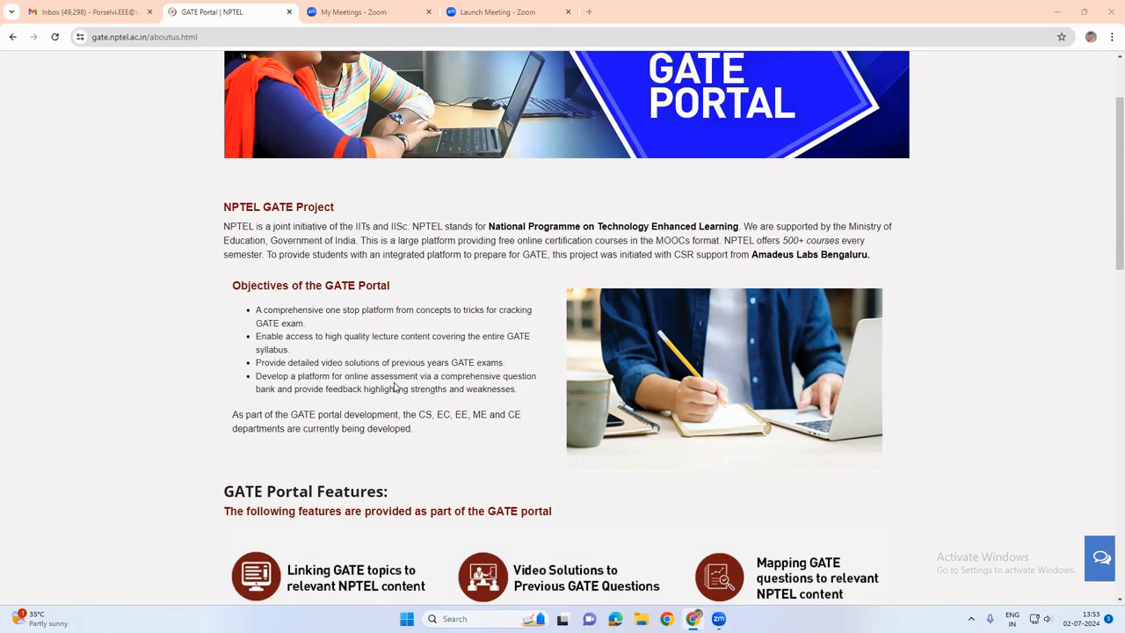
mouse_move(419, 390)
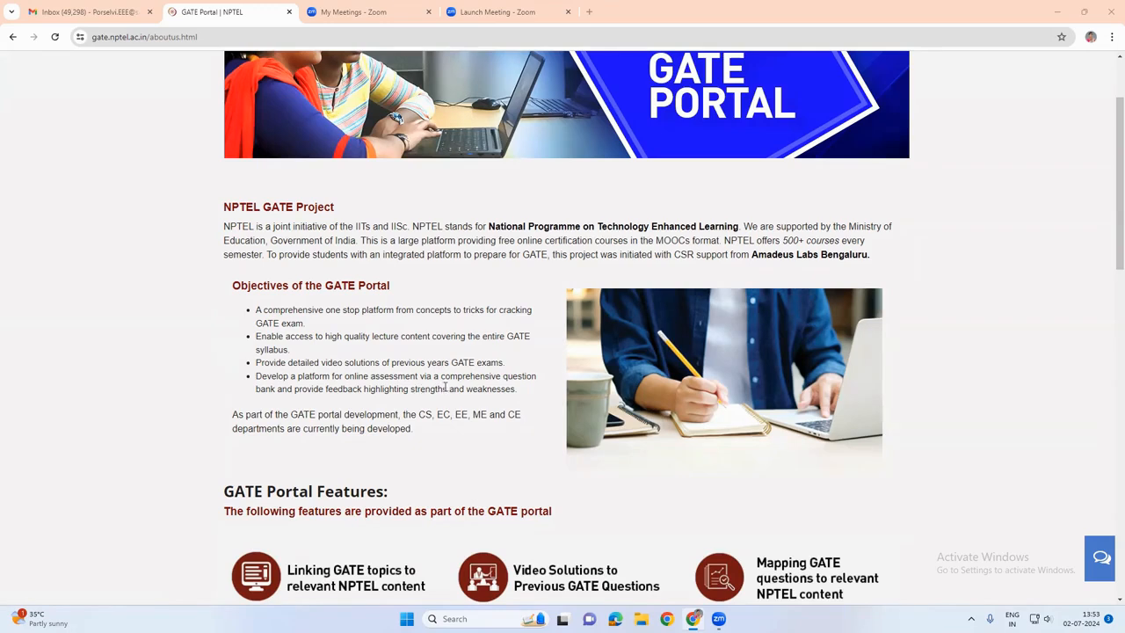
mouse_move(345, 394)
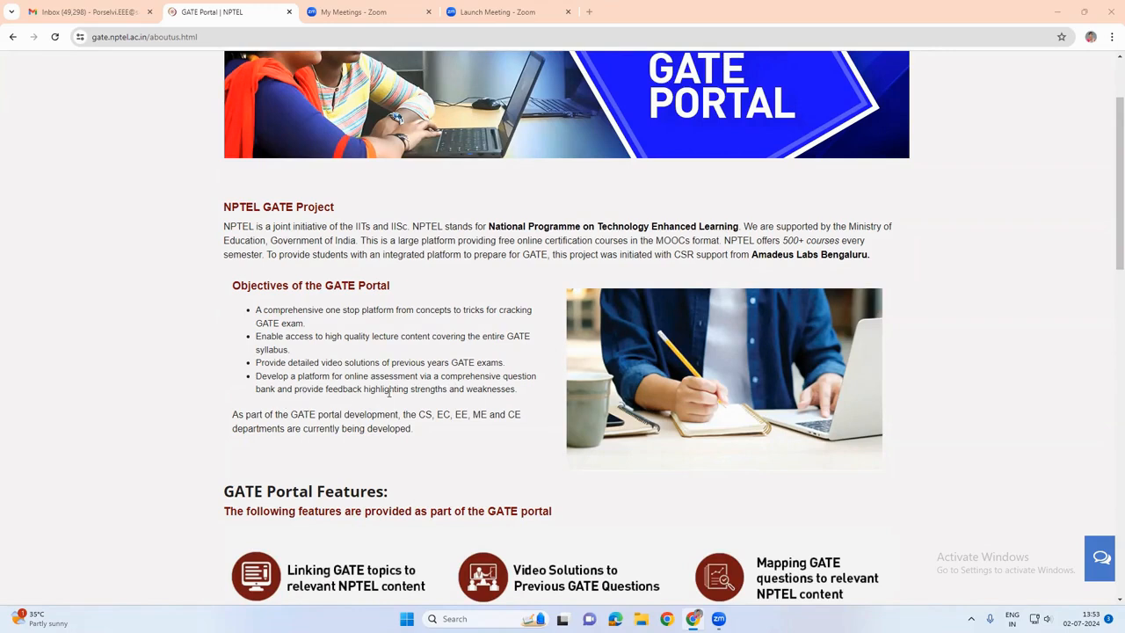
mouse_move(457, 404)
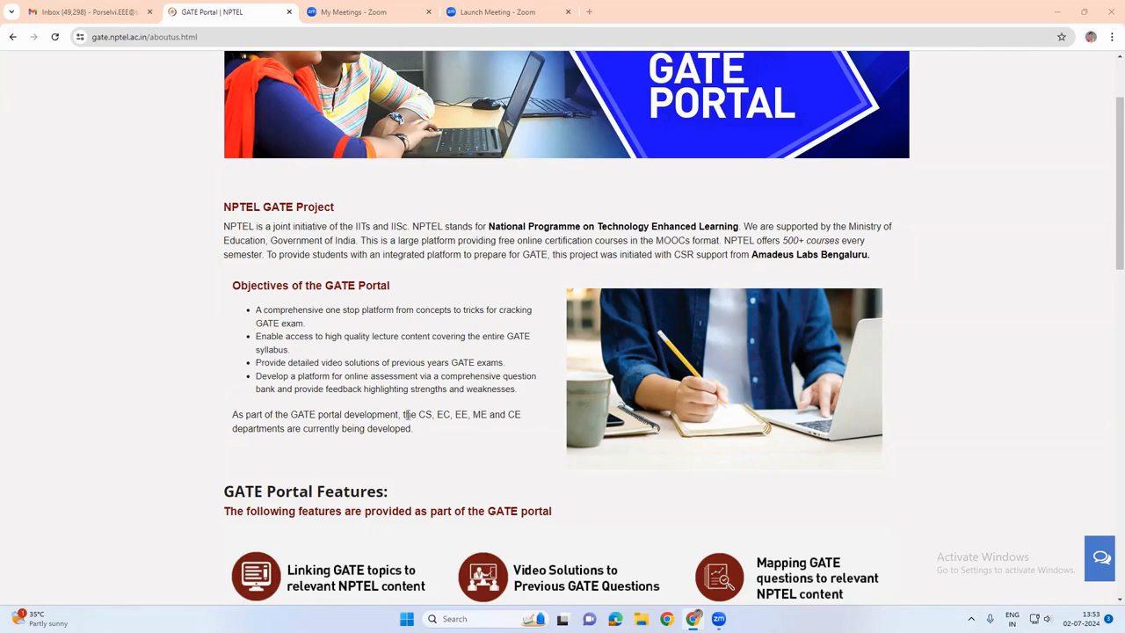
Scroll further to the online assessment and mentor assistance feature cards
scroll("down", 3)
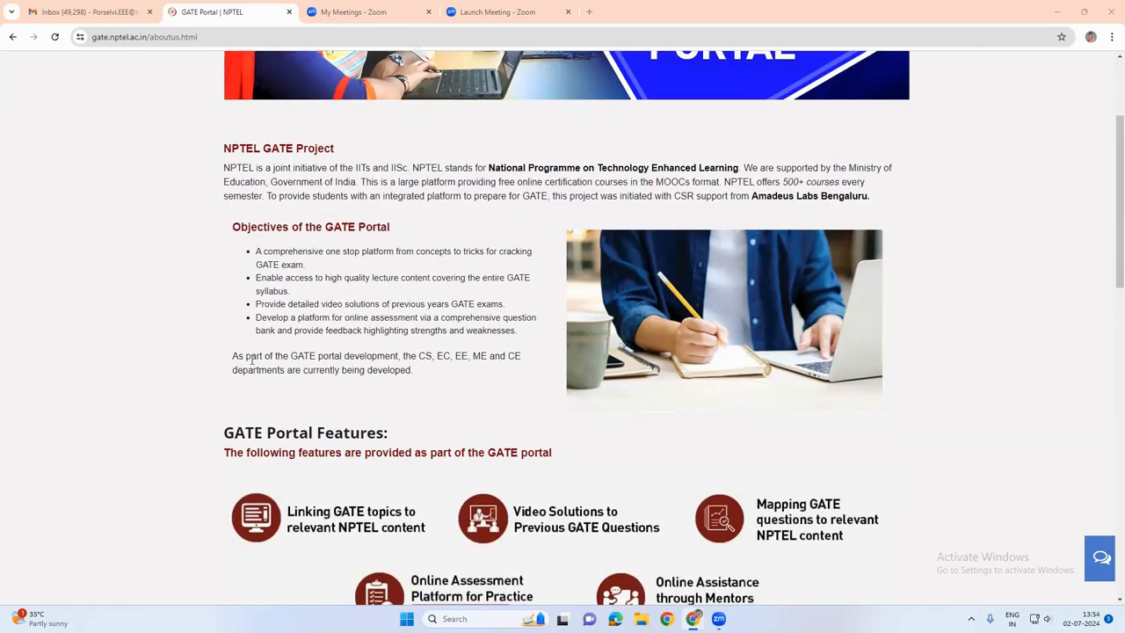
mouse_move(383, 367)
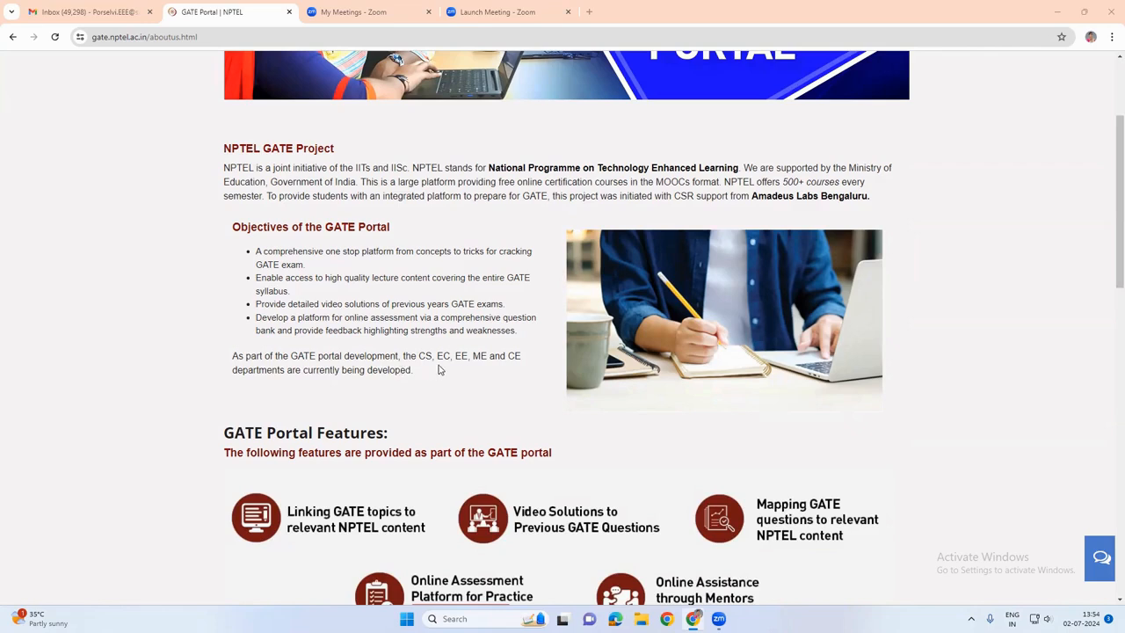
mouse_move(473, 367)
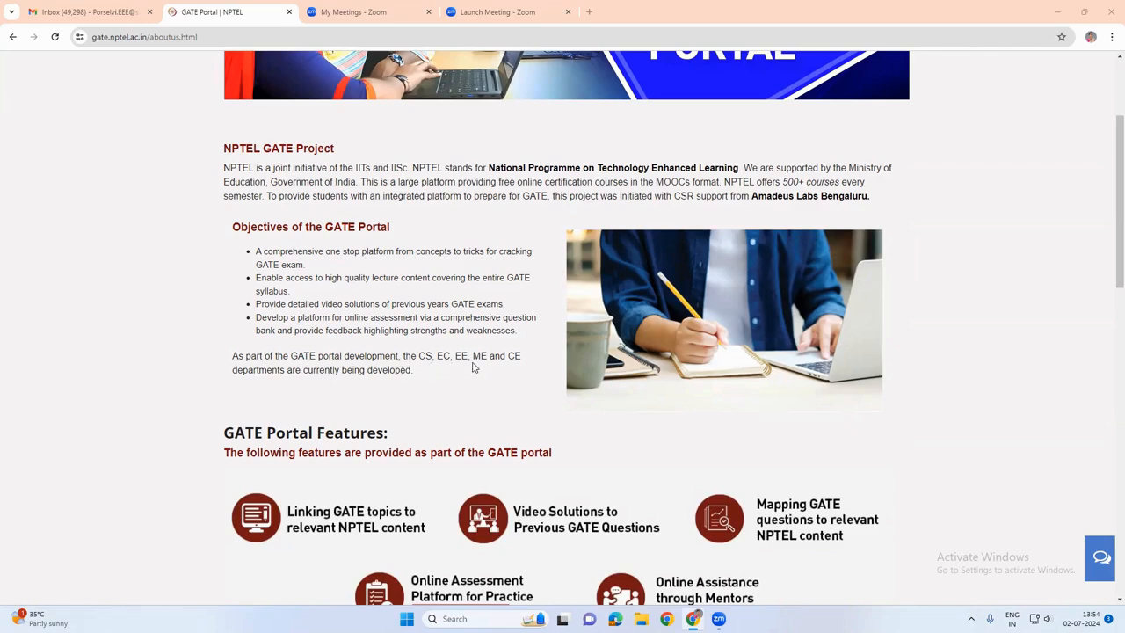
mouse_move(285, 418)
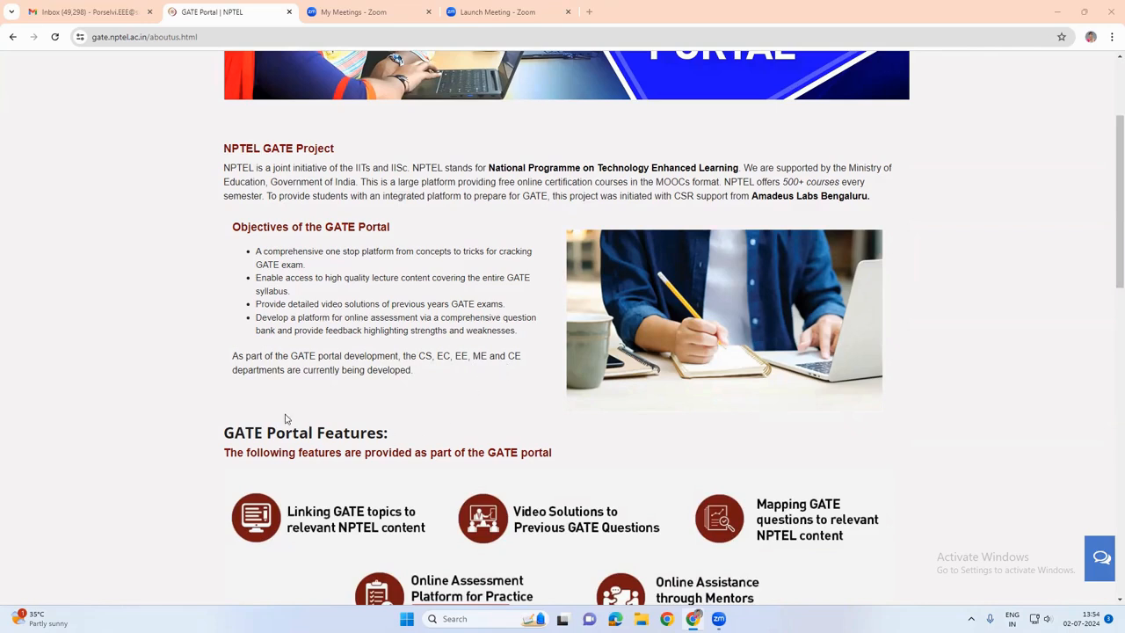
scroll("down", 3)
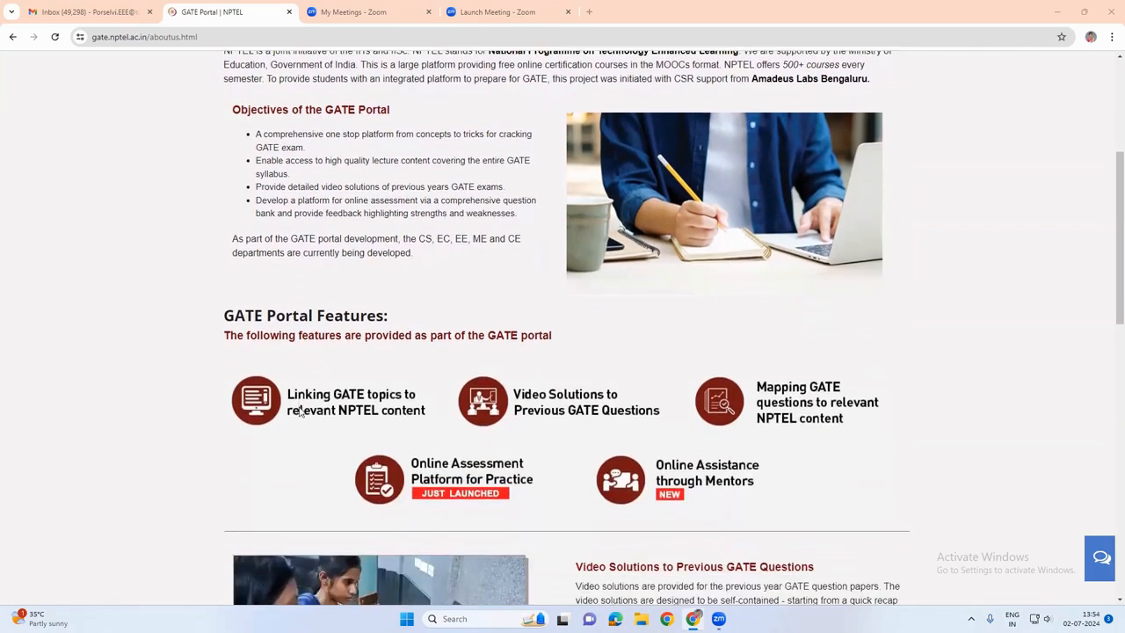
scroll("down", 3)
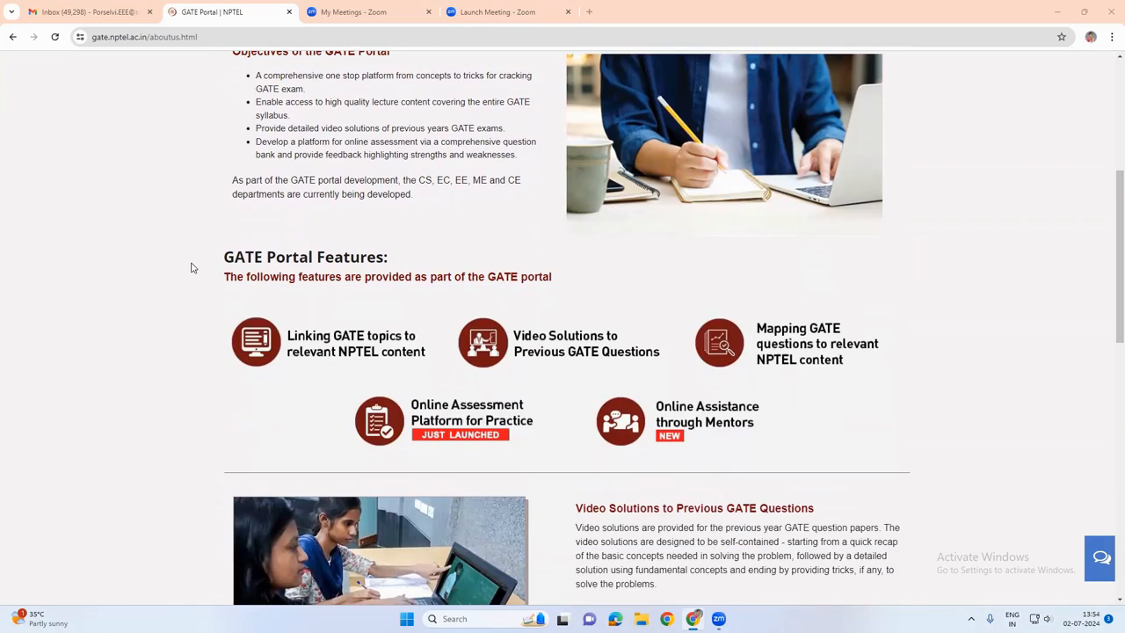
mouse_move(270, 274)
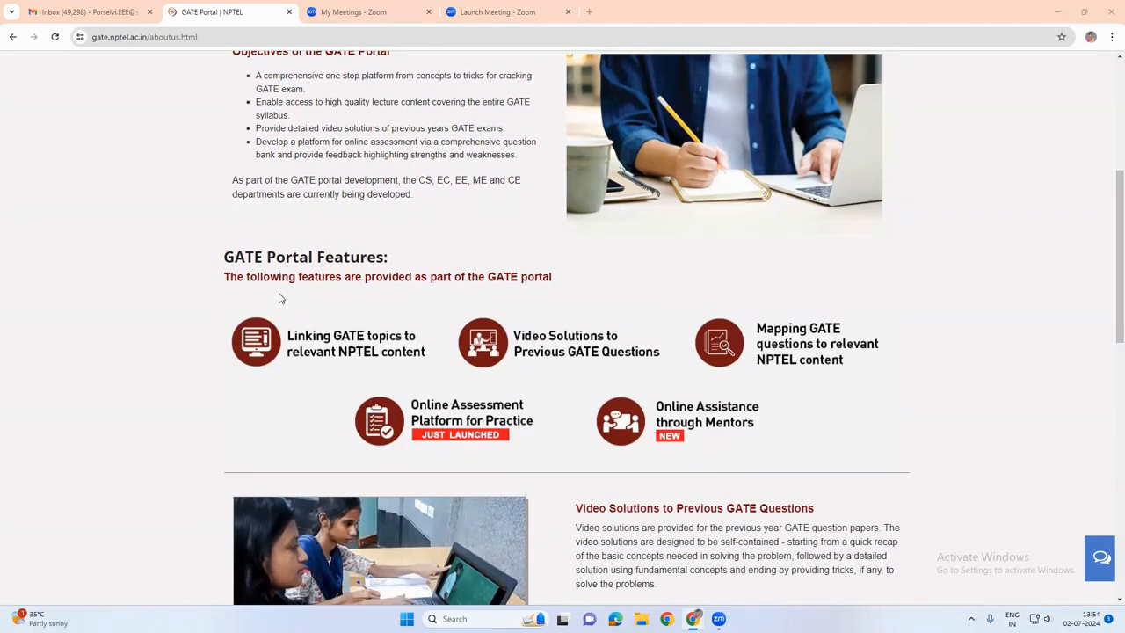
scroll("down", 3)
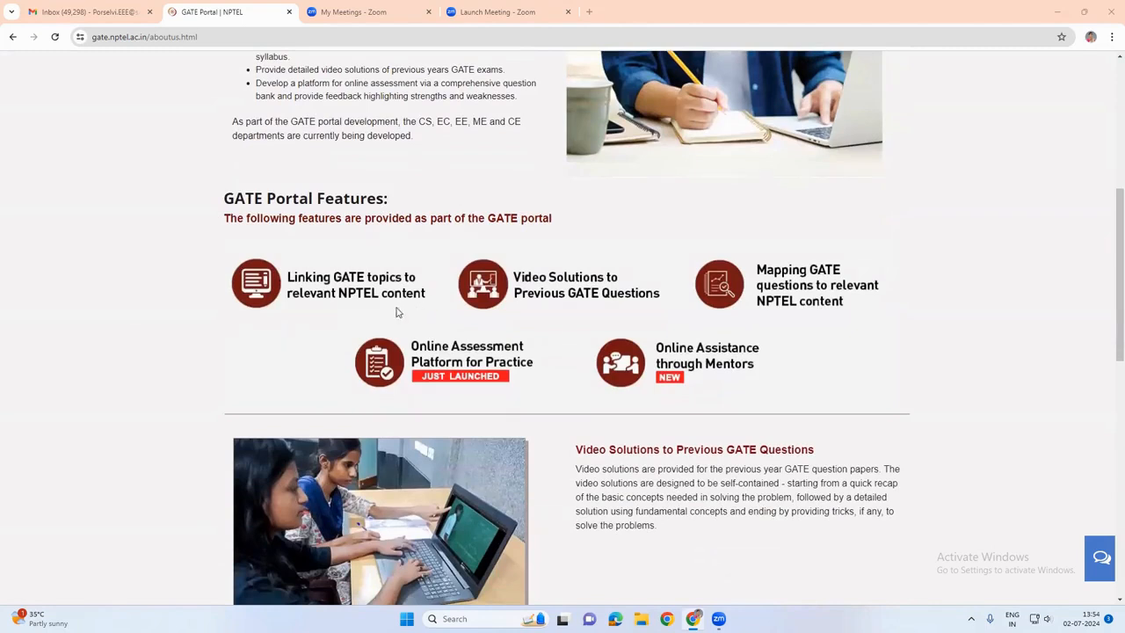
mouse_move(273, 280)
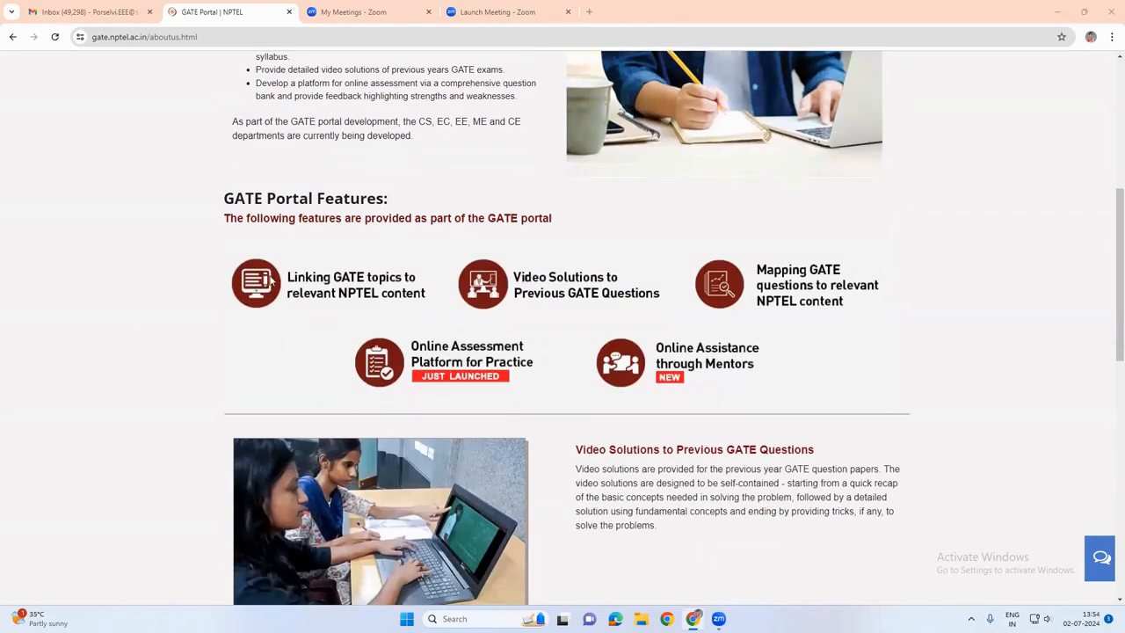
mouse_move(355, 309)
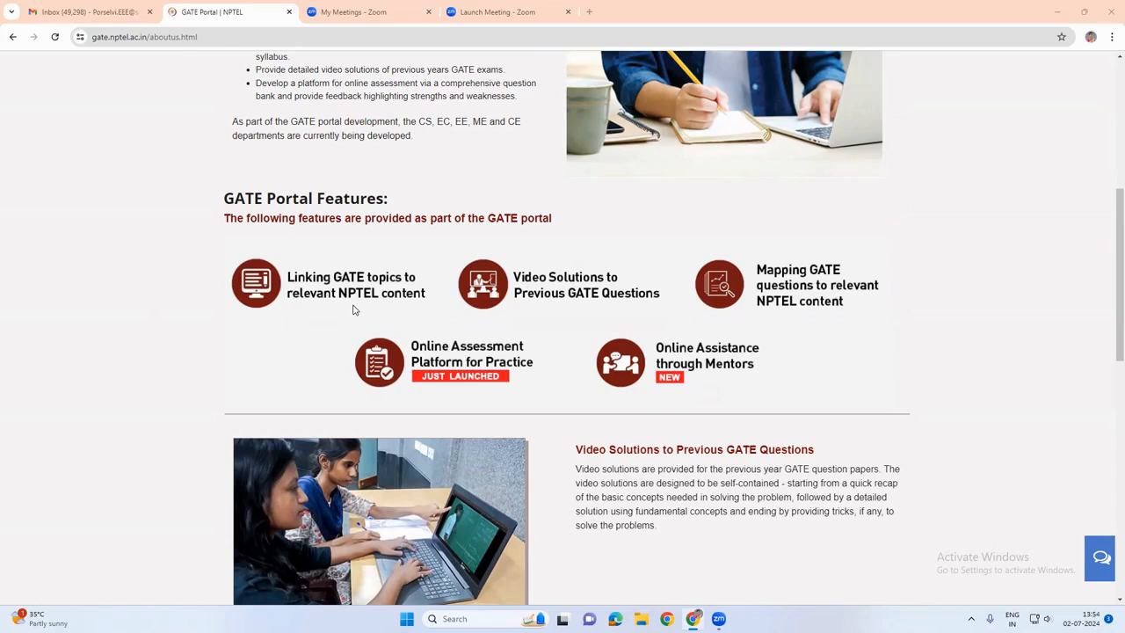
mouse_move(408, 308)
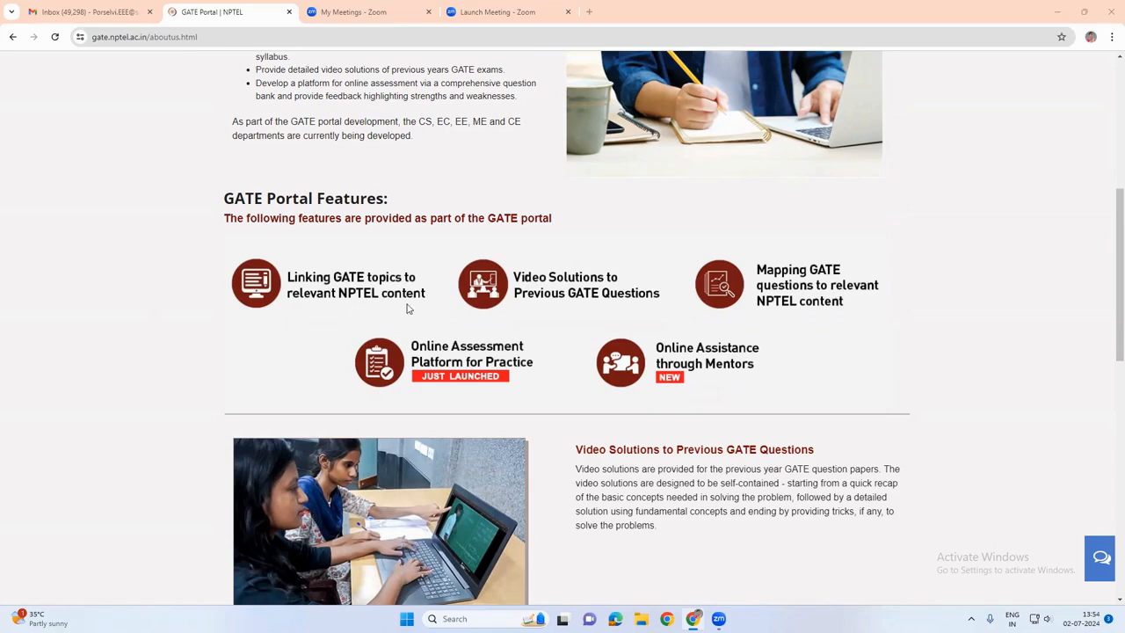
mouse_move(538, 296)
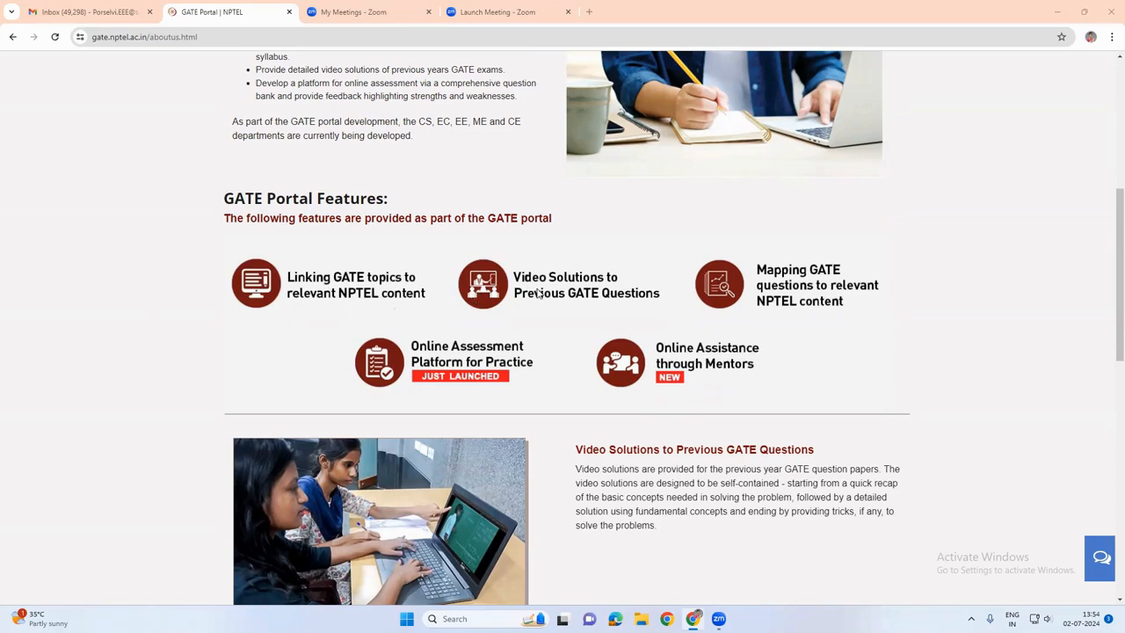
mouse_move(570, 311)
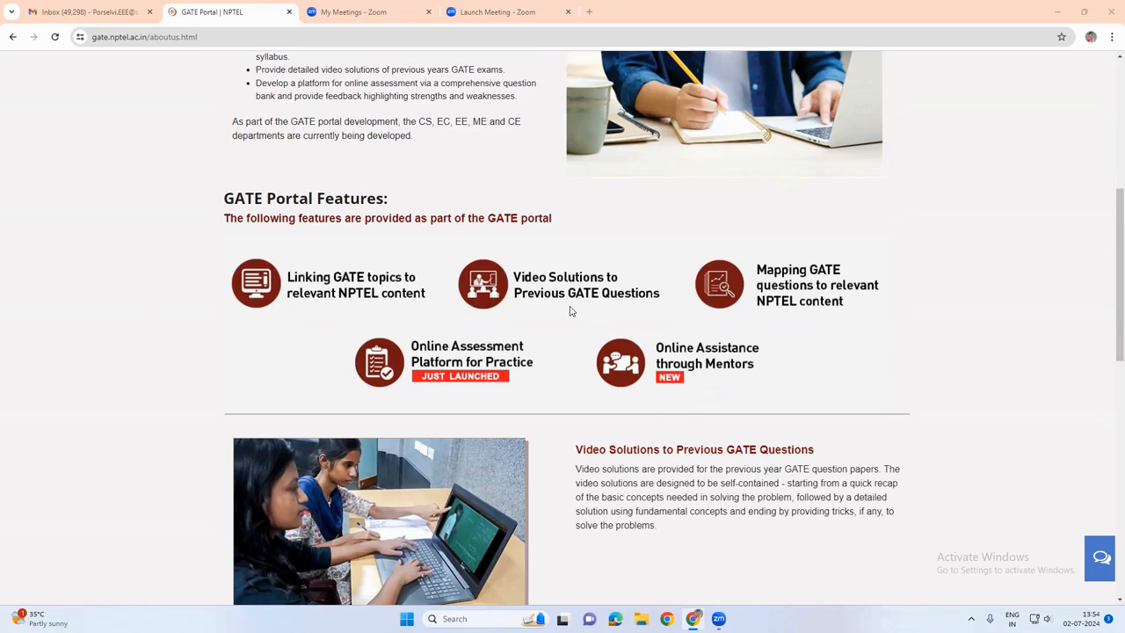
mouse_move(608, 317)
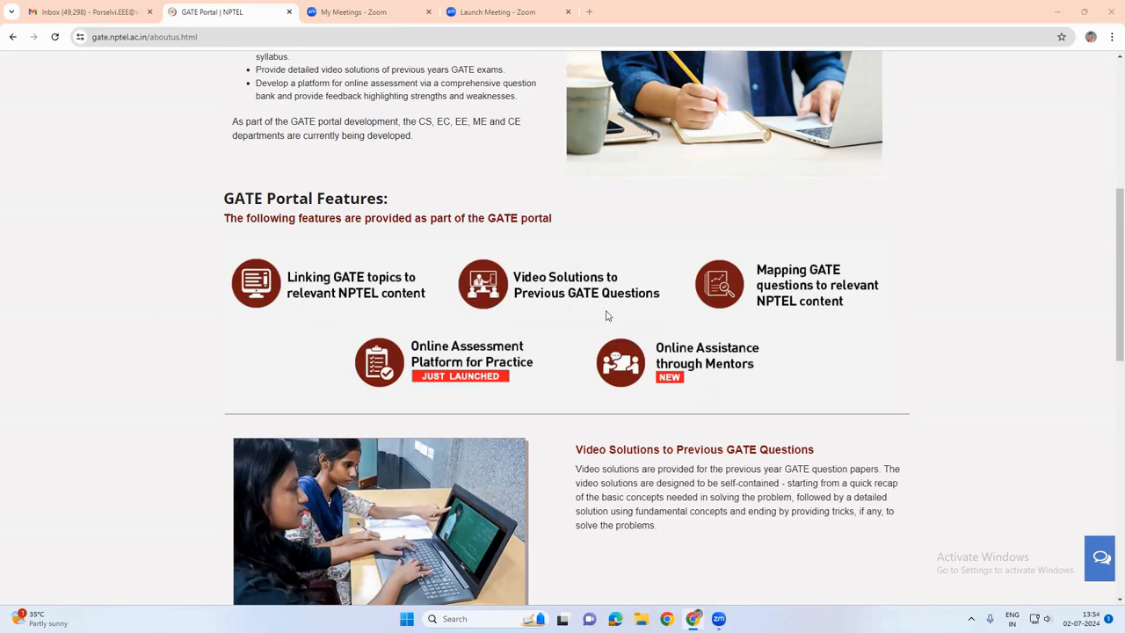
mouse_move(782, 287)
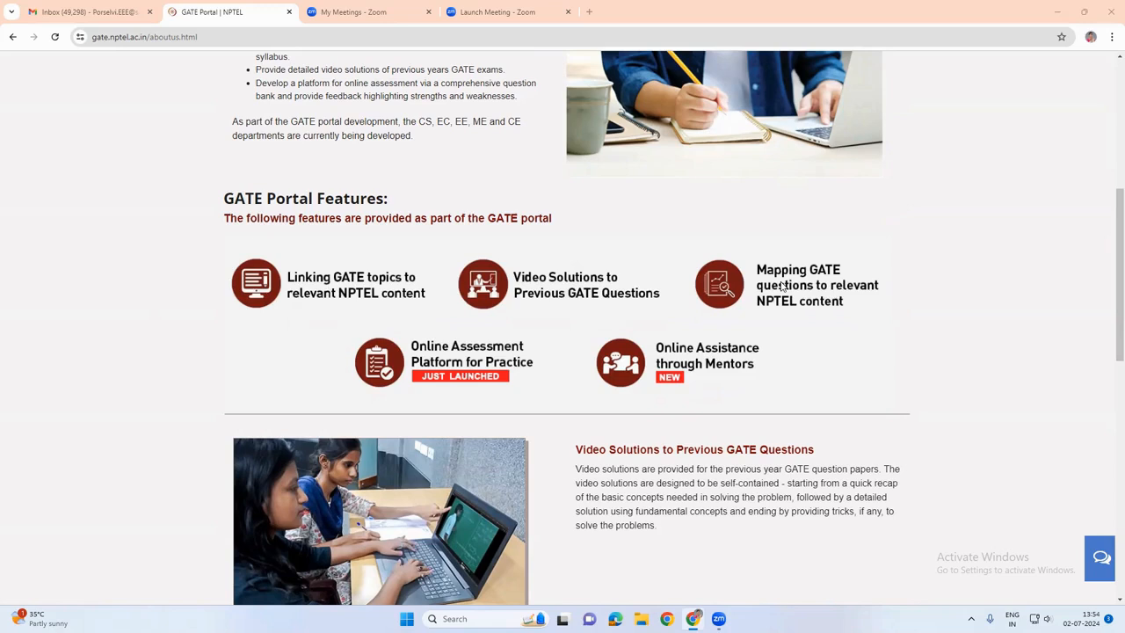
mouse_move(799, 320)
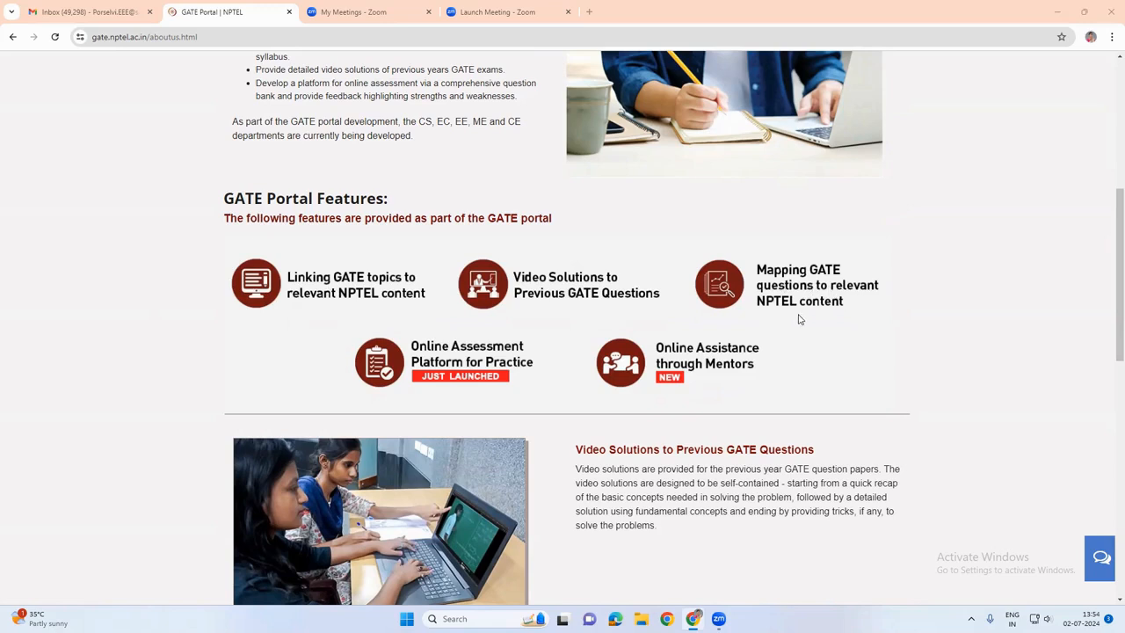
mouse_move(524, 420)
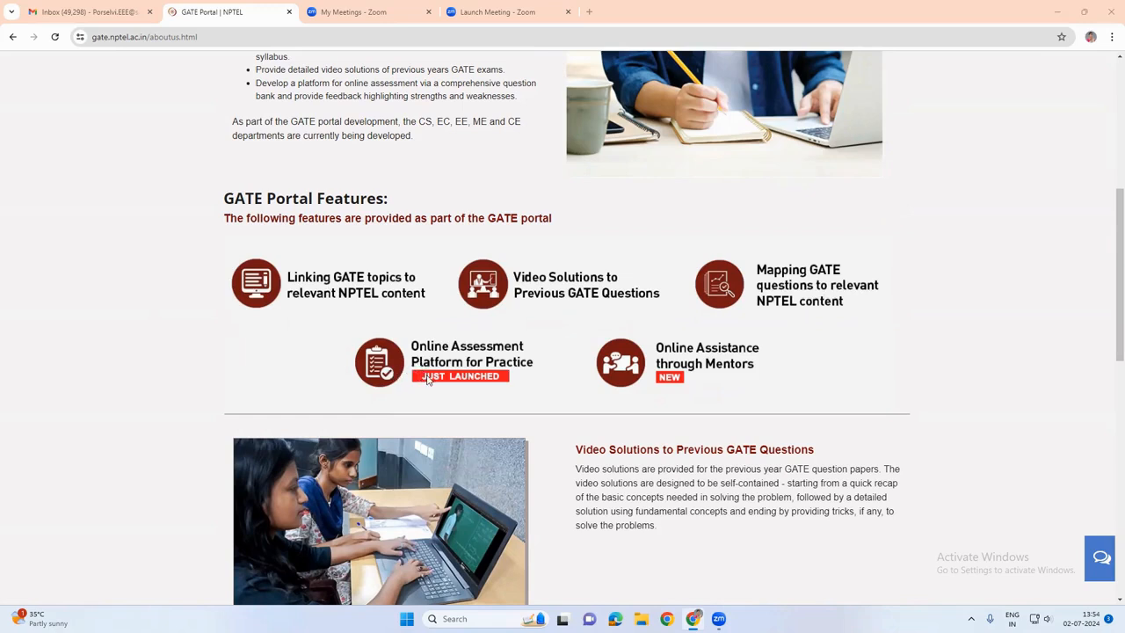
mouse_move(672, 377)
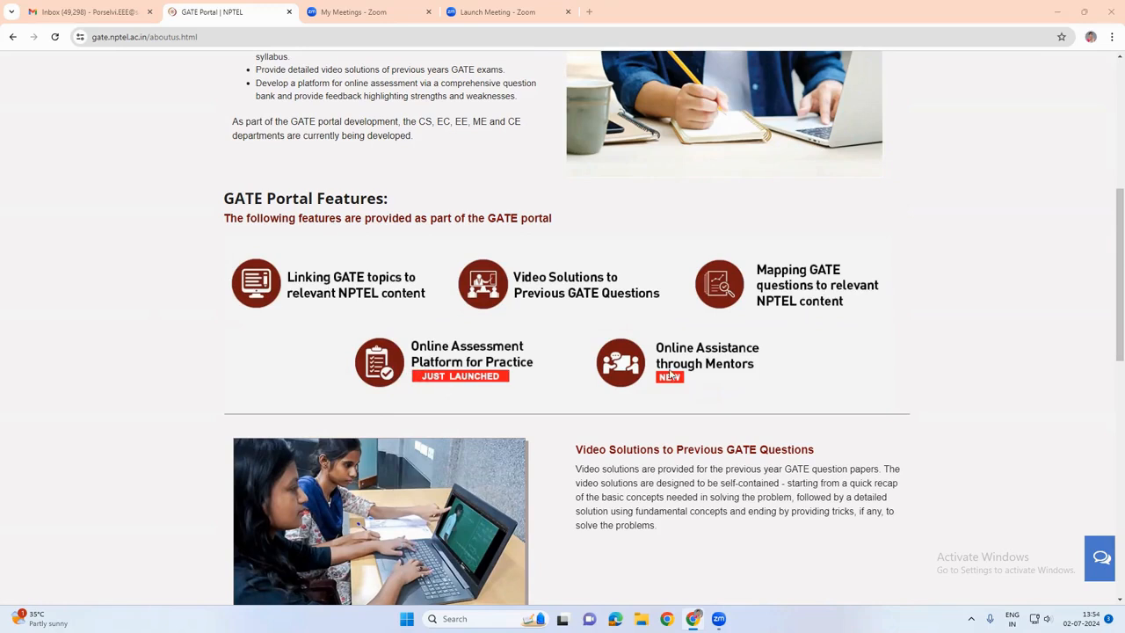
mouse_move(739, 360)
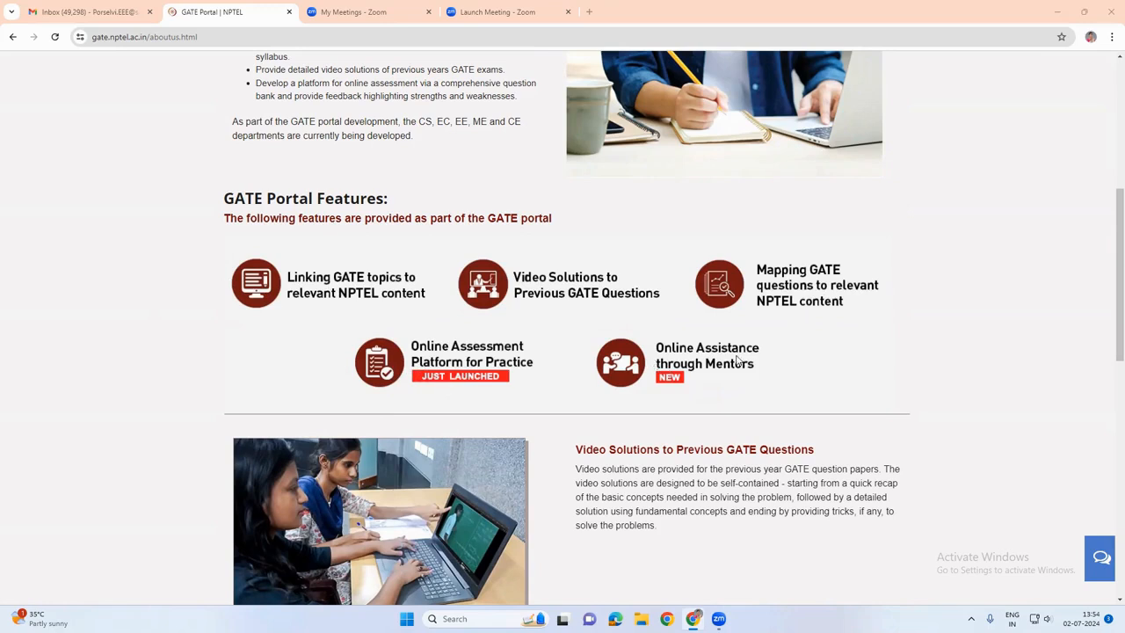
mouse_move(745, 377)
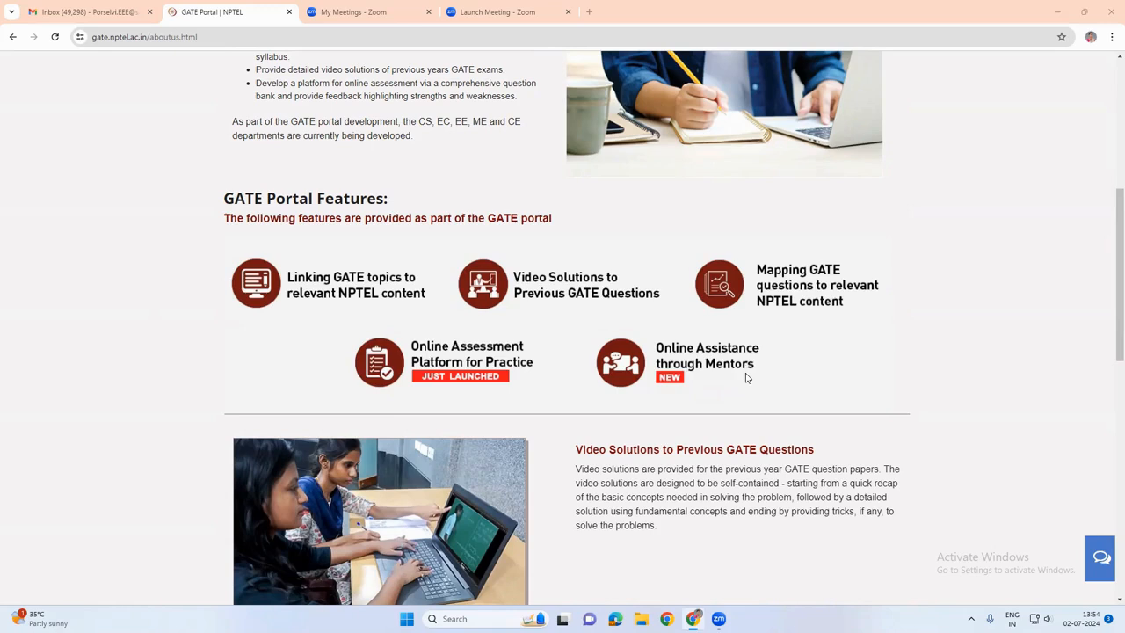
mouse_move(728, 253)
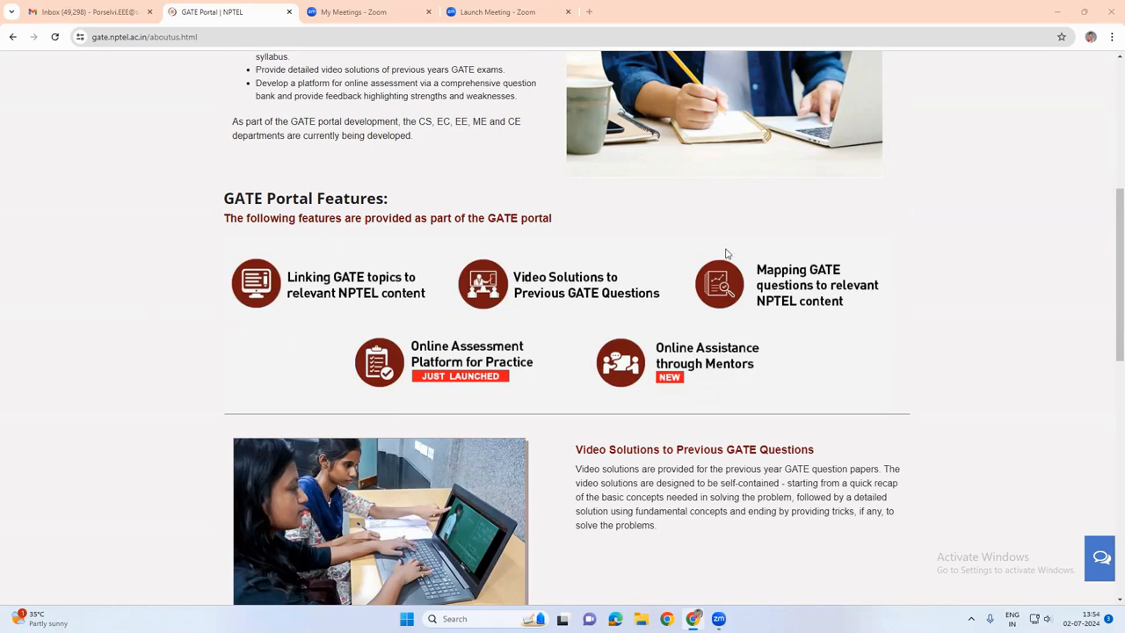
mouse_move(712, 498)
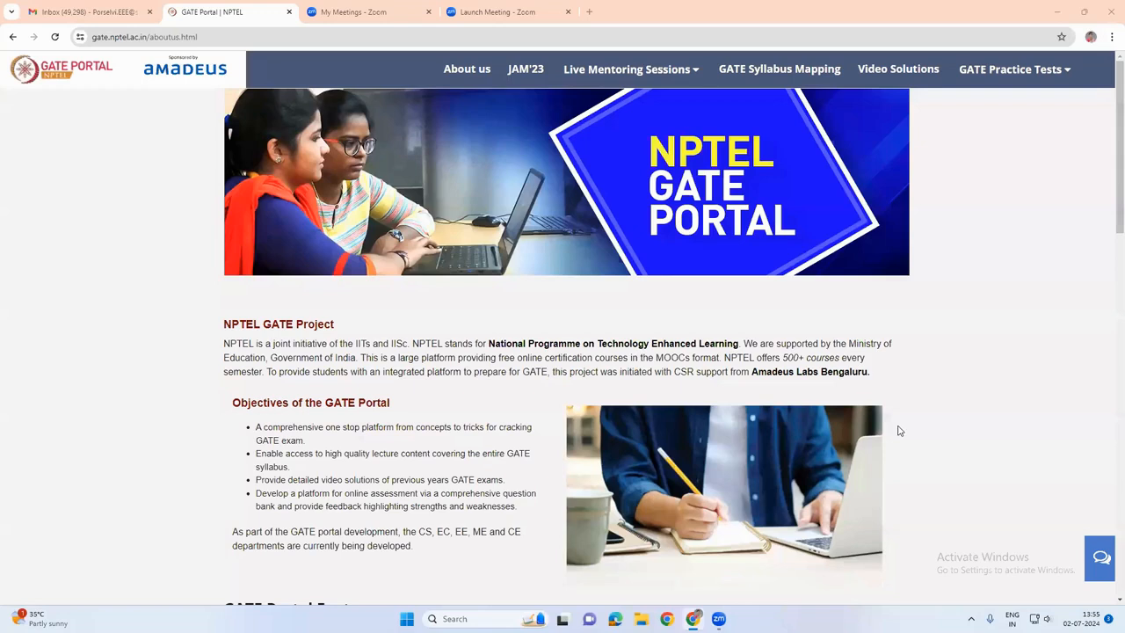
Expand Live Mentoring Sessions to list Phase III, Phase II and Phase I
left_click(626, 68)
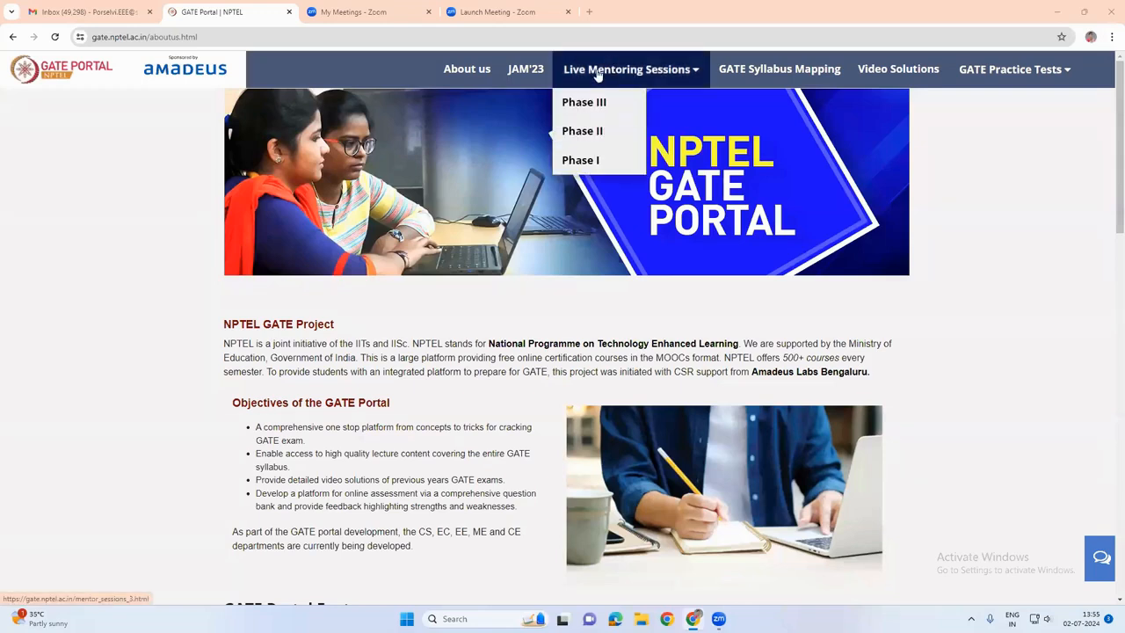
mouse_move(612, 79)
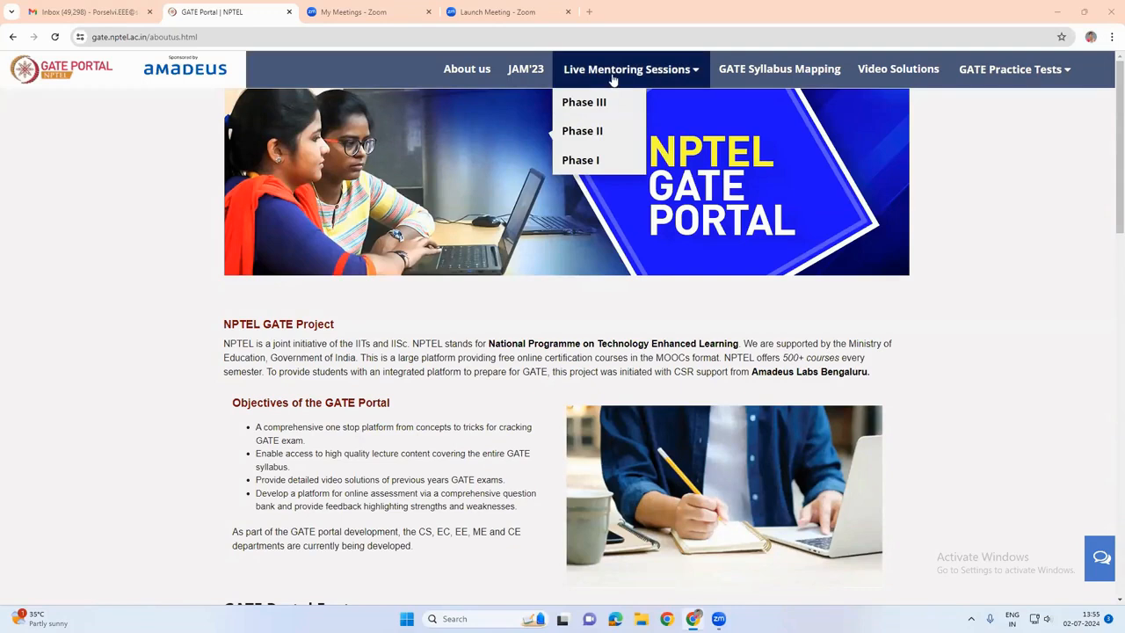
mouse_move(626, 74)
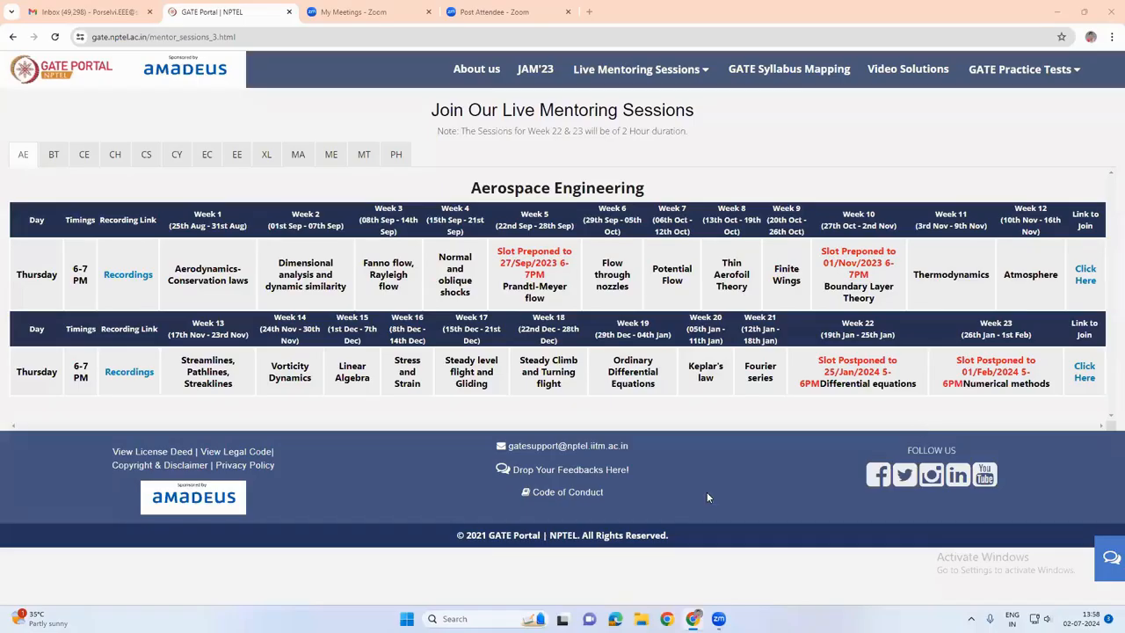
mouse_move(596, 126)
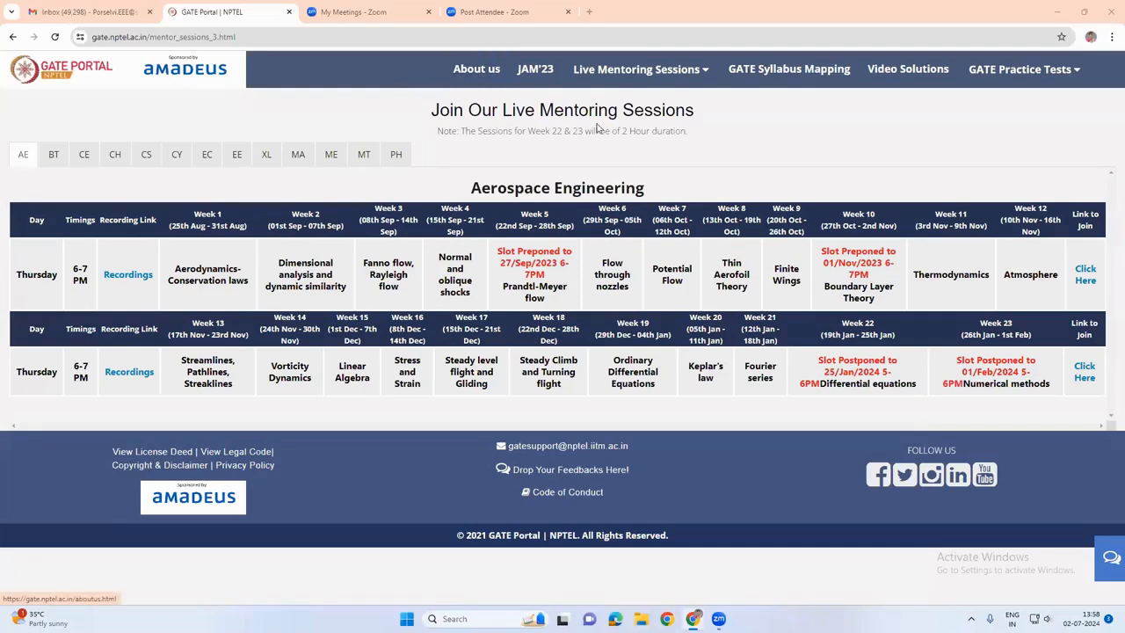
mouse_move(605, 147)
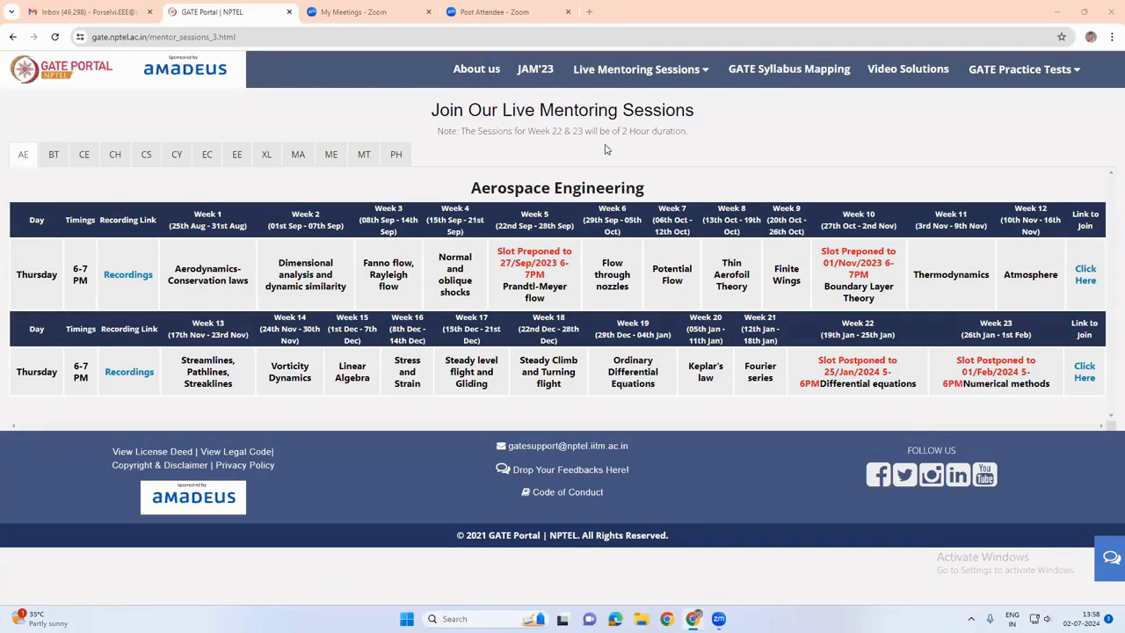
mouse_move(309, 306)
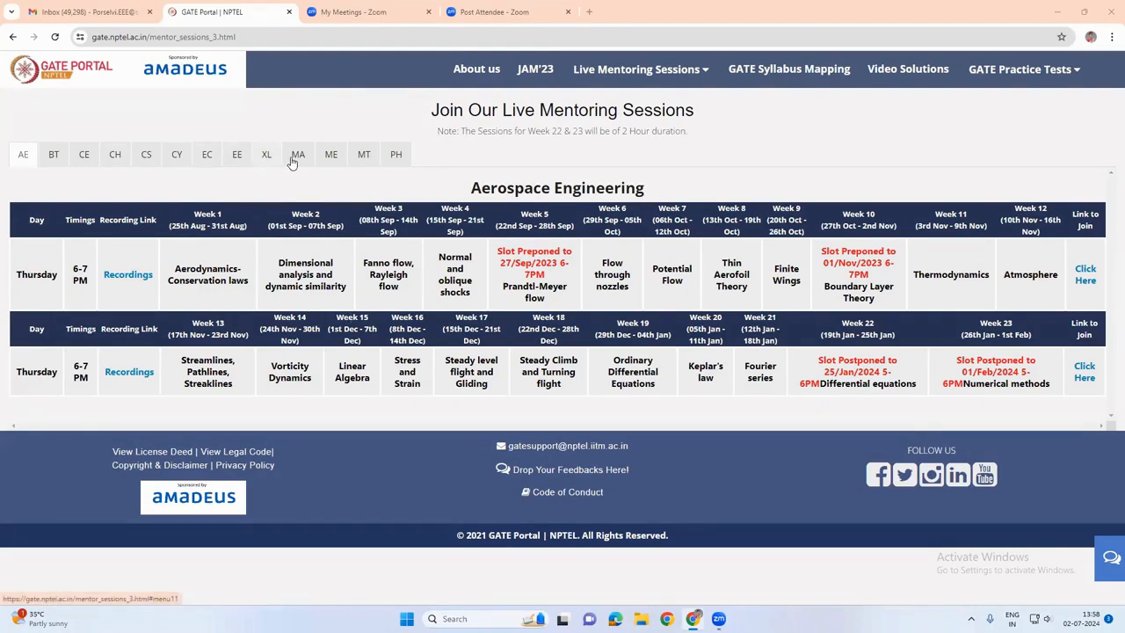
mouse_move(246, 174)
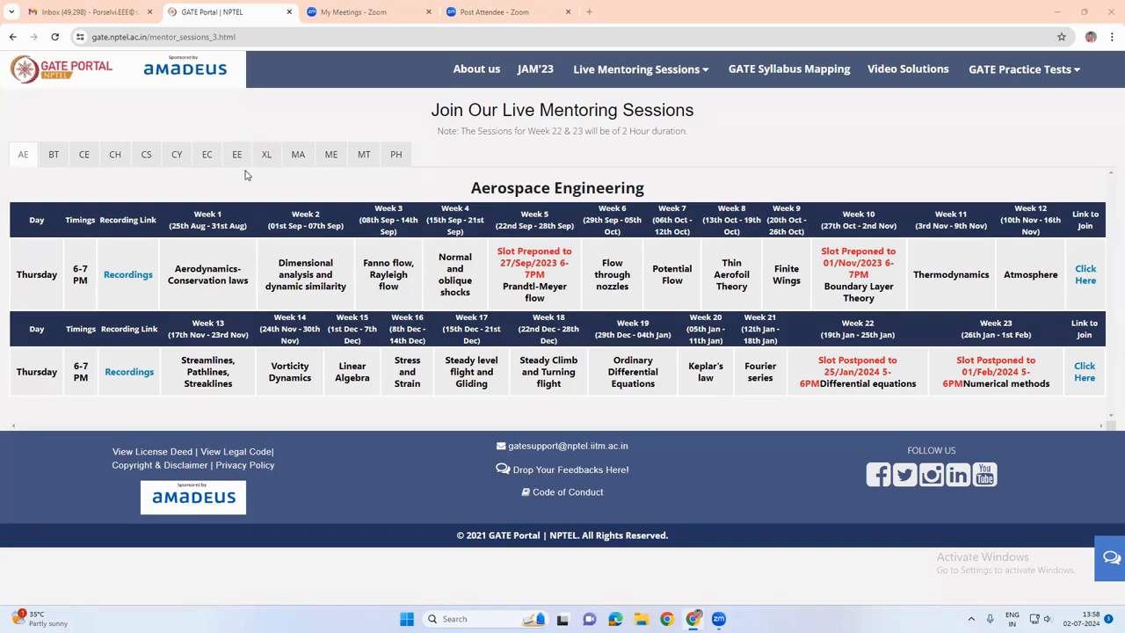
mouse_move(225, 176)
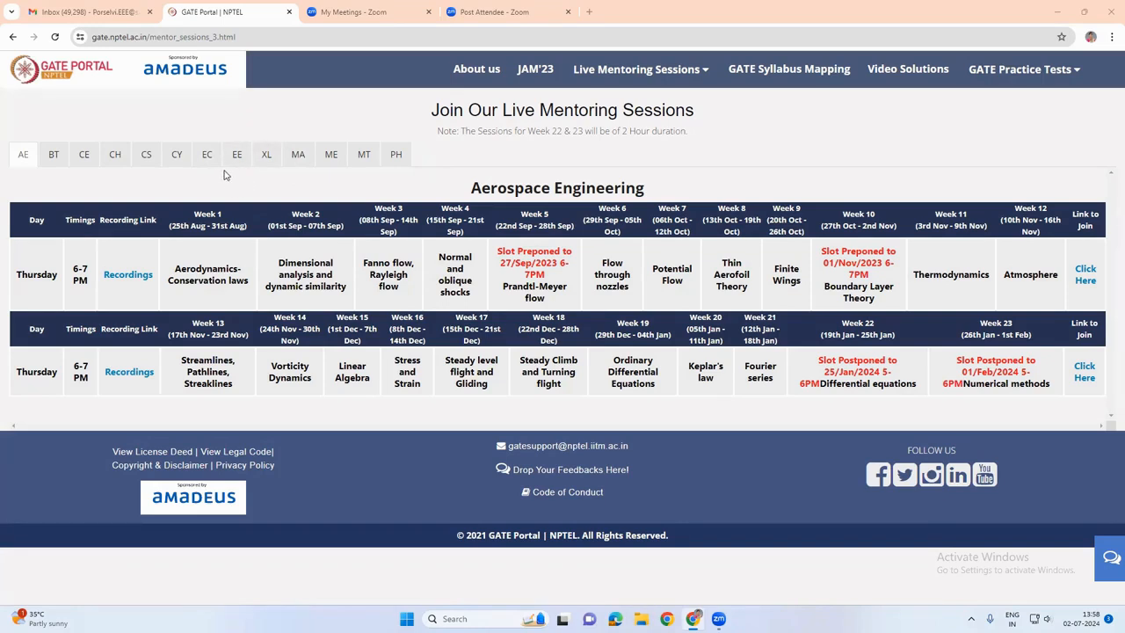
mouse_move(236, 154)
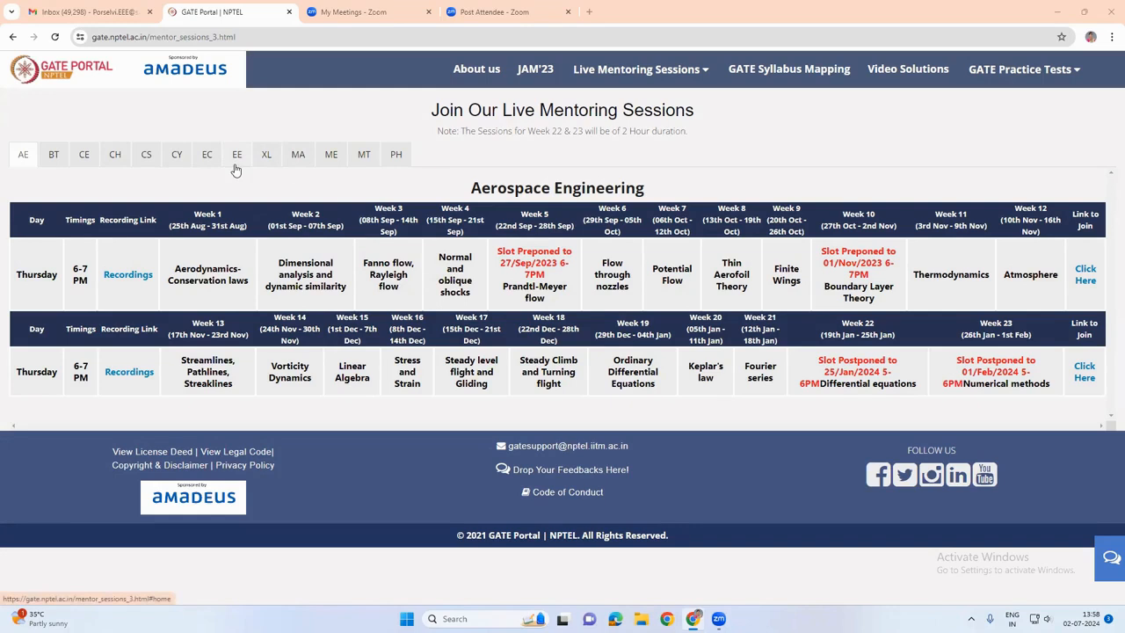
mouse_move(54, 242)
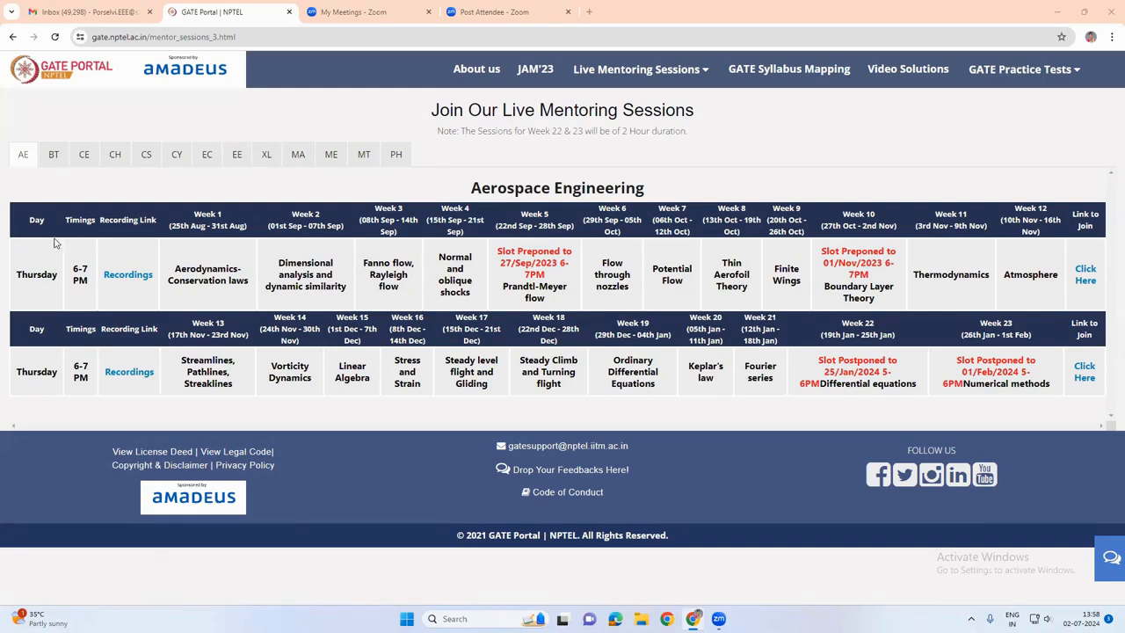
mouse_move(84, 155)
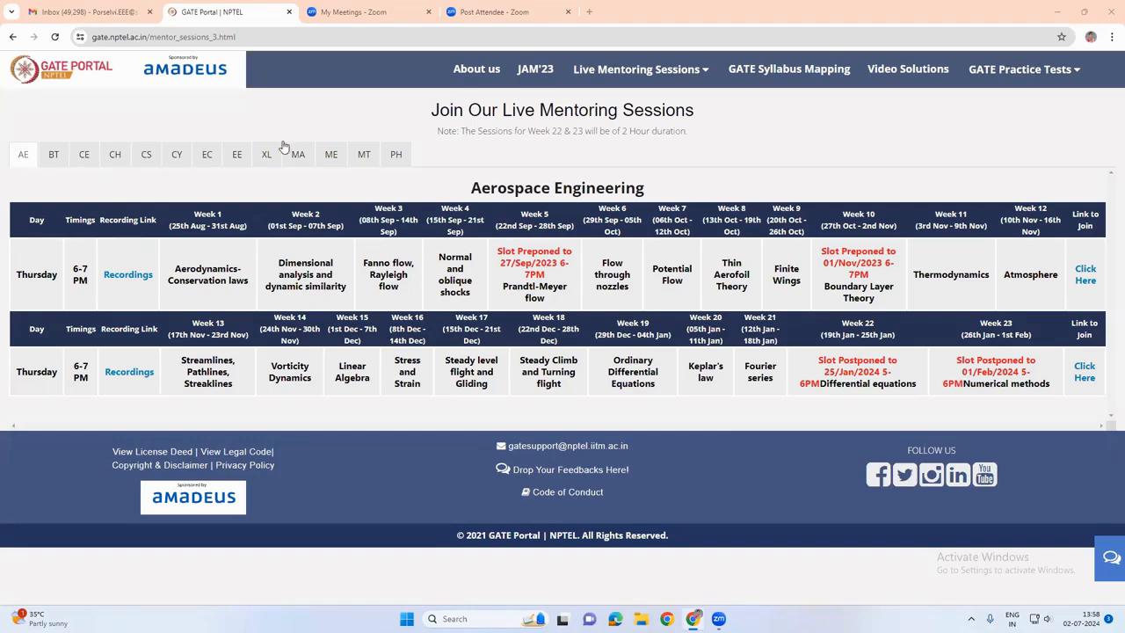
Show the Electrical Engineering mentoring timetable and scroll through its weekly topics and Recordings links
left_click(236, 155)
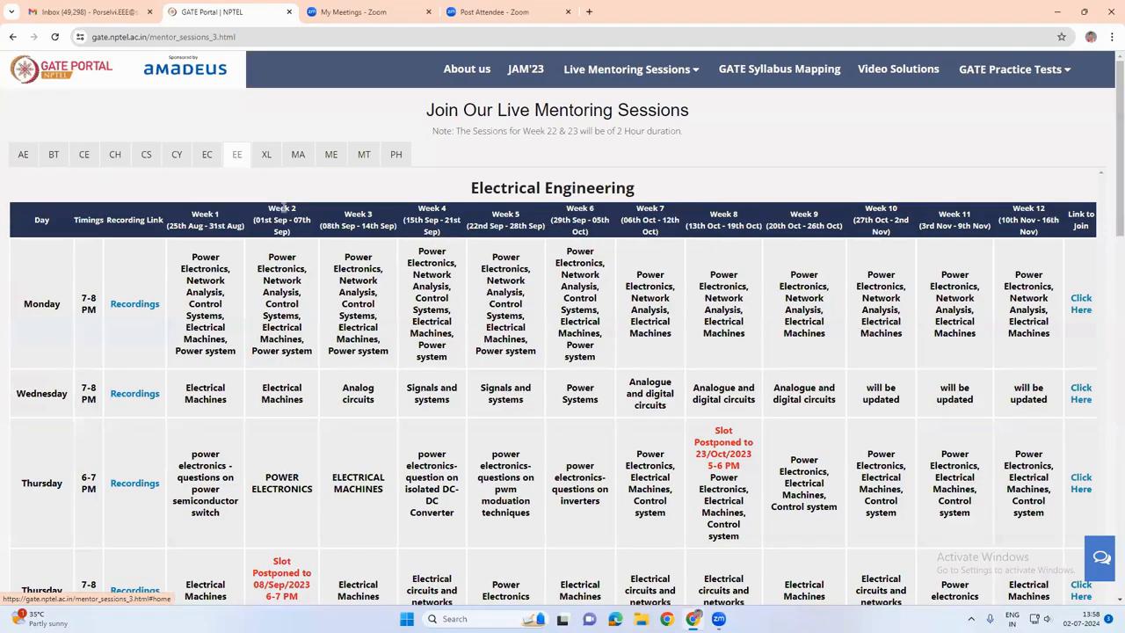
scroll("down", 3)
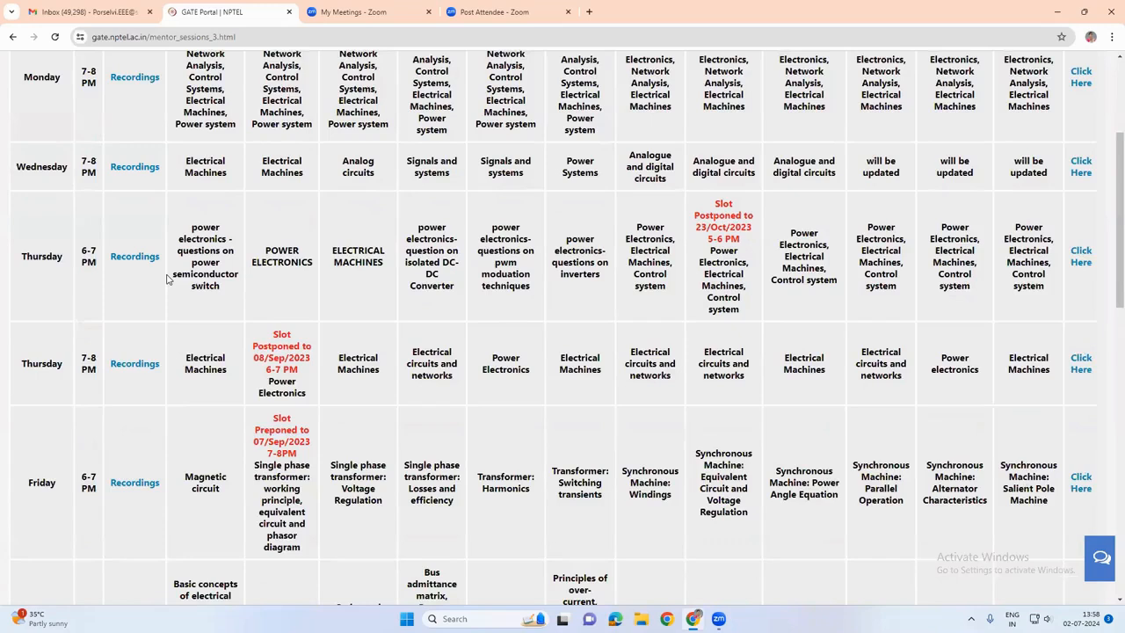
scroll("down", 3)
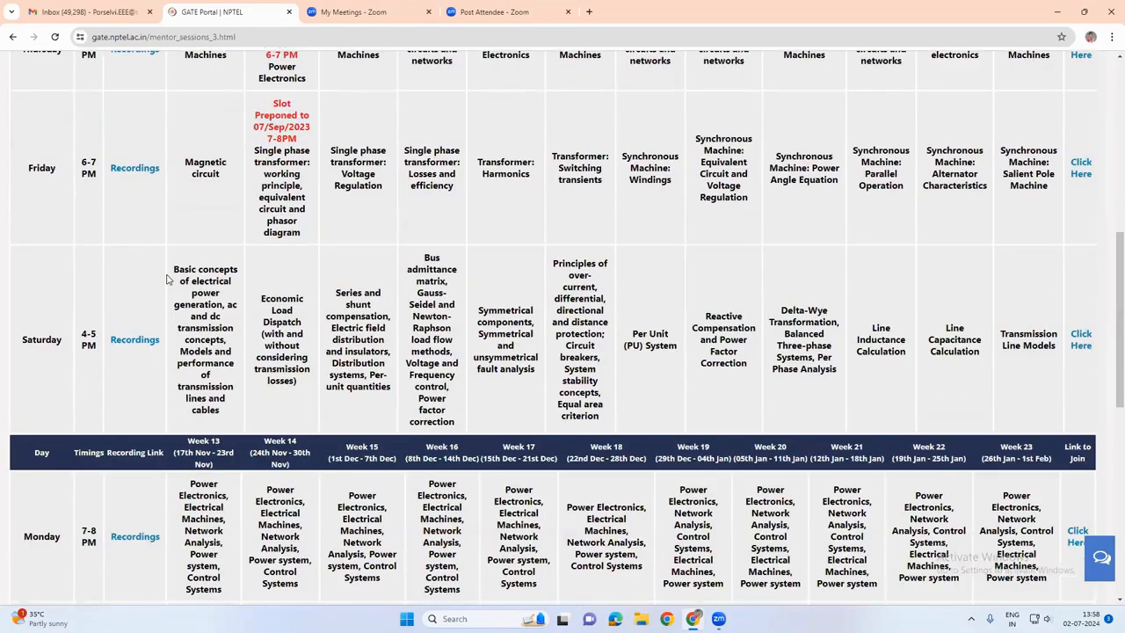
scroll("down", 3)
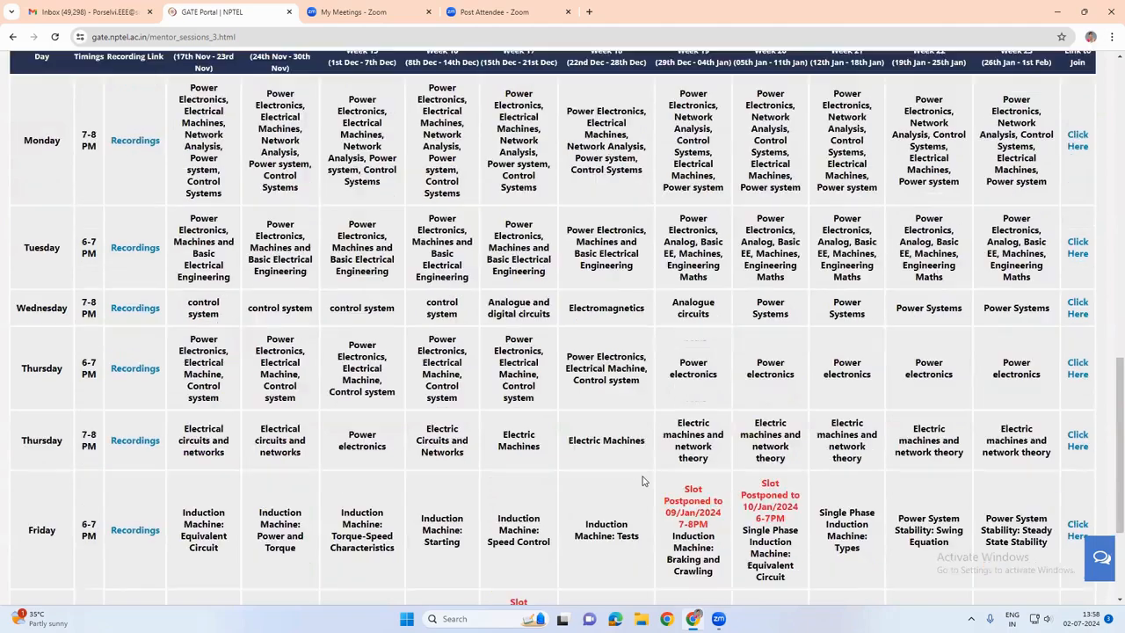
scroll("up", 3)
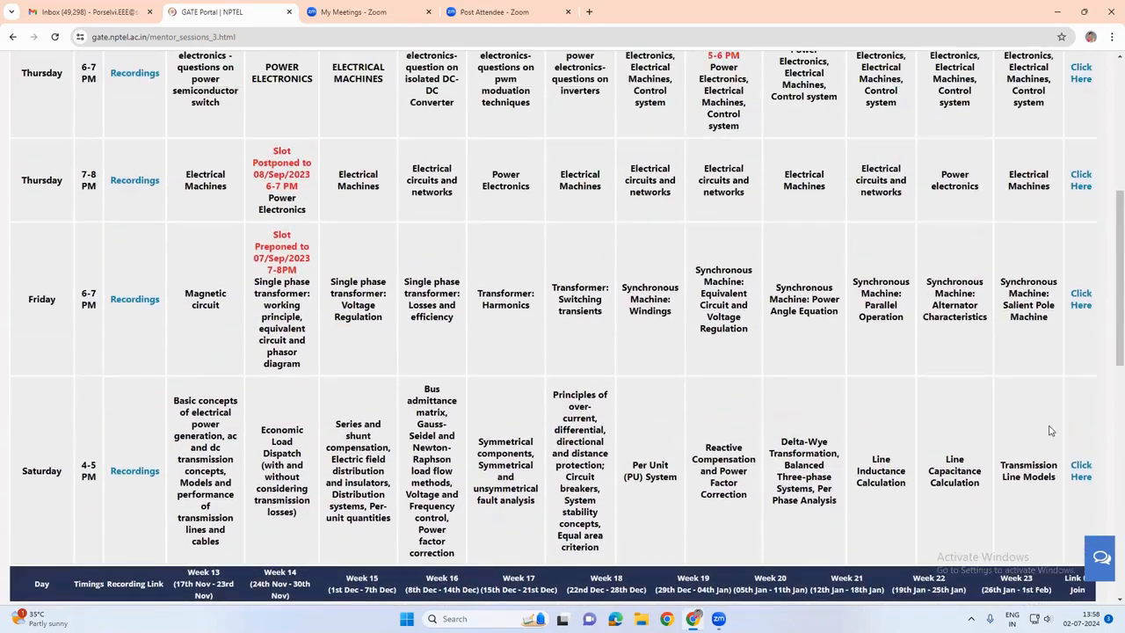
mouse_move(1058, 362)
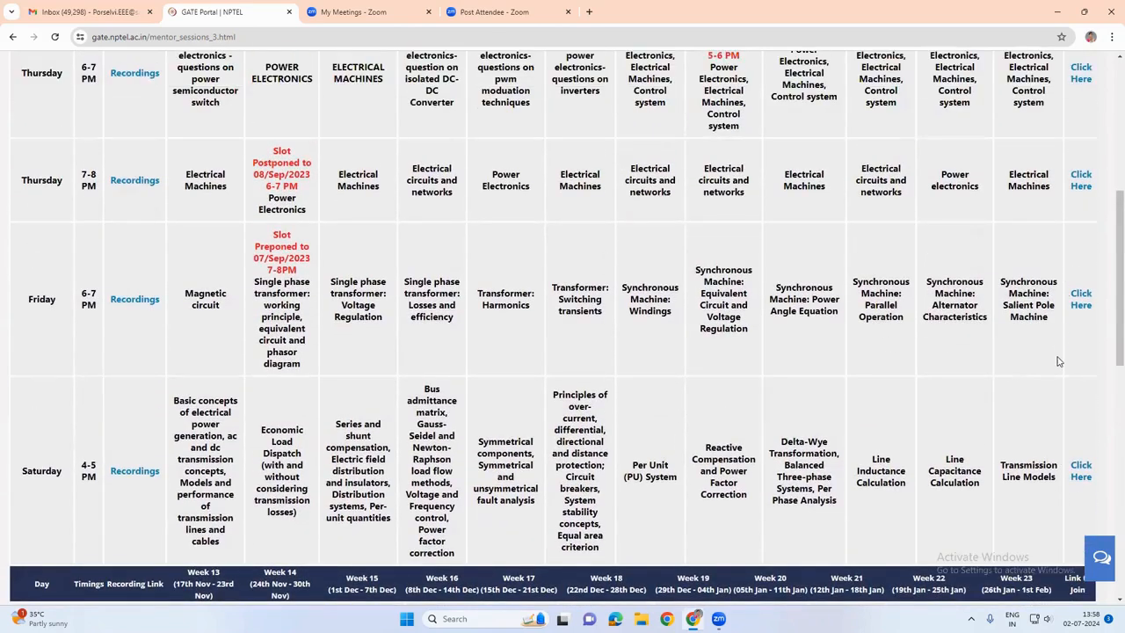
scroll("up", 3)
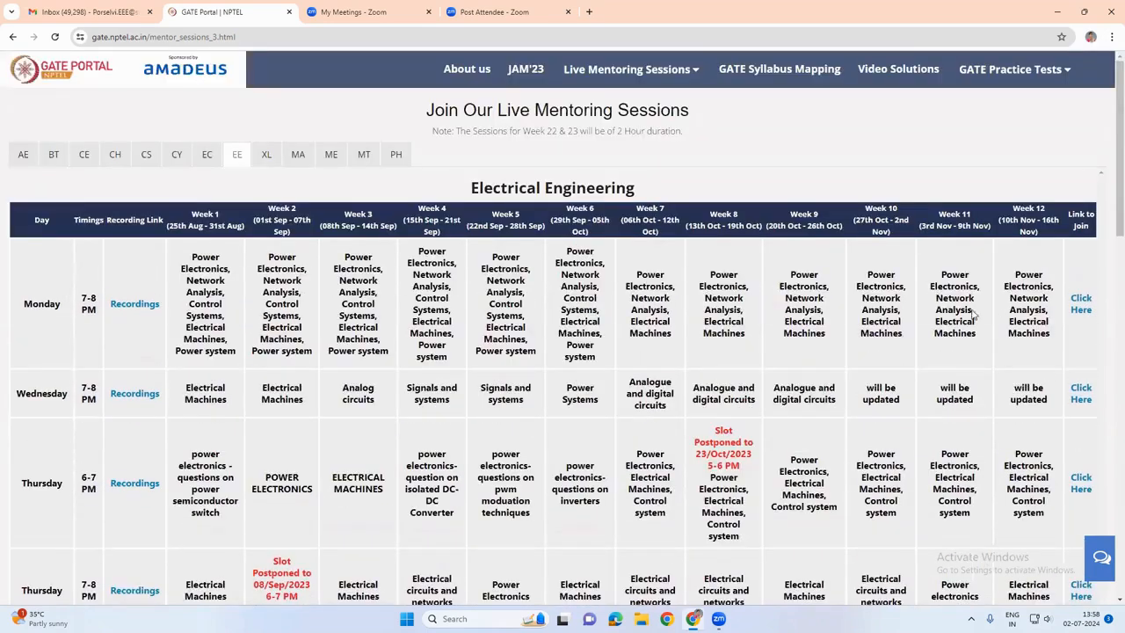
scroll("down", 3)
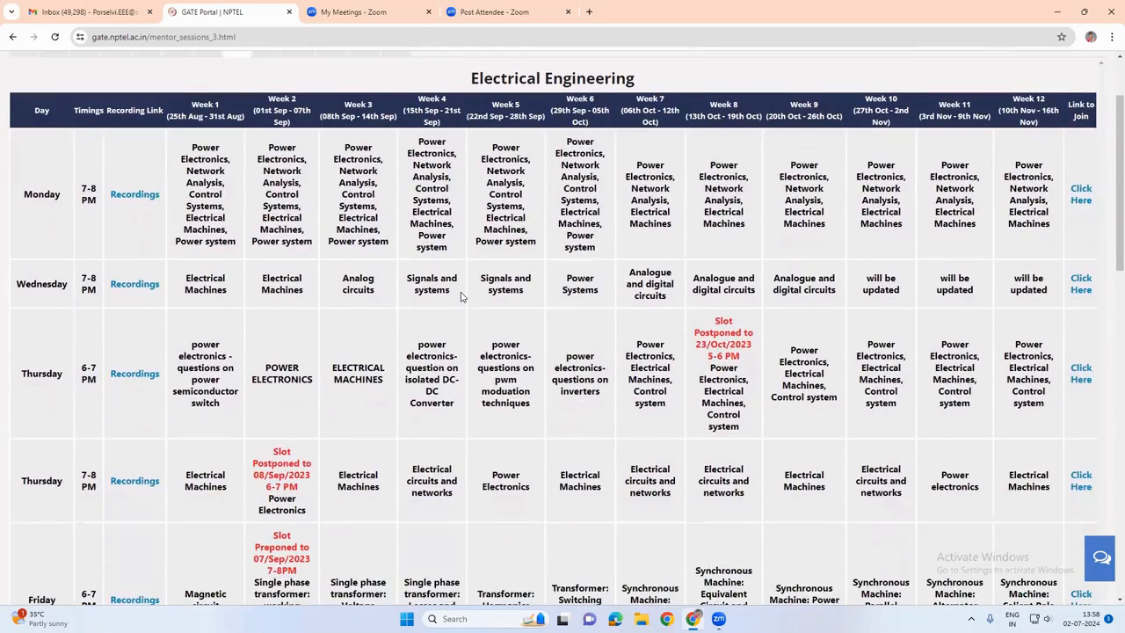
scroll("down", 3)
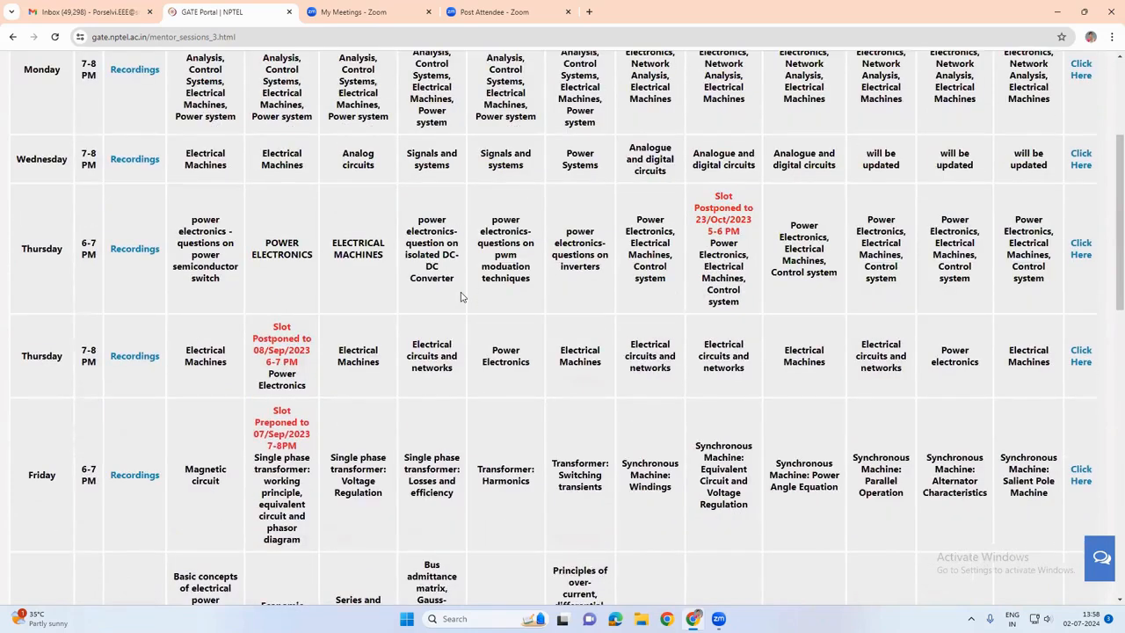
scroll("down", 3)
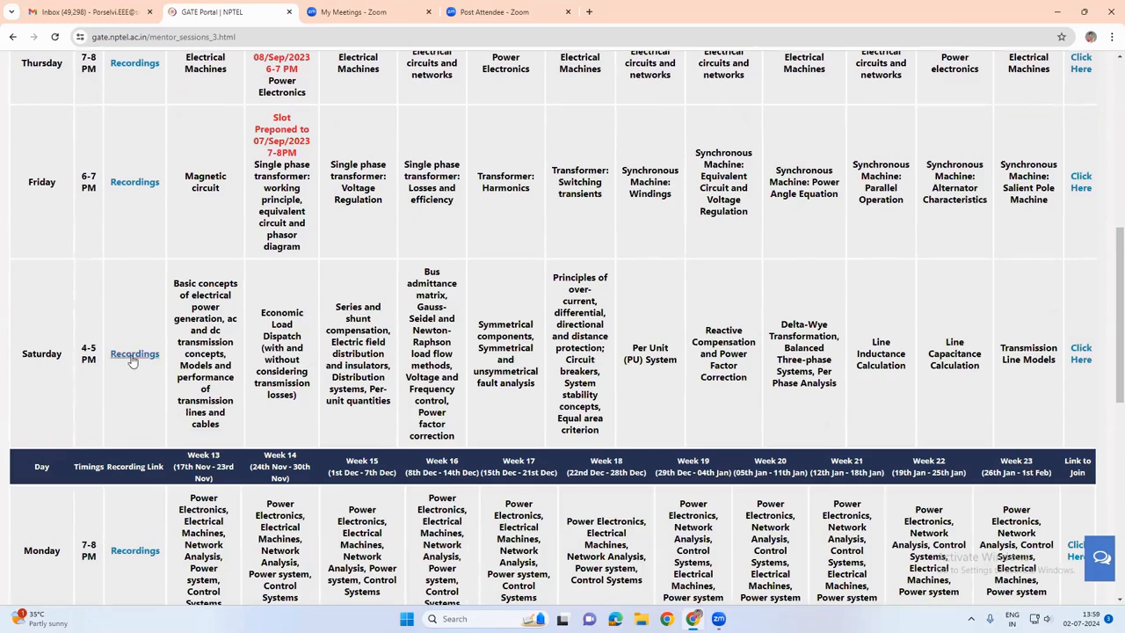
mouse_move(249, 337)
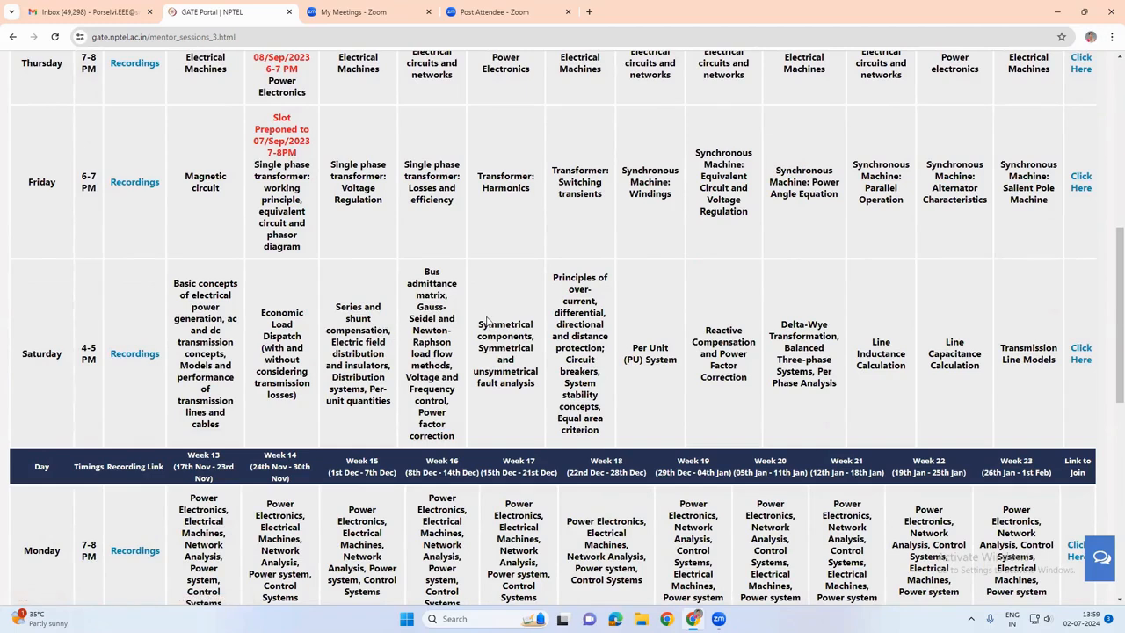
mouse_move(155, 375)
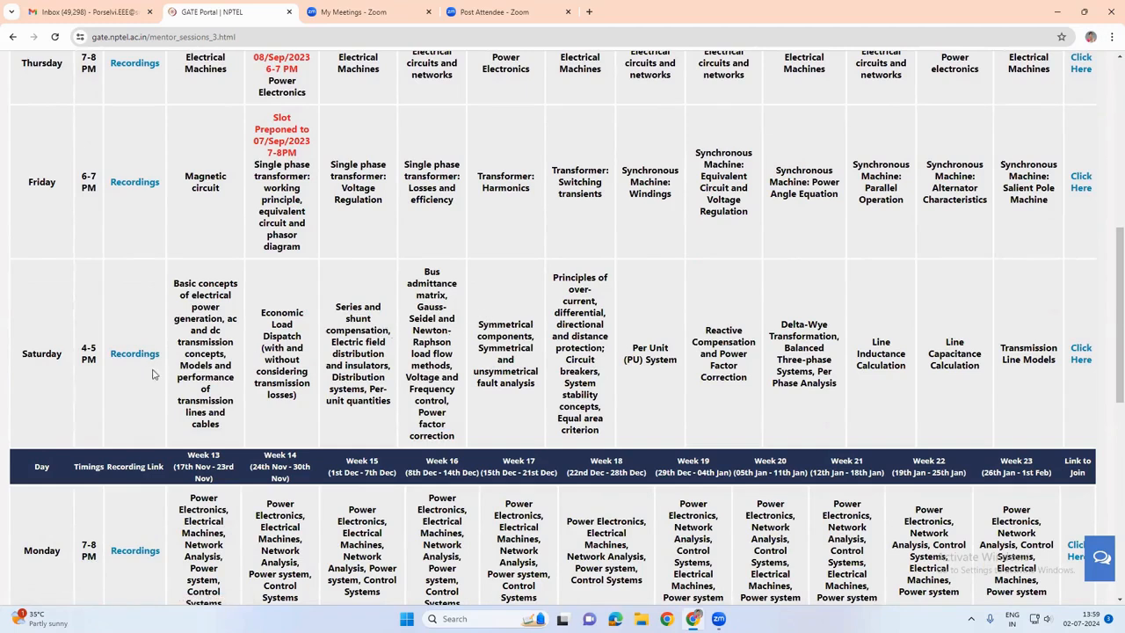
mouse_move(167, 359)
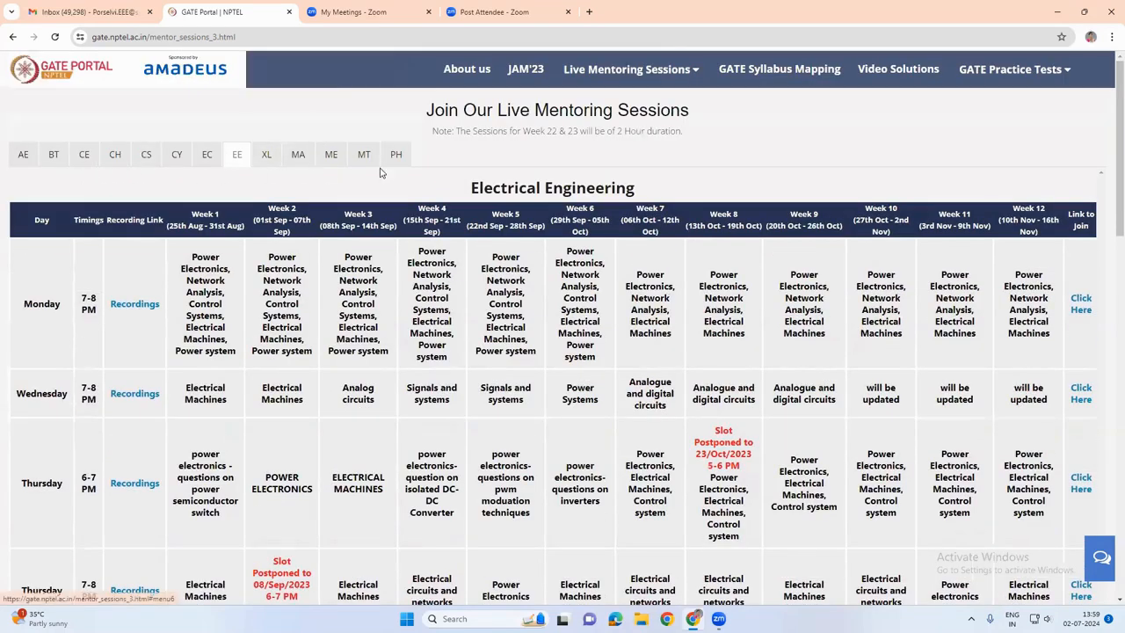
mouse_move(778, 69)
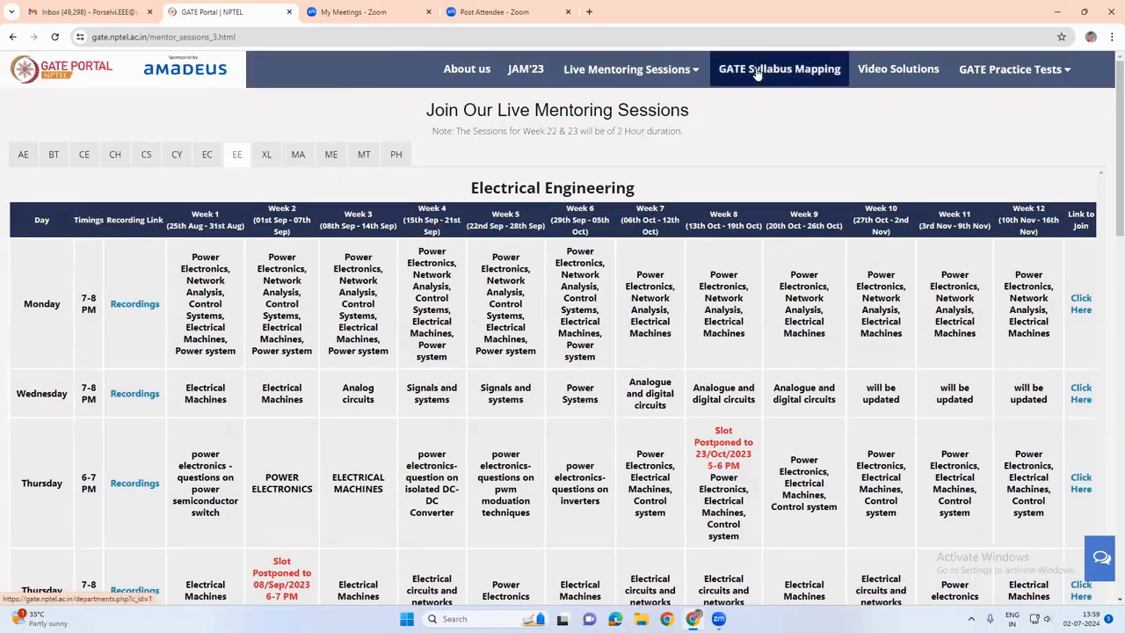
Go to GATE Syllabus Videos and scroll to the list of engineering departments
left_click(779, 69)
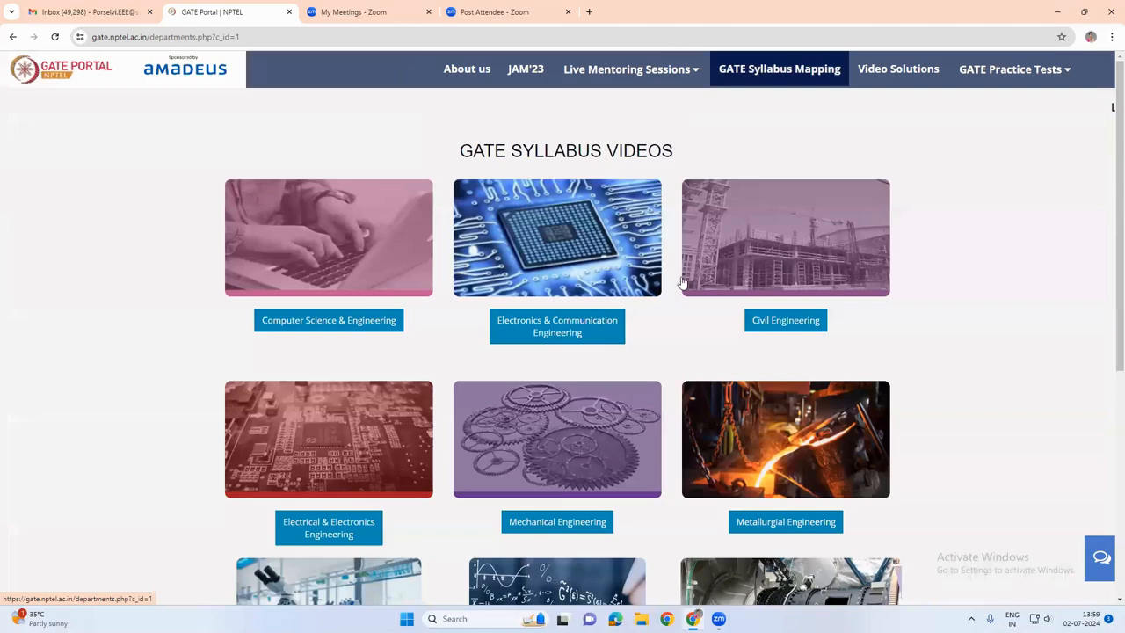
scroll("down", 3)
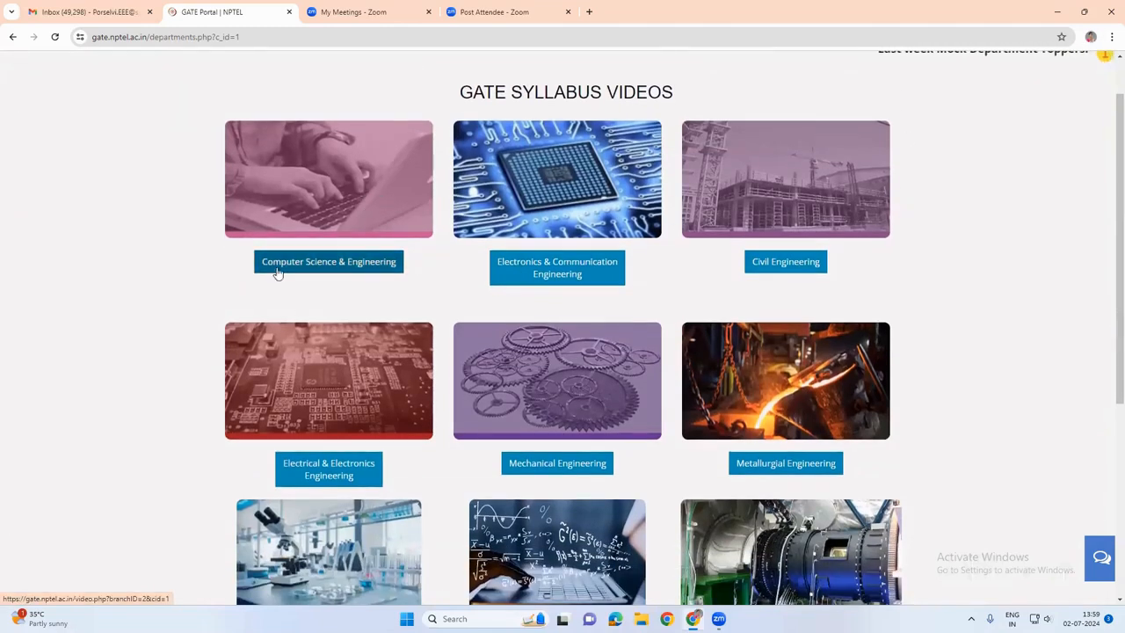
mouse_move(209, 435)
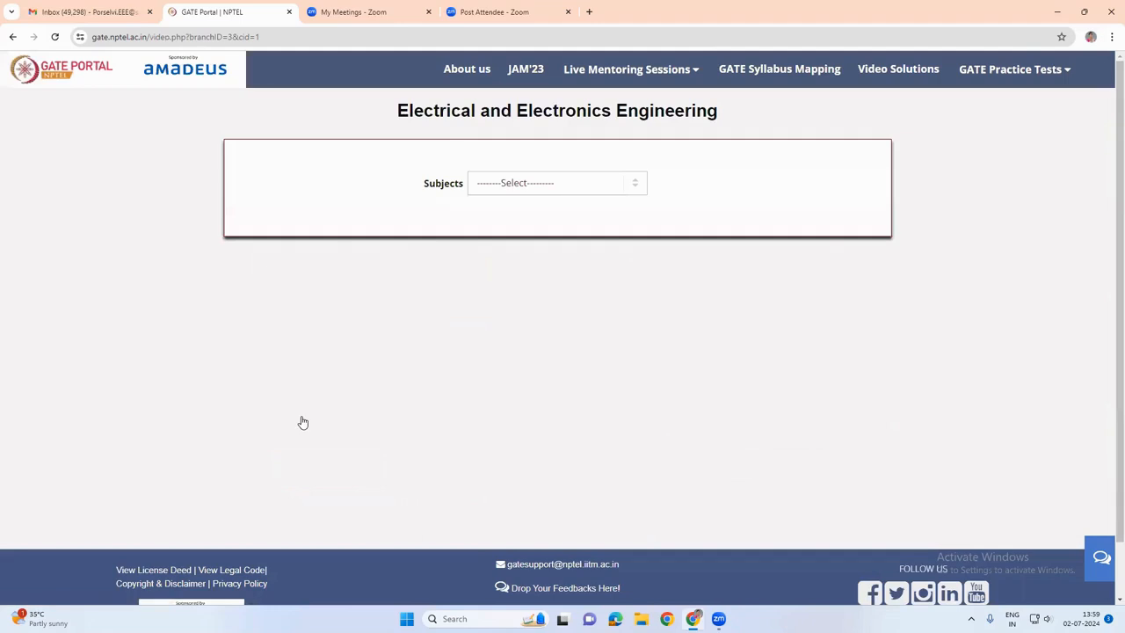
mouse_move(401, 127)
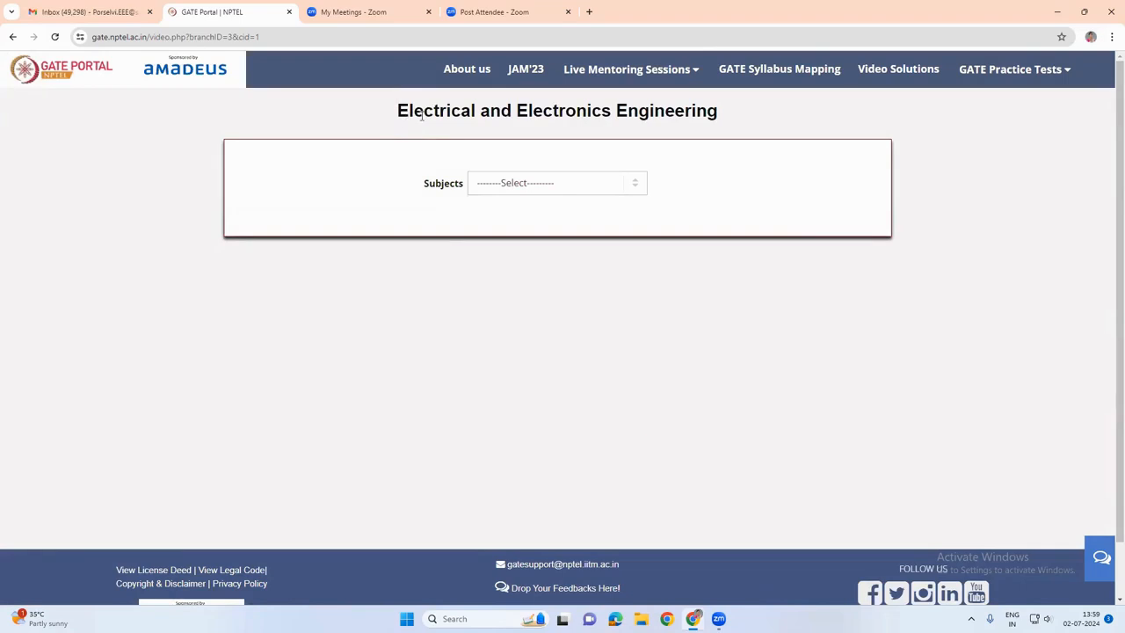
mouse_move(613, 197)
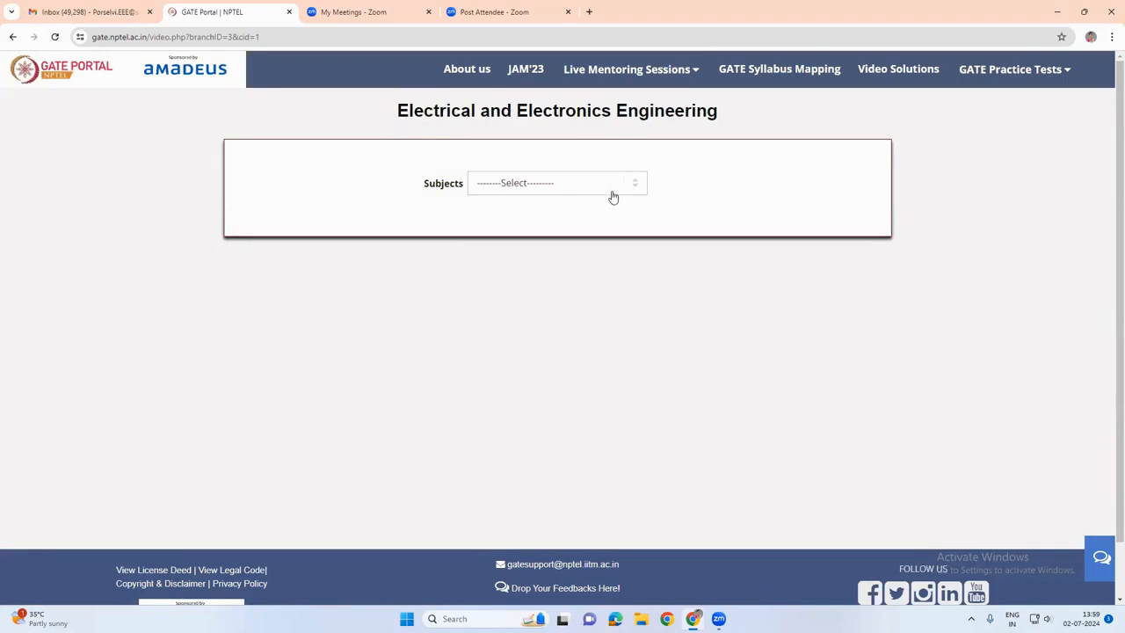
Select Power electronics as subject and topic to list its topic videos
left_click(557, 183)
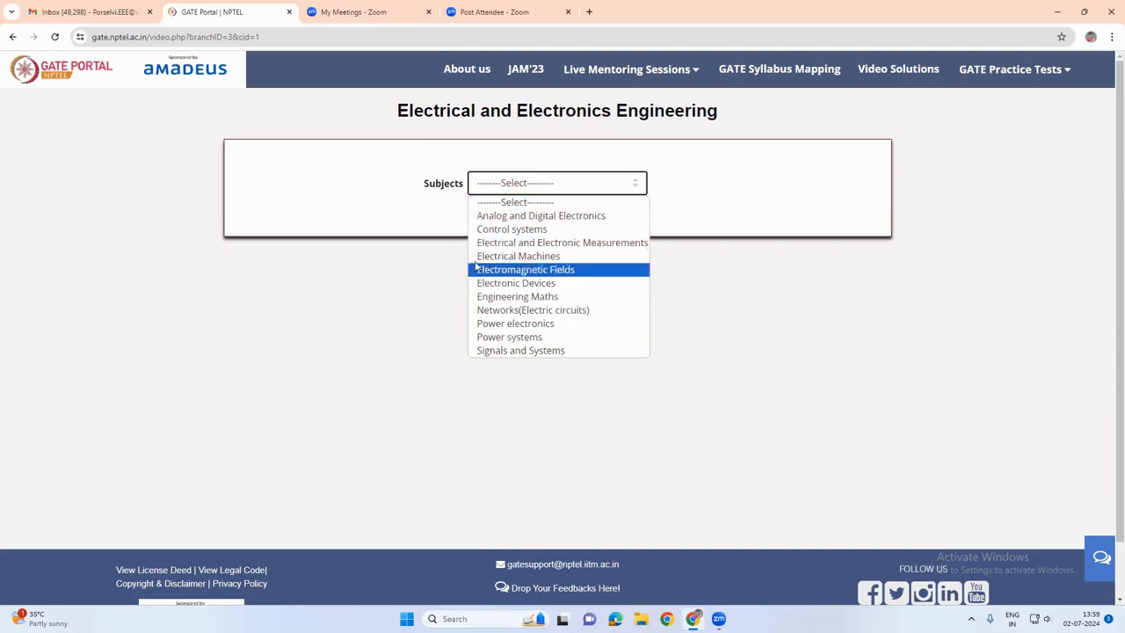
left_click(515, 324)
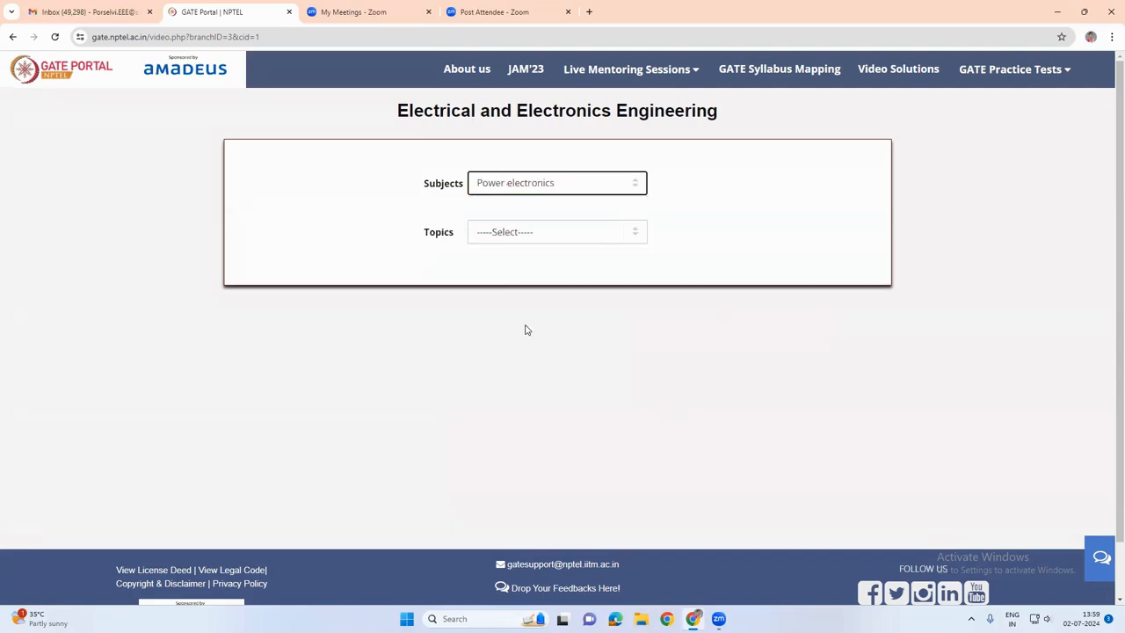
left_click(557, 232)
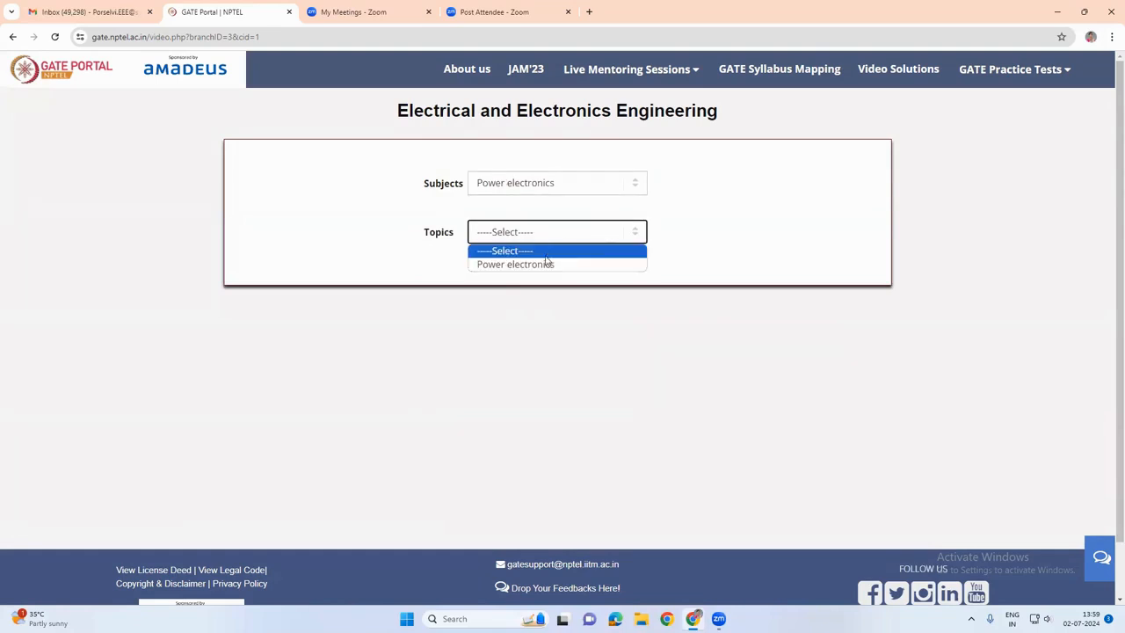
left_click(515, 264)
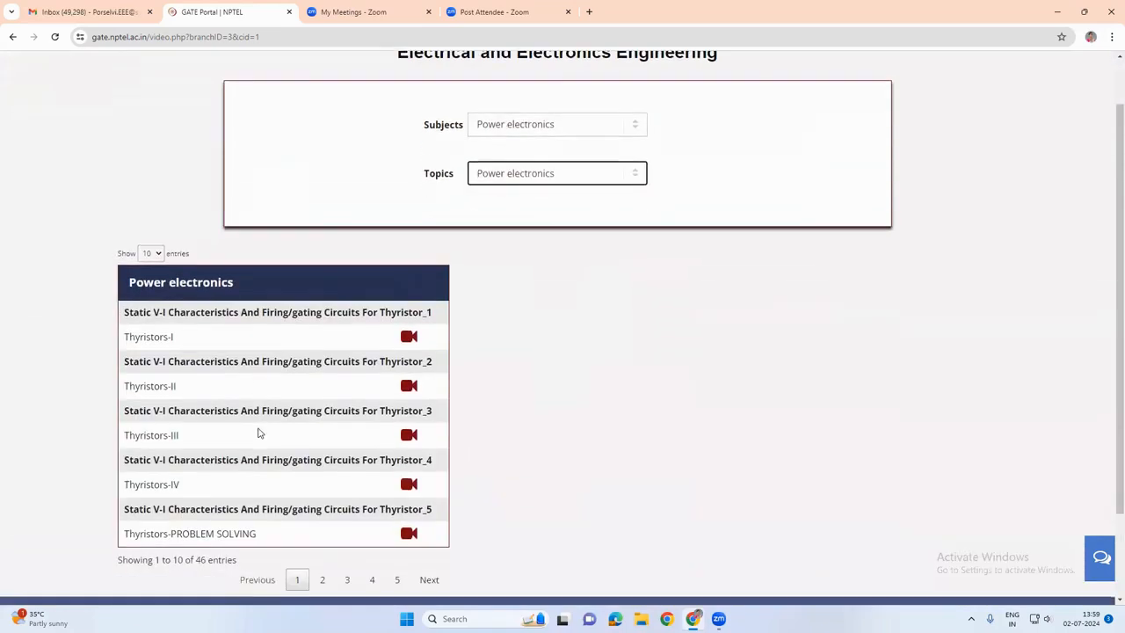
scroll("down", 3)
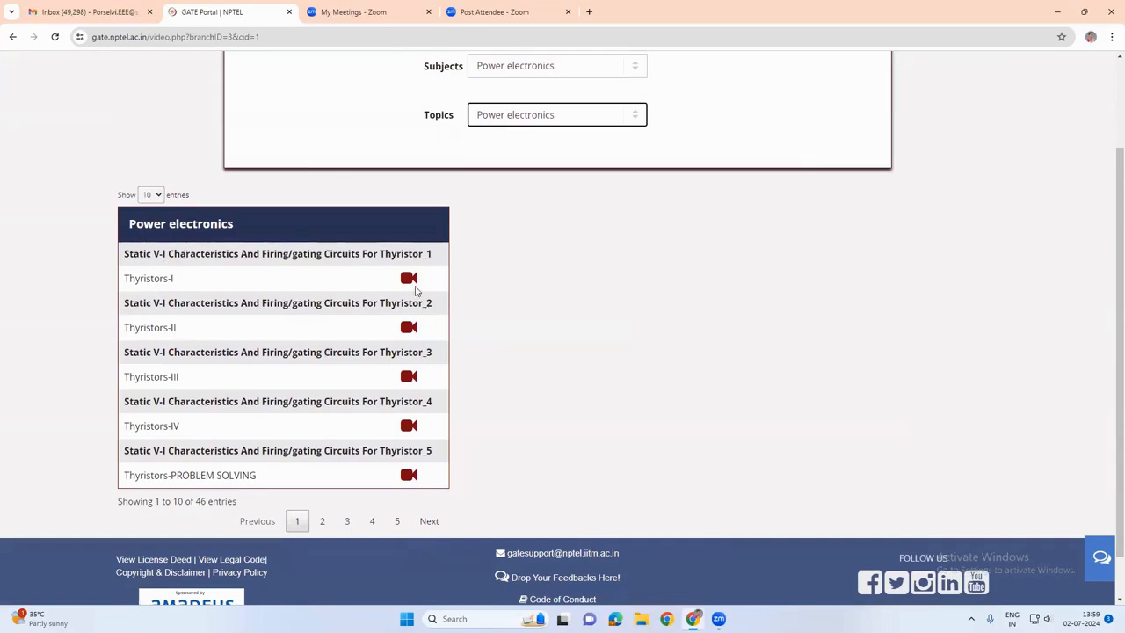
scroll("down", 3)
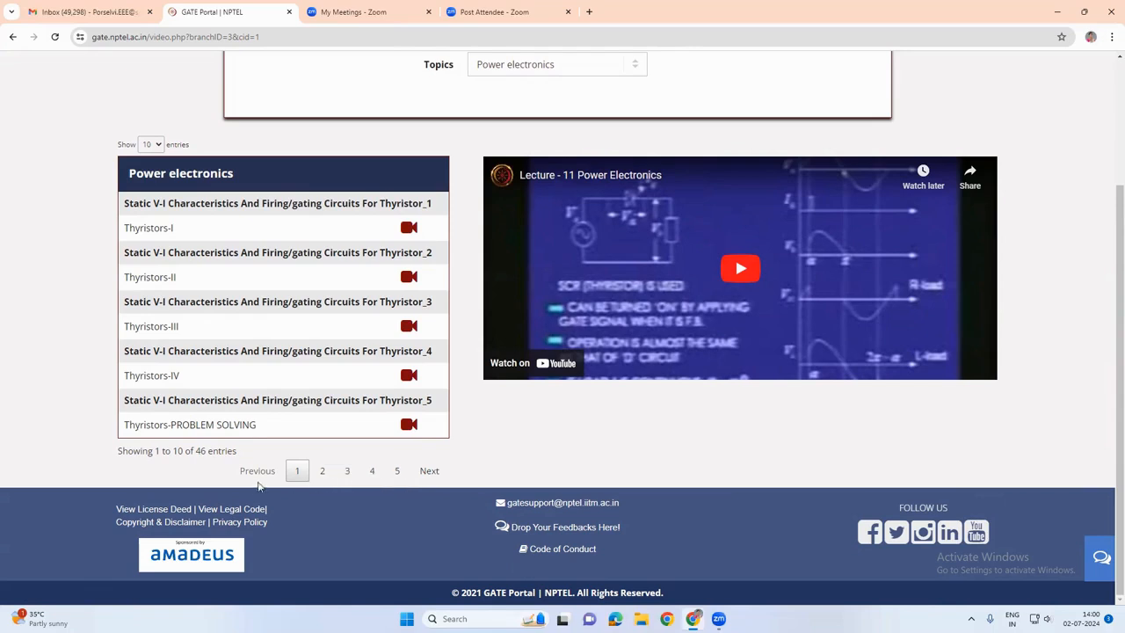
mouse_move(721, 306)
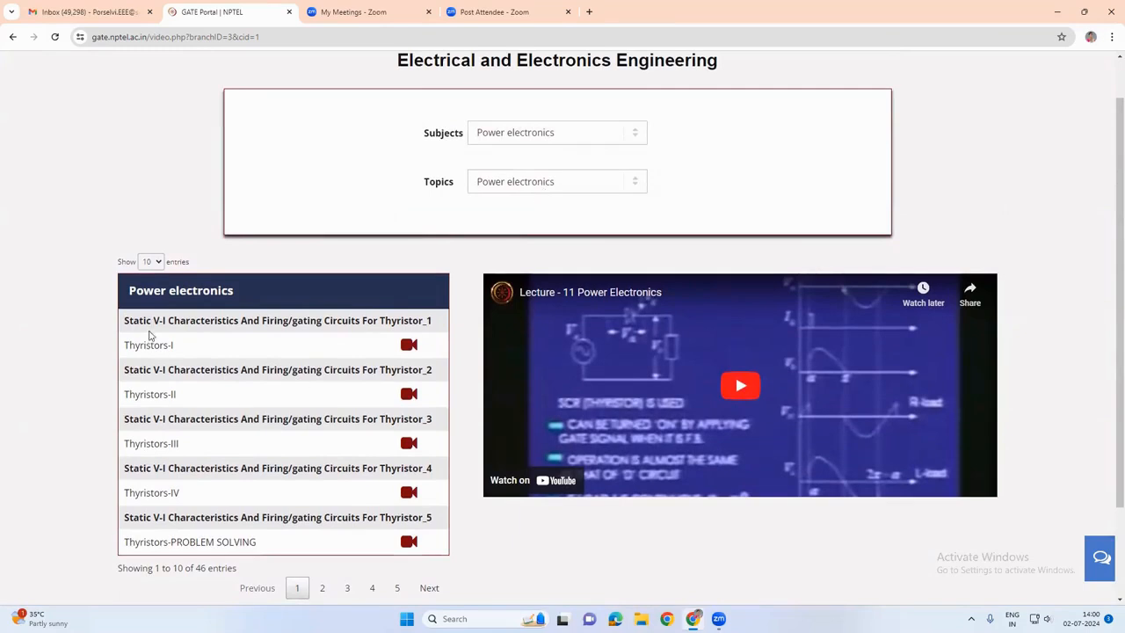
mouse_move(155, 343)
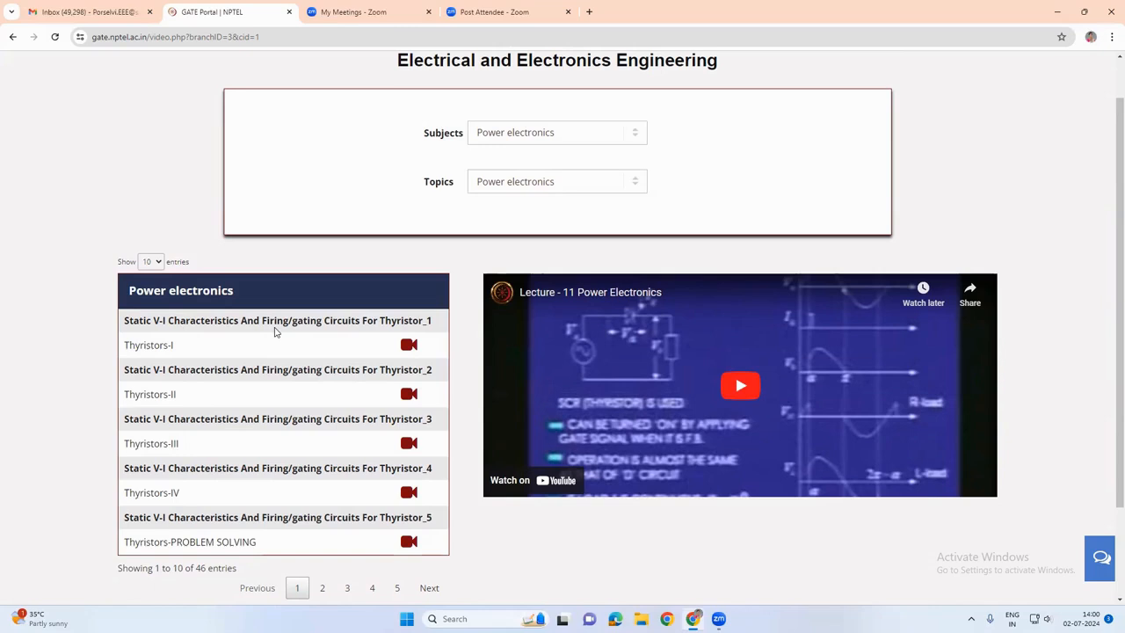
mouse_move(358, 336)
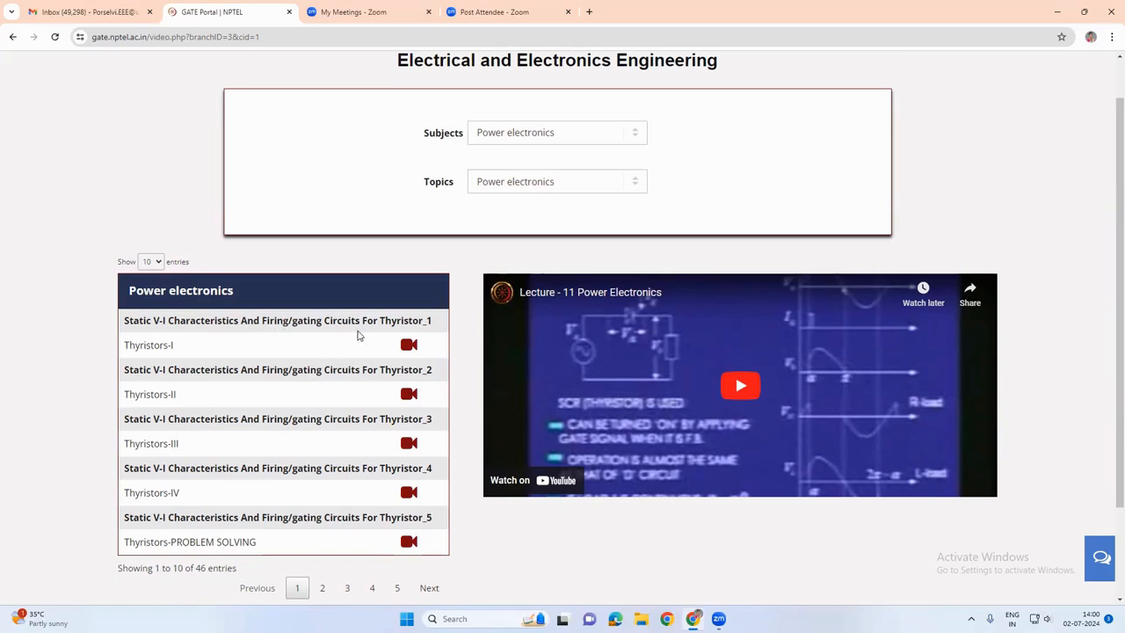
mouse_move(664, 506)
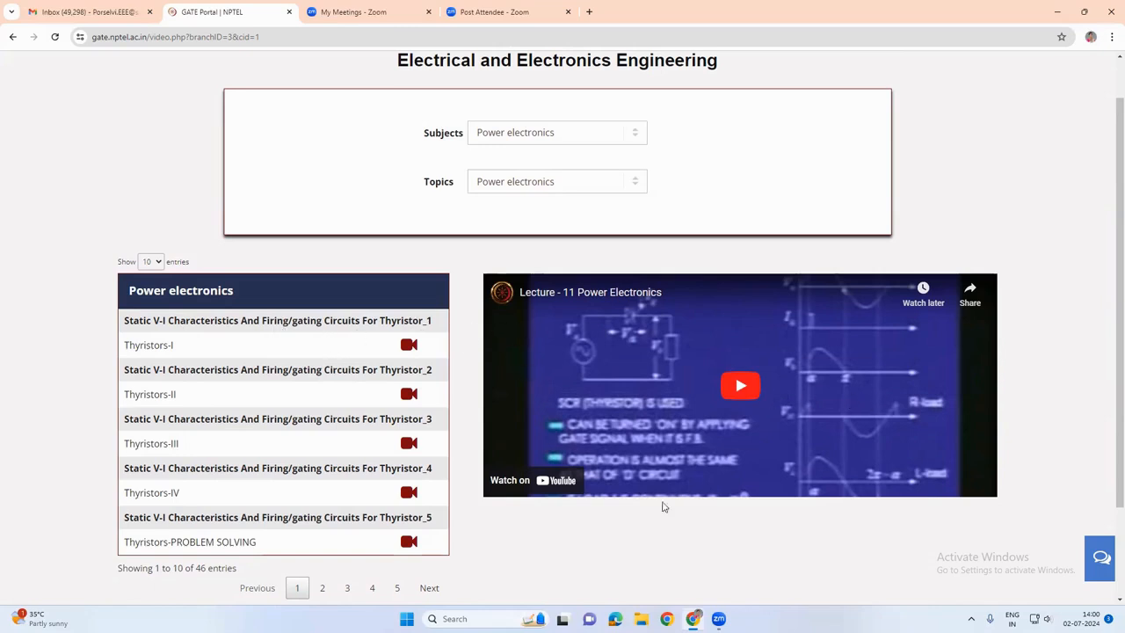
mouse_move(740, 385)
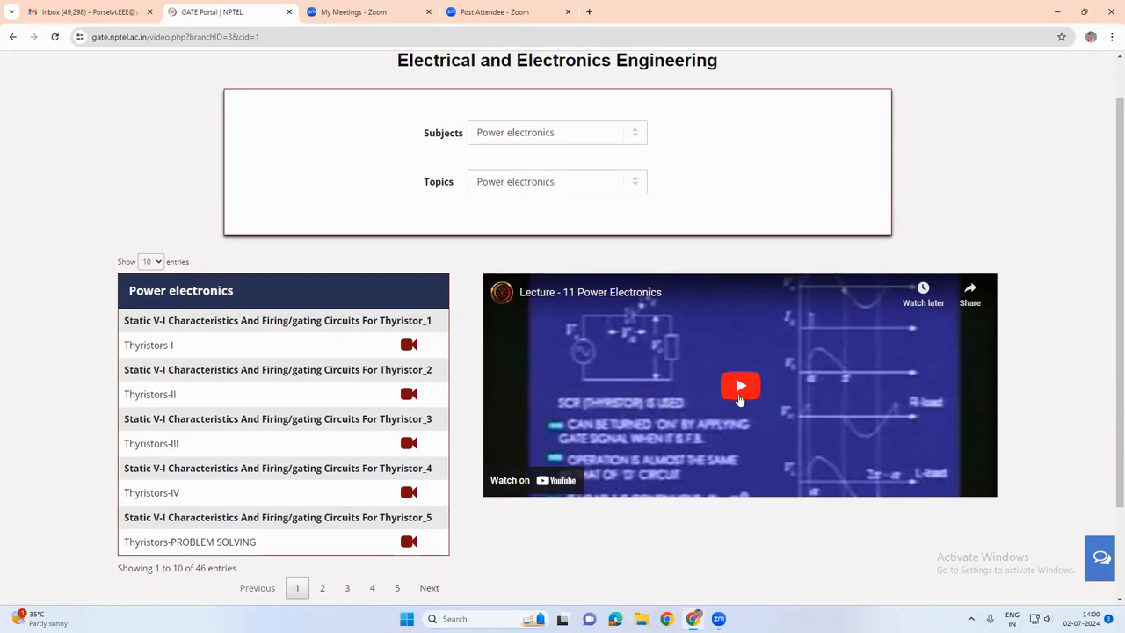
Play the Lecture 11 Power Electronics video on thyristors
left_click(740, 385)
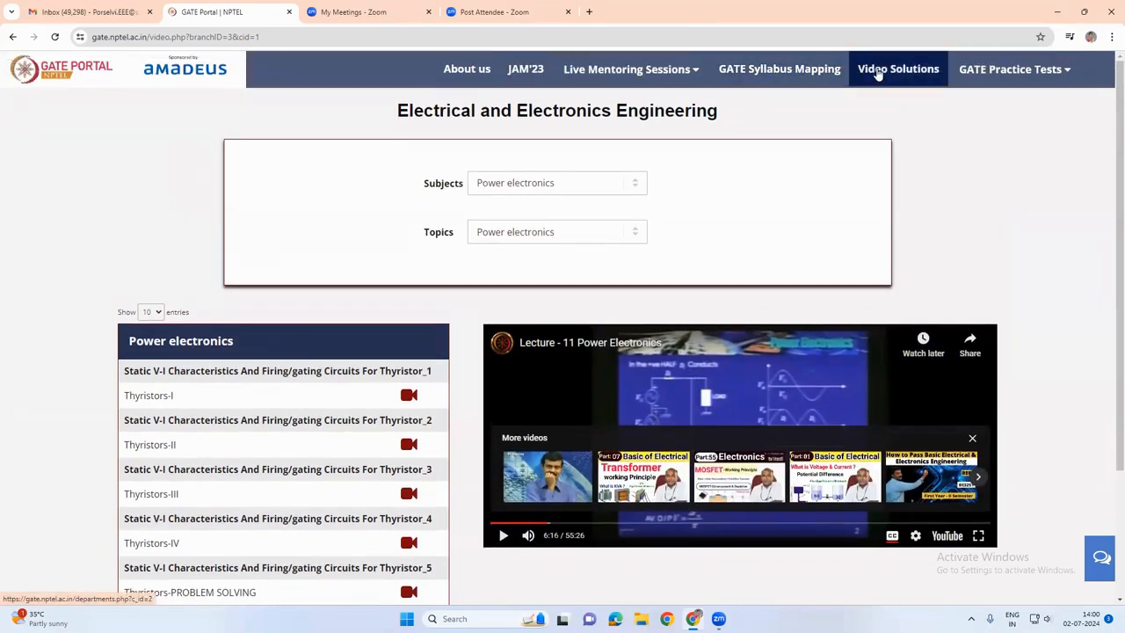
Go to GATE video solutions for Electrical and Electronics Engineering
left_click(898, 69)
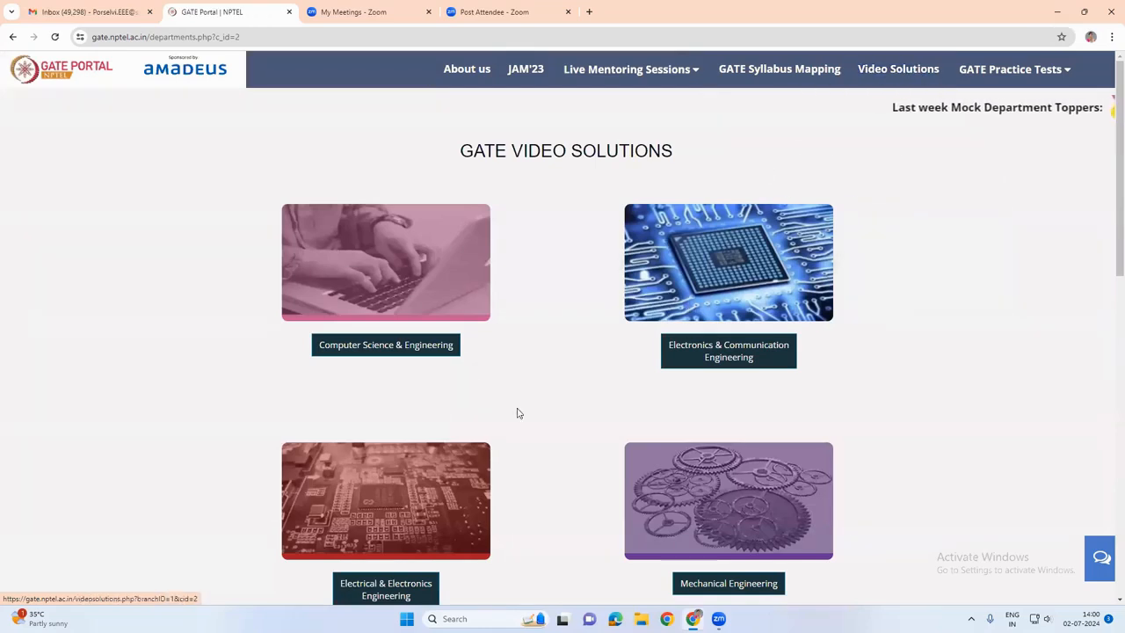
left_click(385, 501)
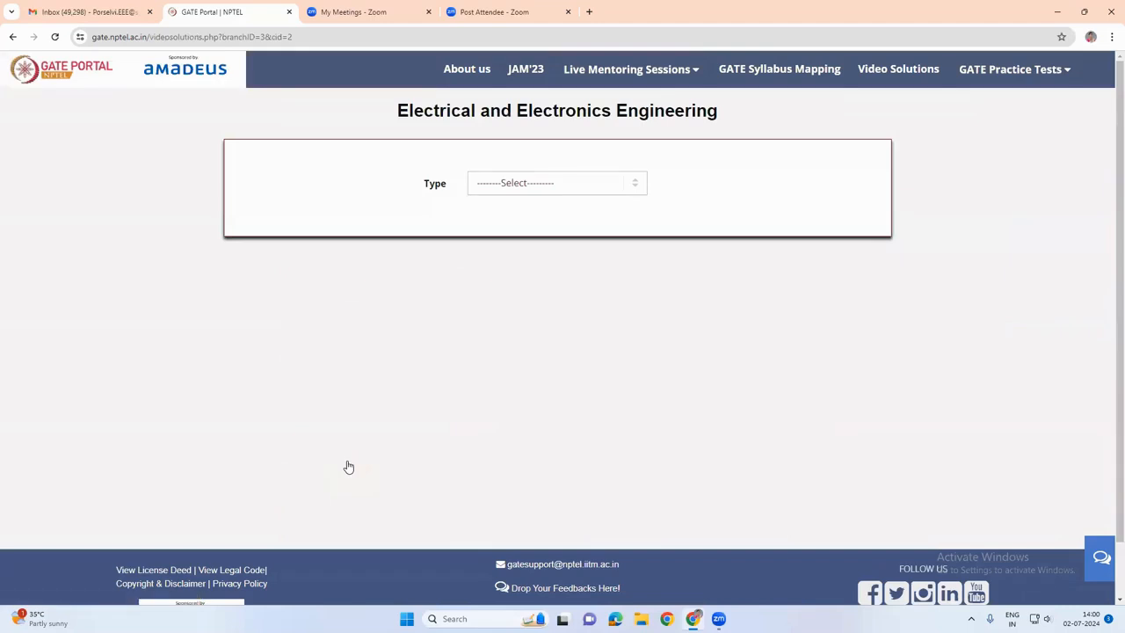
mouse_move(341, 341)
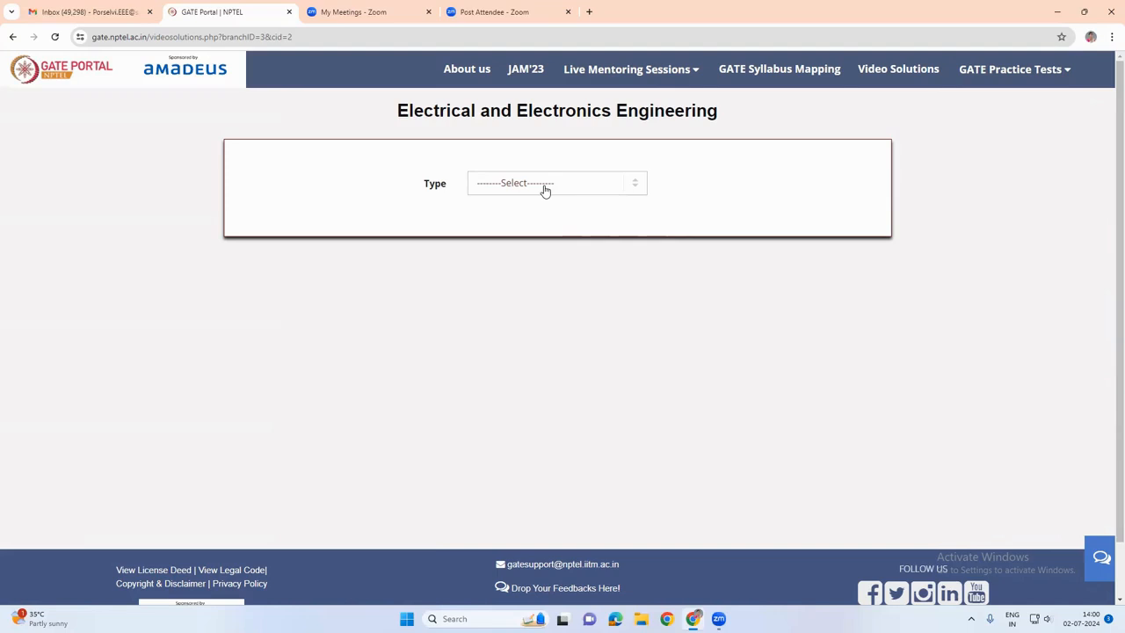
mouse_move(556, 185)
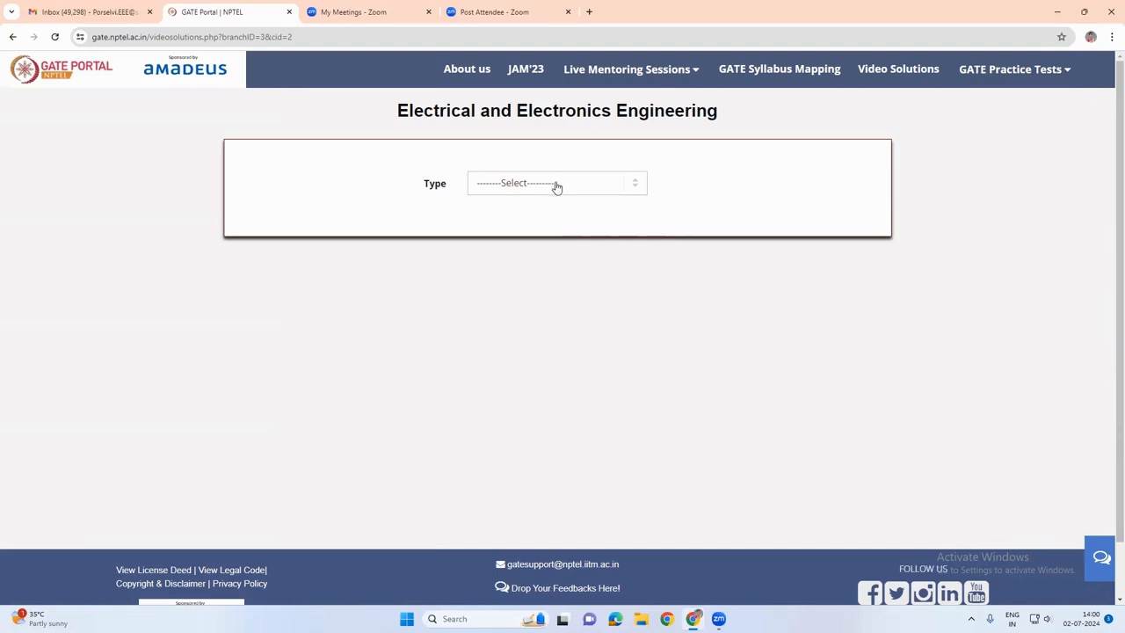
mouse_move(561, 196)
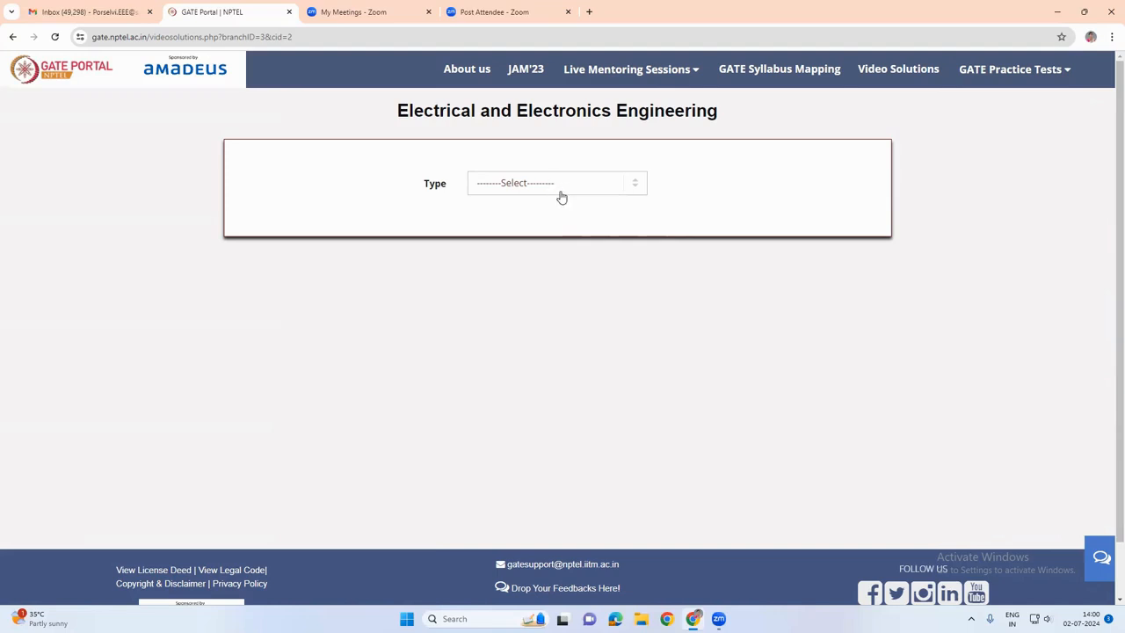
Browse solutions by year EE 2022 and load the Q1 EE 2022 video solution
left_click(556, 182)
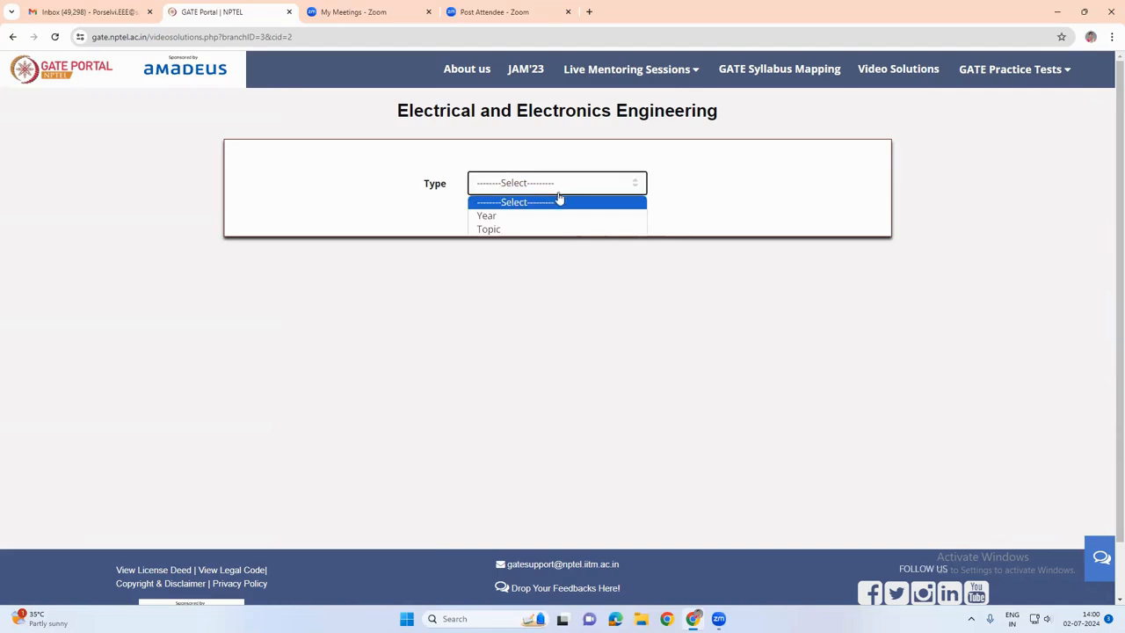
left_click(485, 214)
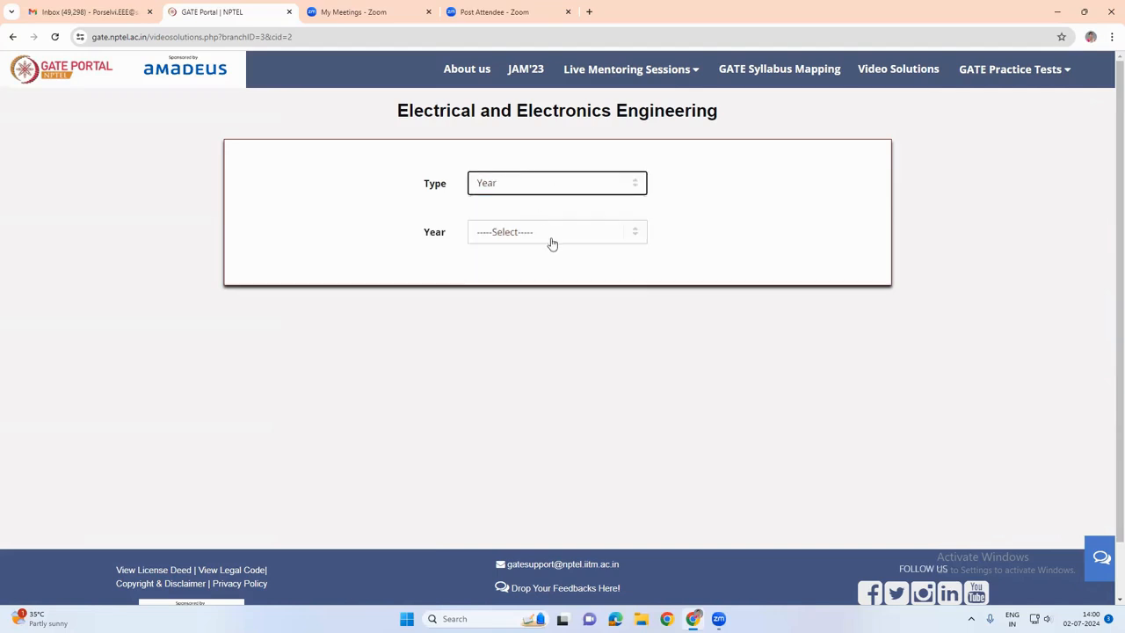
left_click(556, 232)
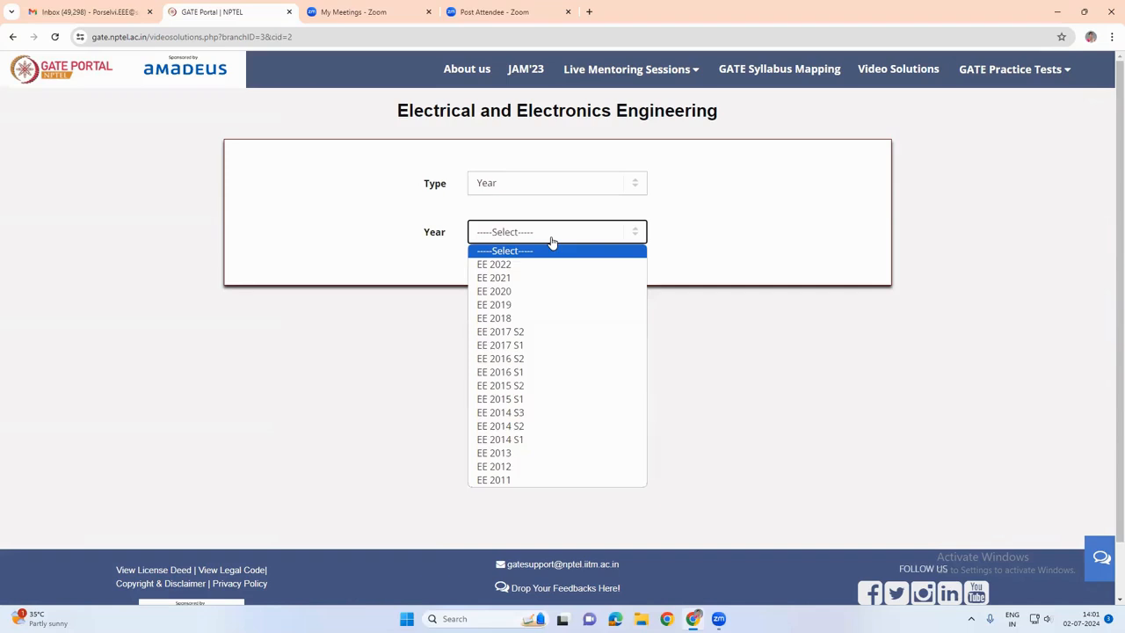
left_click(492, 264)
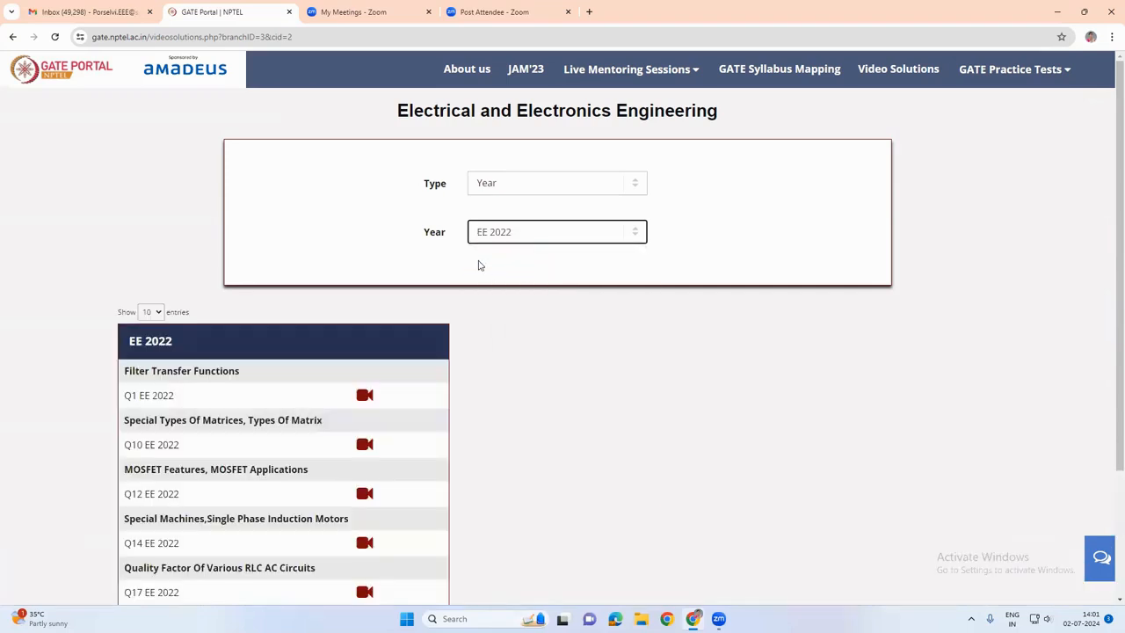
mouse_move(468, 297)
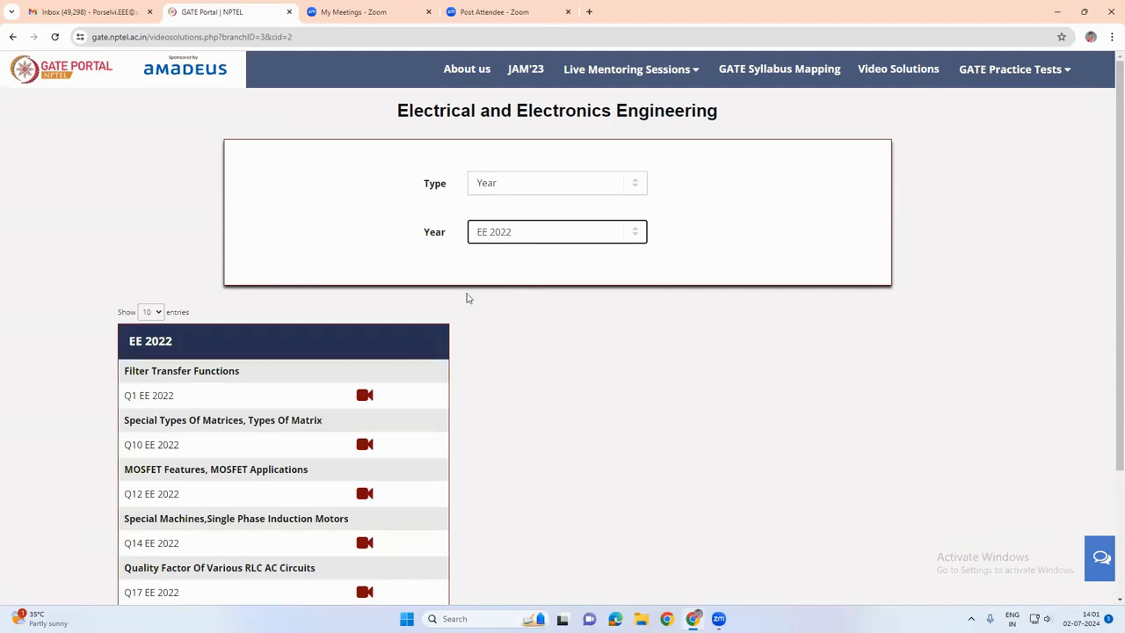
mouse_move(168, 394)
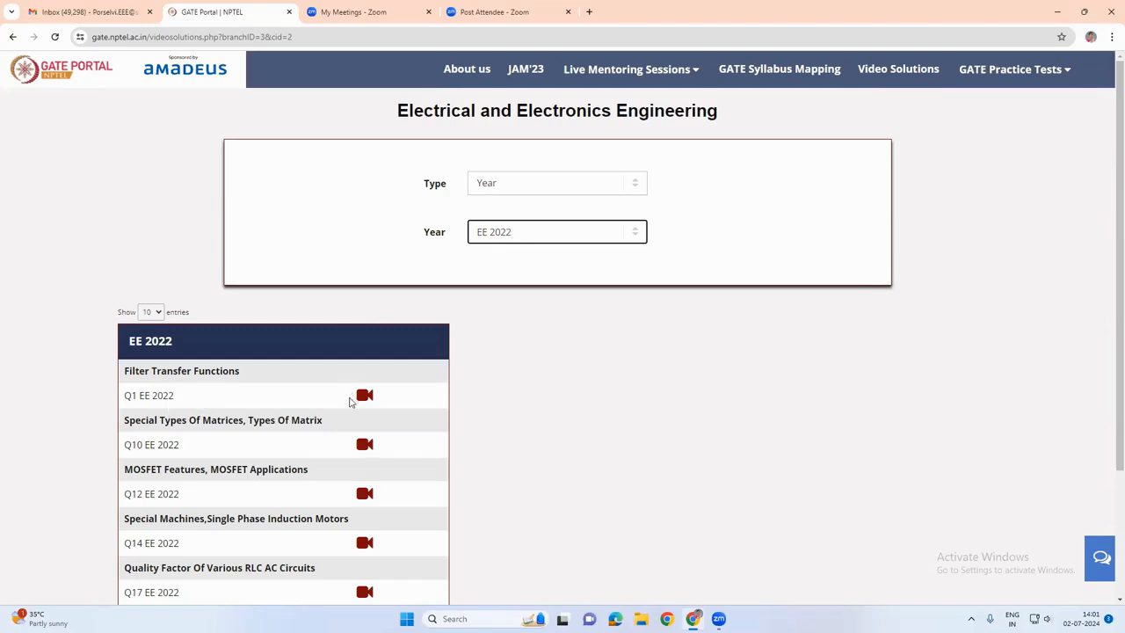
left_click(364, 394)
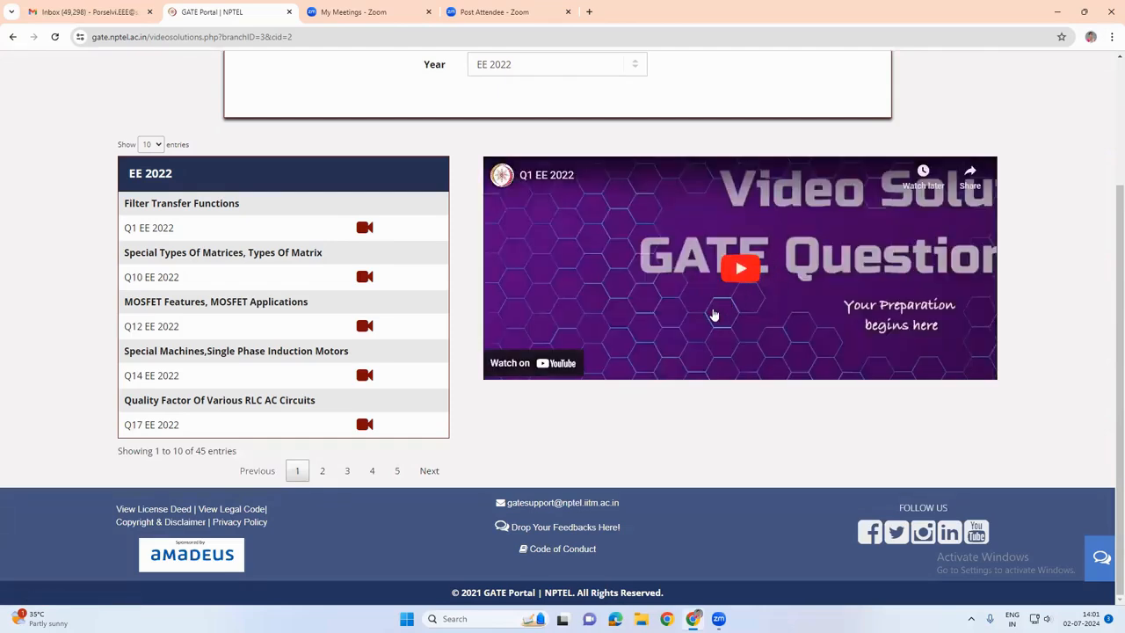
mouse_move(162, 230)
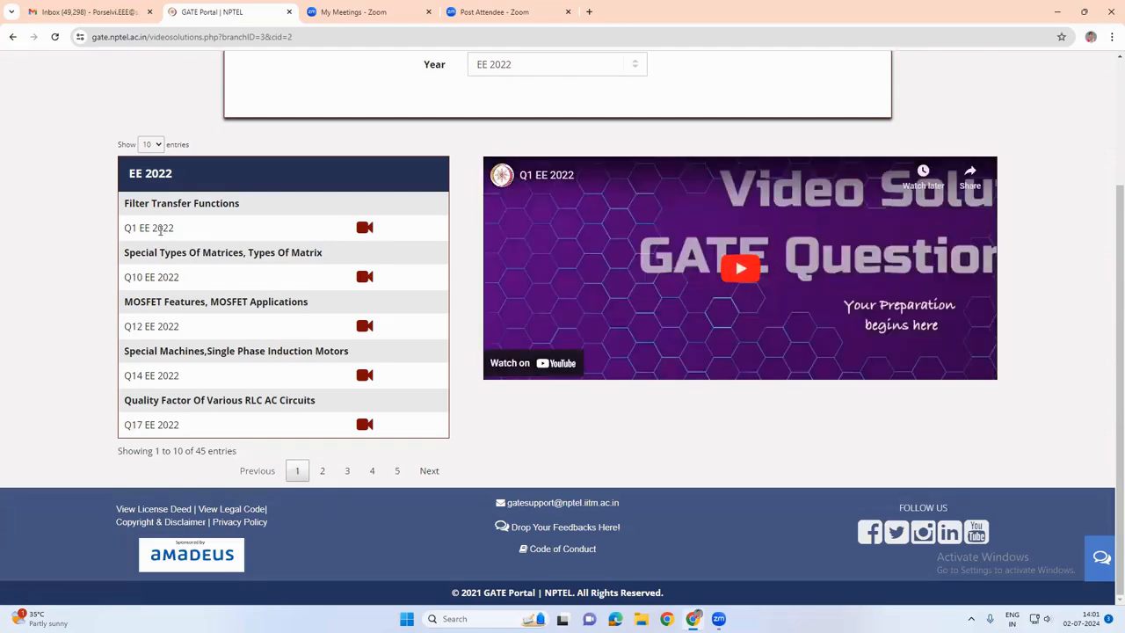
scroll("up", 3)
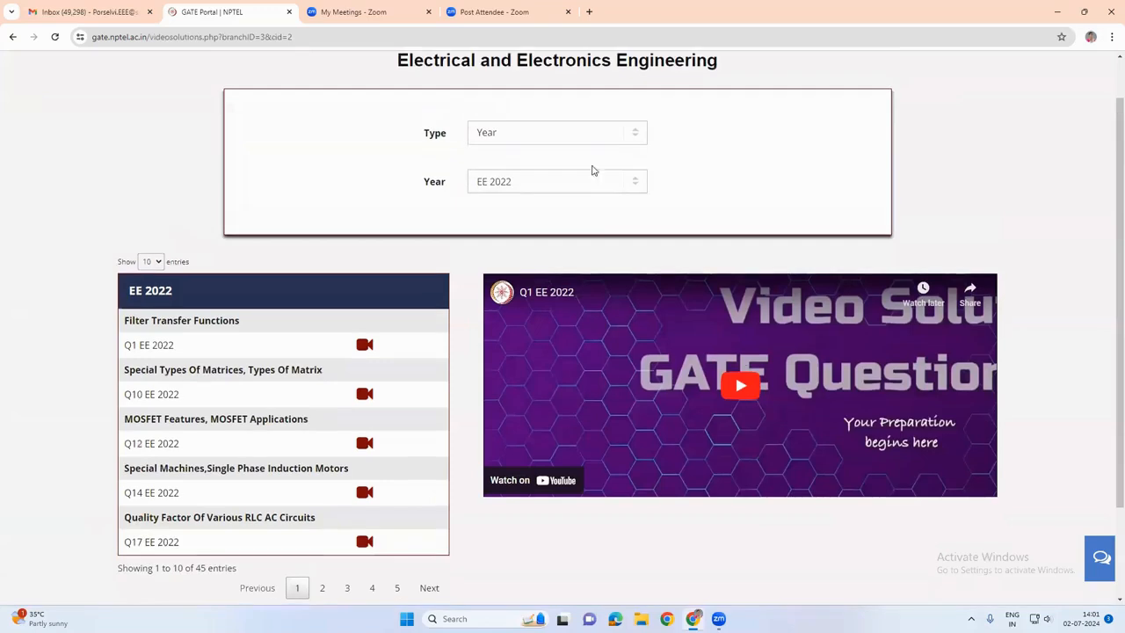
Switch browsing to Topic and choose Power Electronics as the subject
left_click(557, 133)
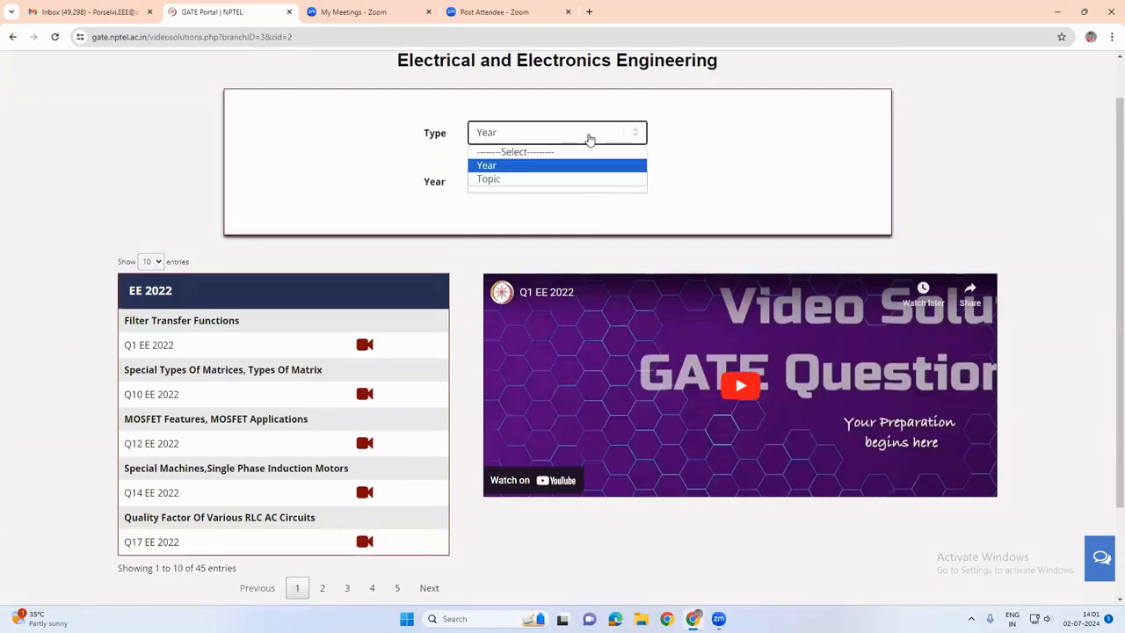
mouse_move(489, 180)
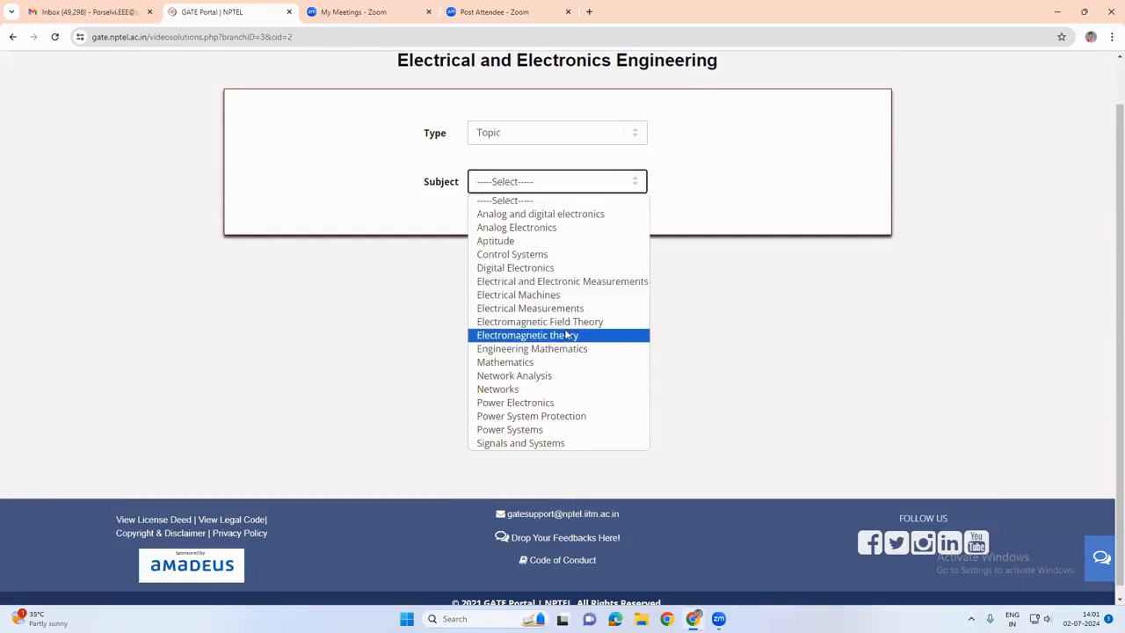
left_click(515, 402)
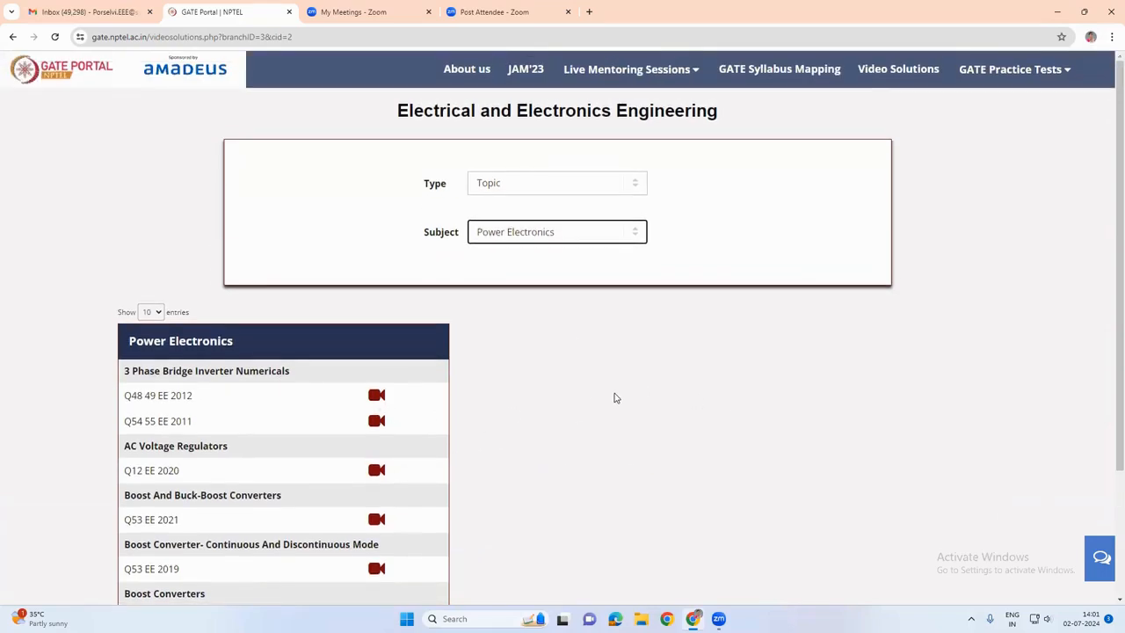
mouse_move(665, 390)
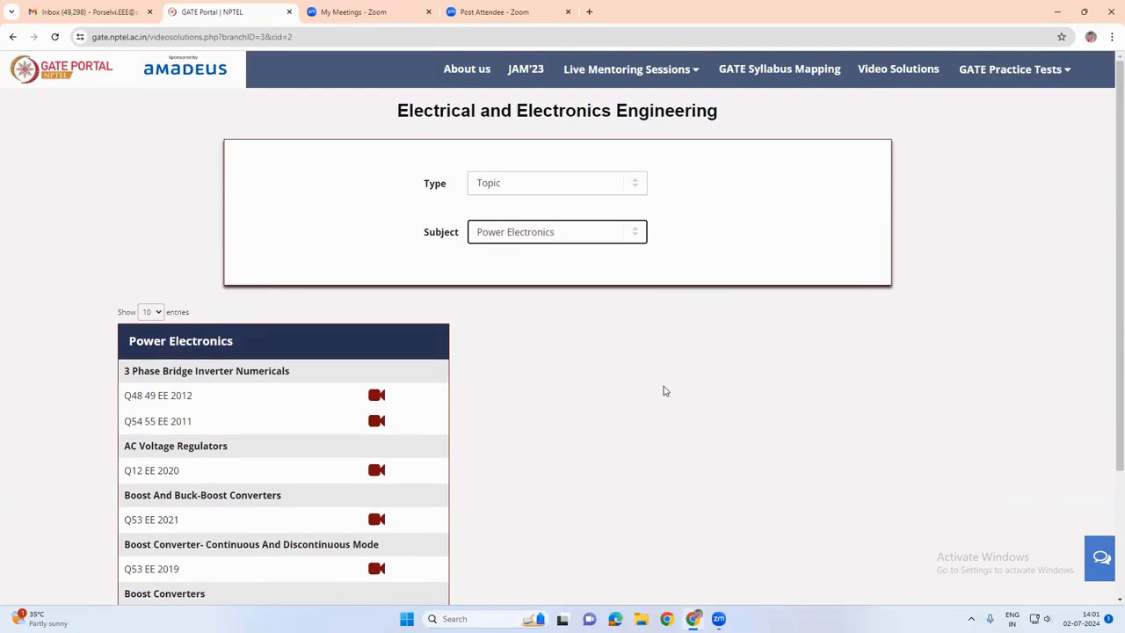
mouse_move(669, 390)
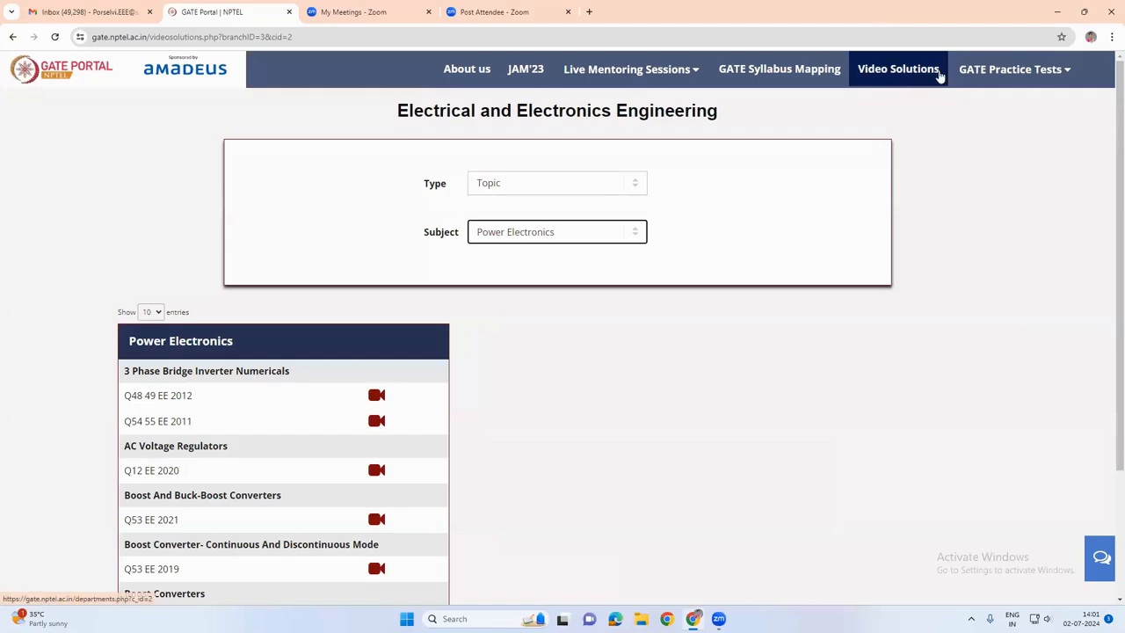
Choose Mock Test Progress under GATE Practice Tests and begin Google sign-in
left_click(1009, 68)
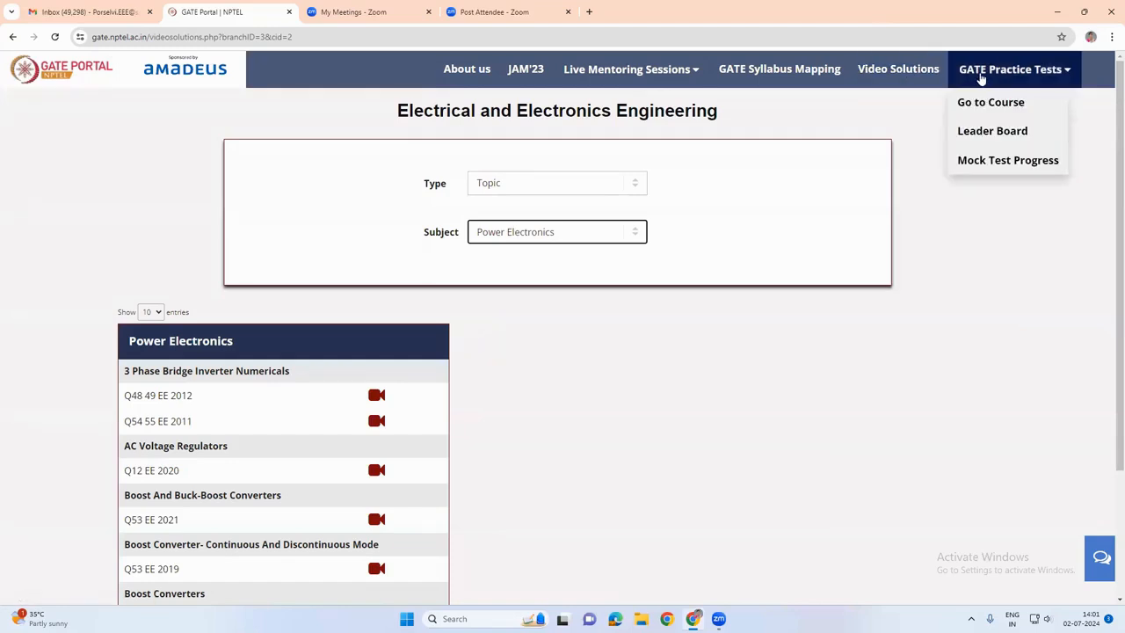
mouse_move(987, 74)
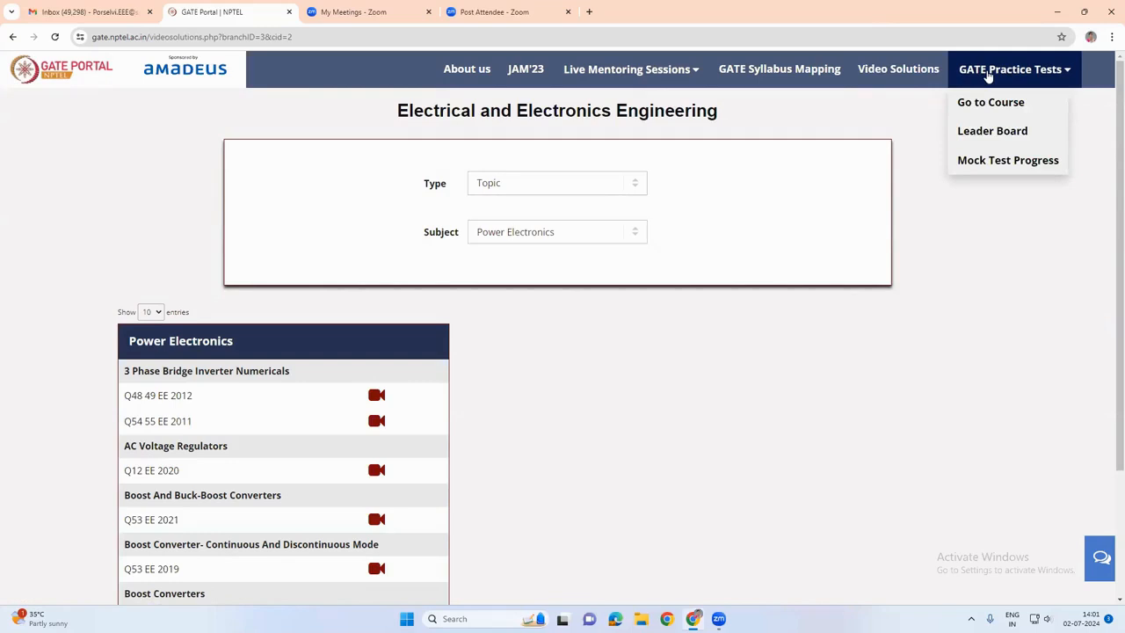
mouse_move(991, 102)
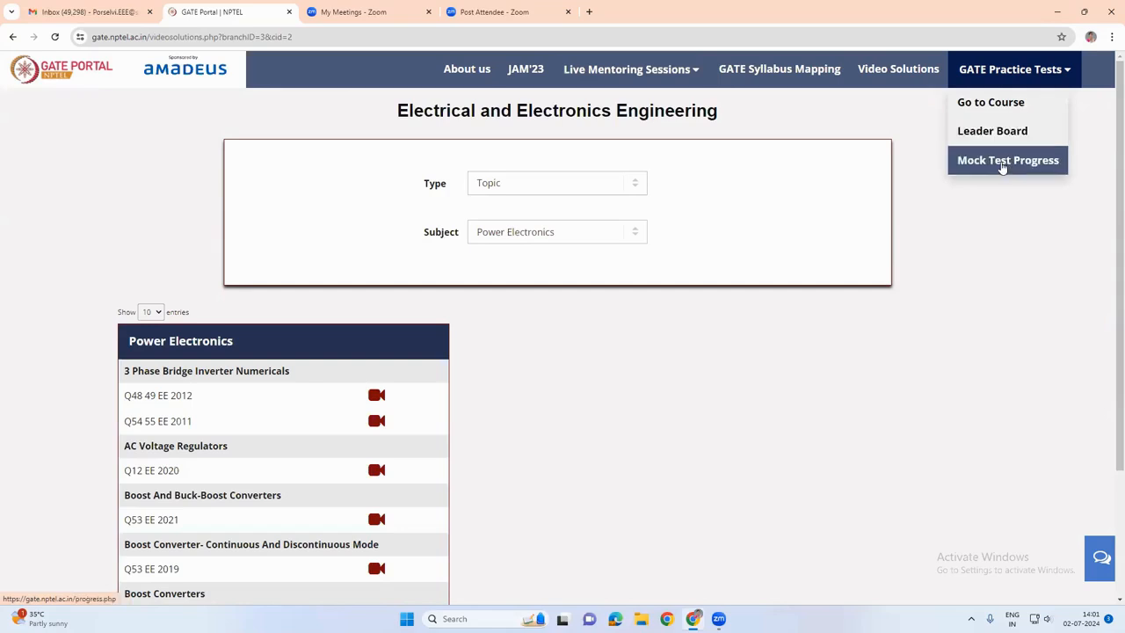
mouse_move(993, 87)
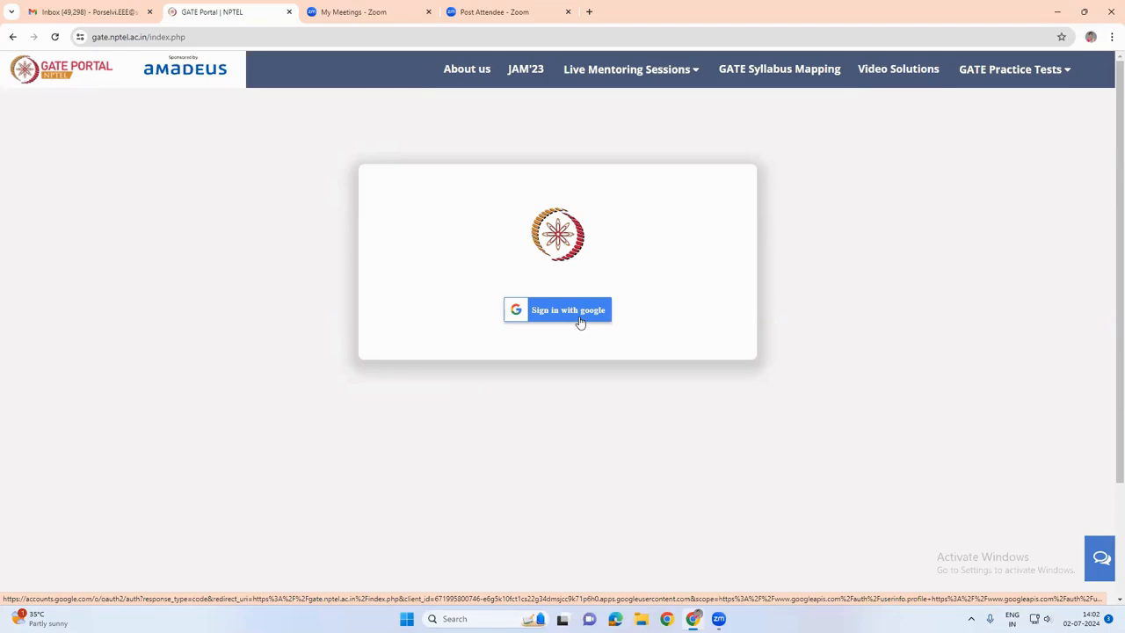
mouse_move(584, 317)
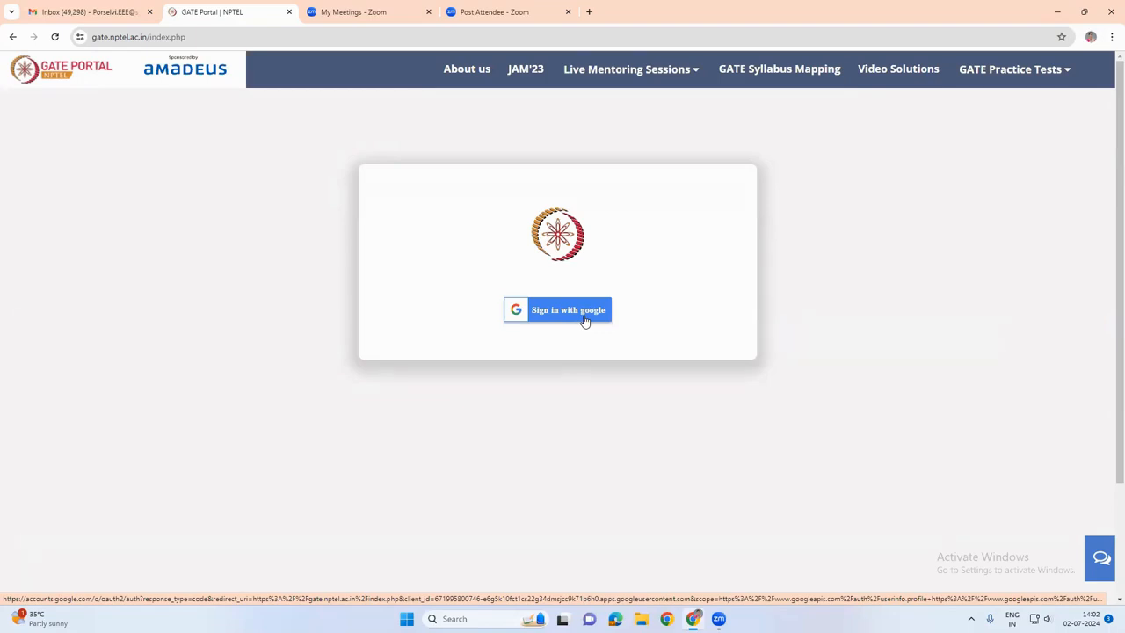
left_click(557, 310)
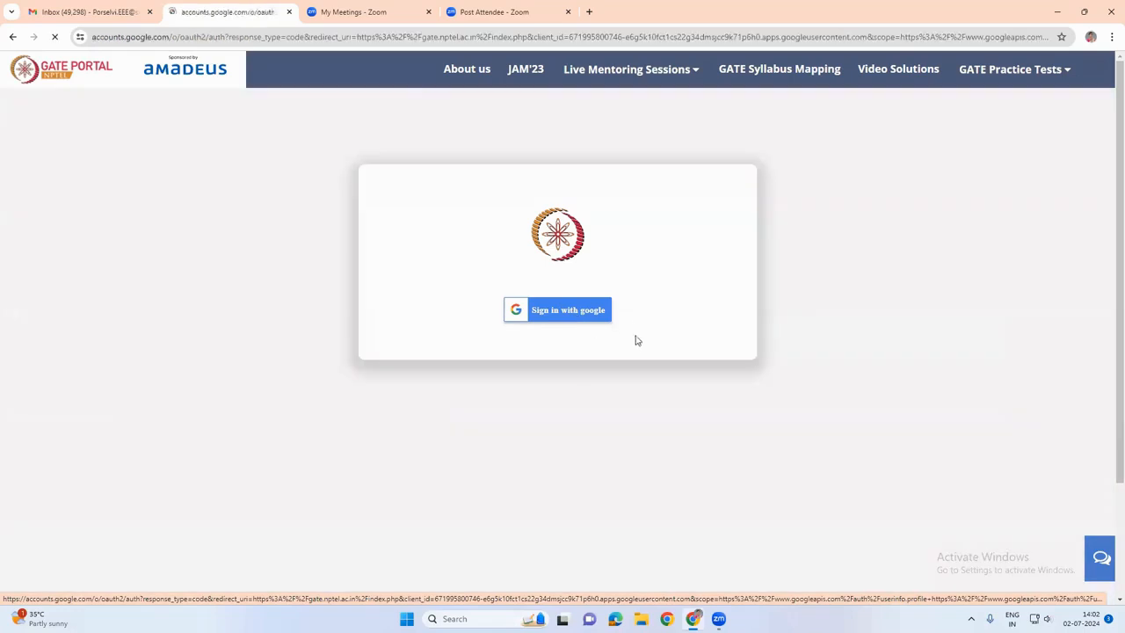
Sign in with the Google account and explore the Electrical and Electronics Engineering course
left_click(555, 309)
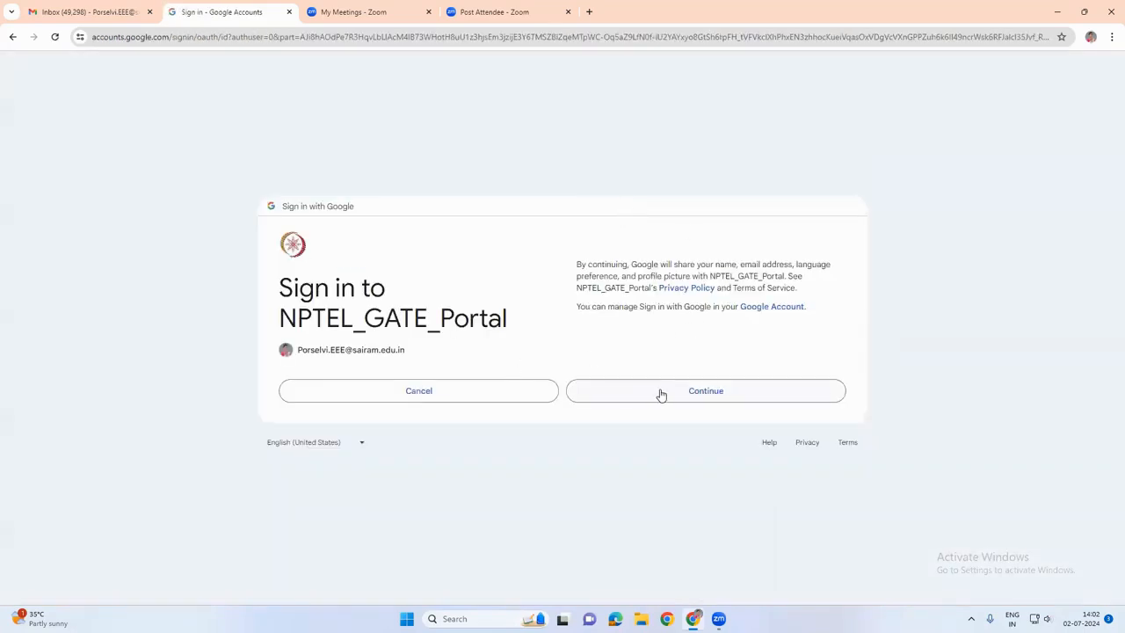
left_click(706, 390)
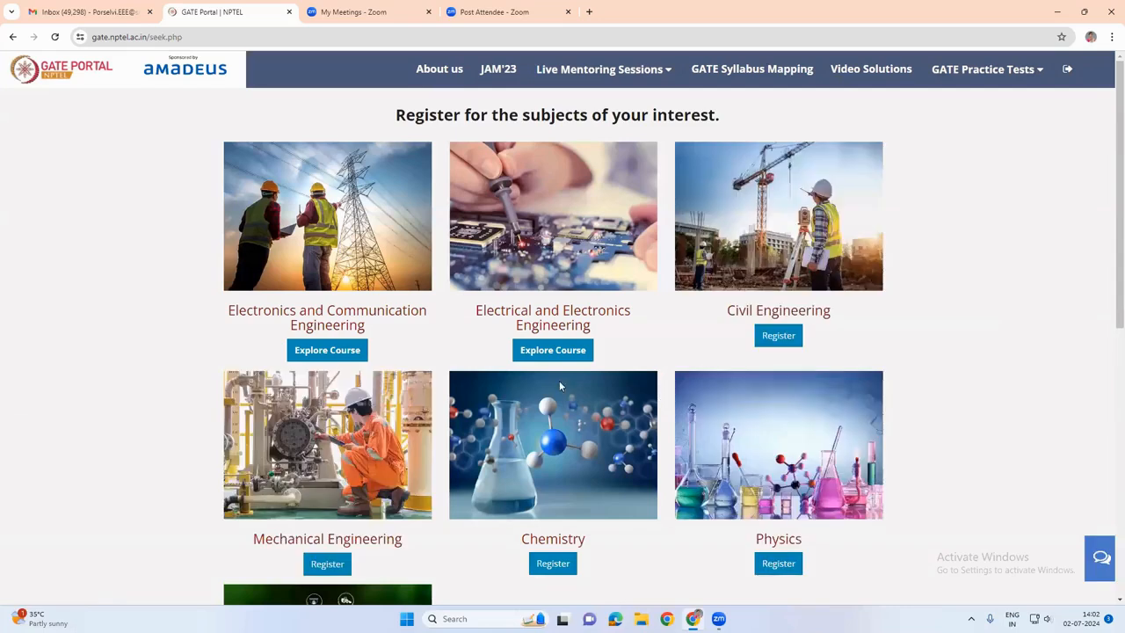
mouse_move(481, 411)
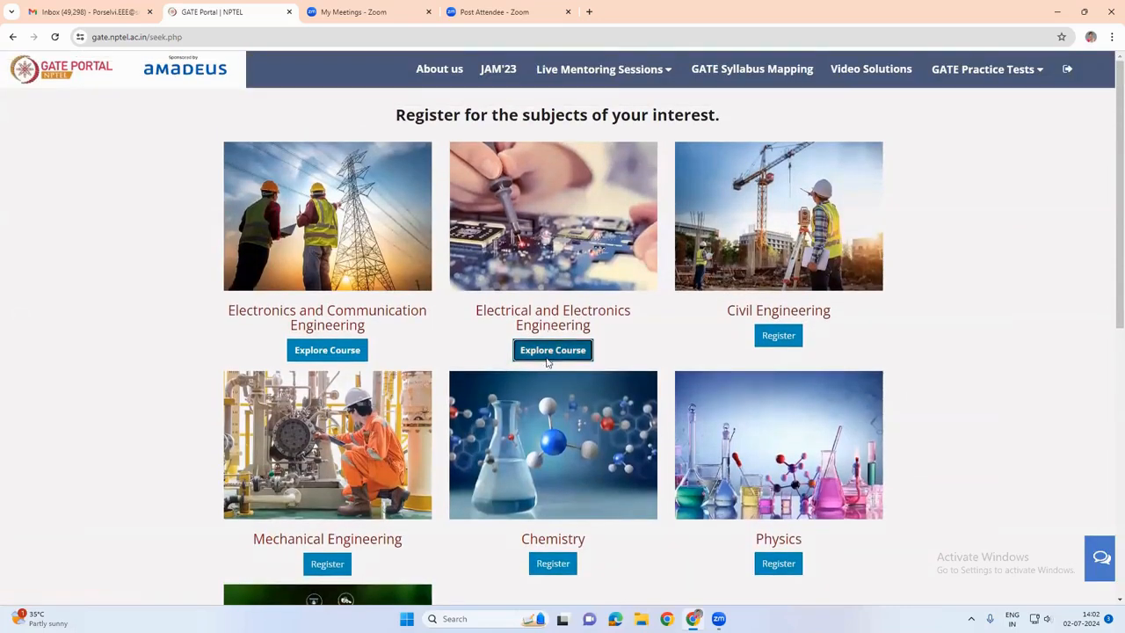
left_click(552, 350)
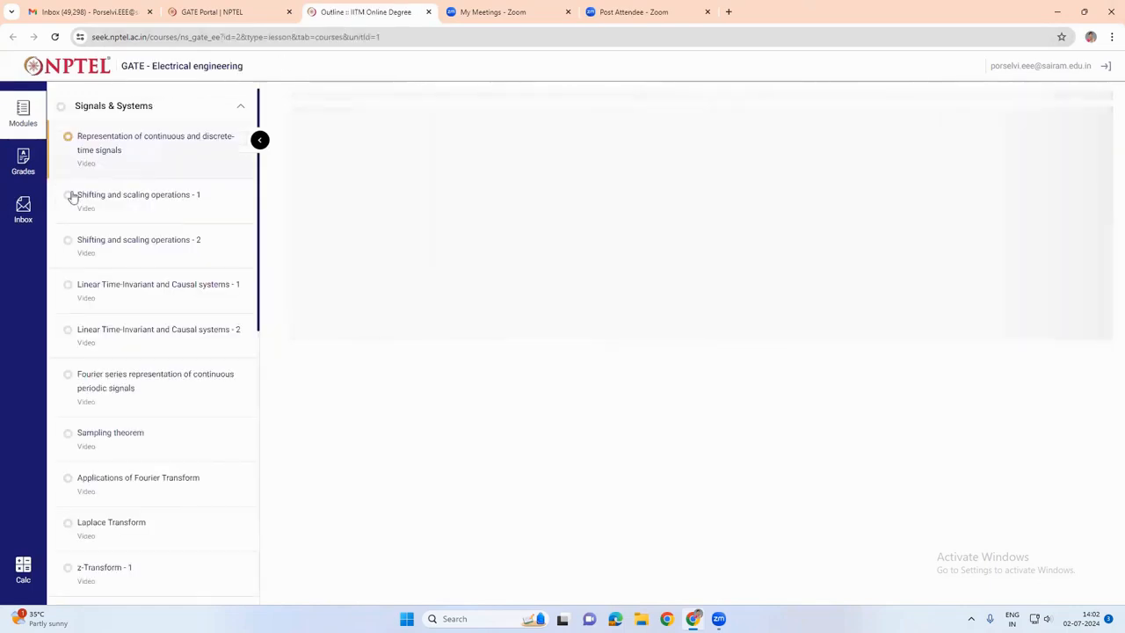
Play the first Signals & Systems lecture, then expand the Power Electronics module in the list
left_click(154, 142)
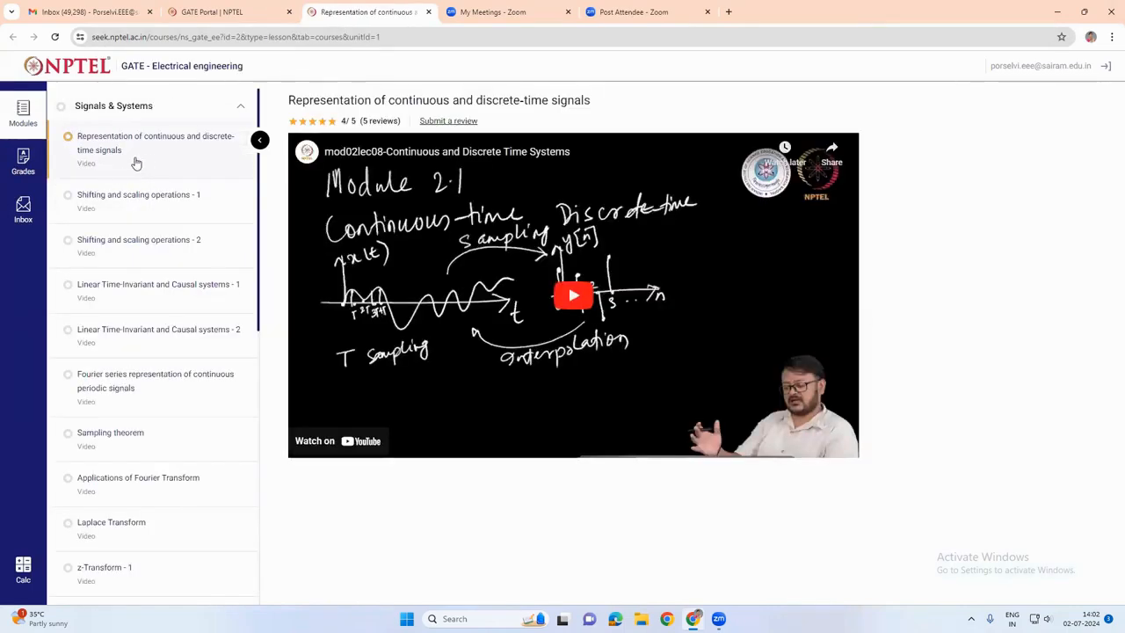
scroll("down", 3)
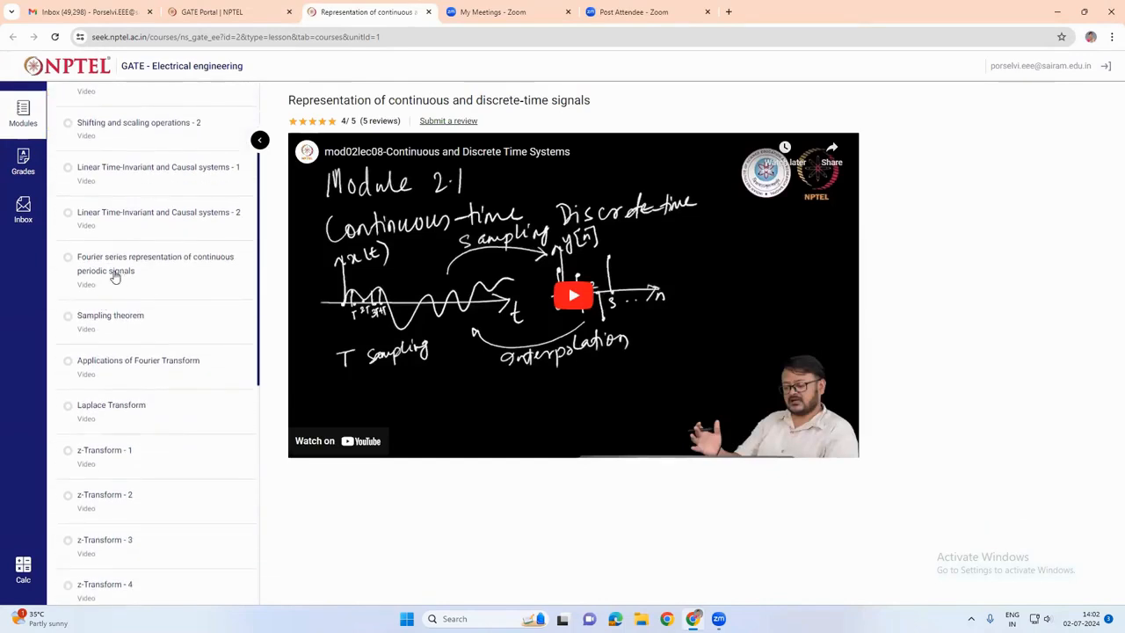
scroll("down", 3)
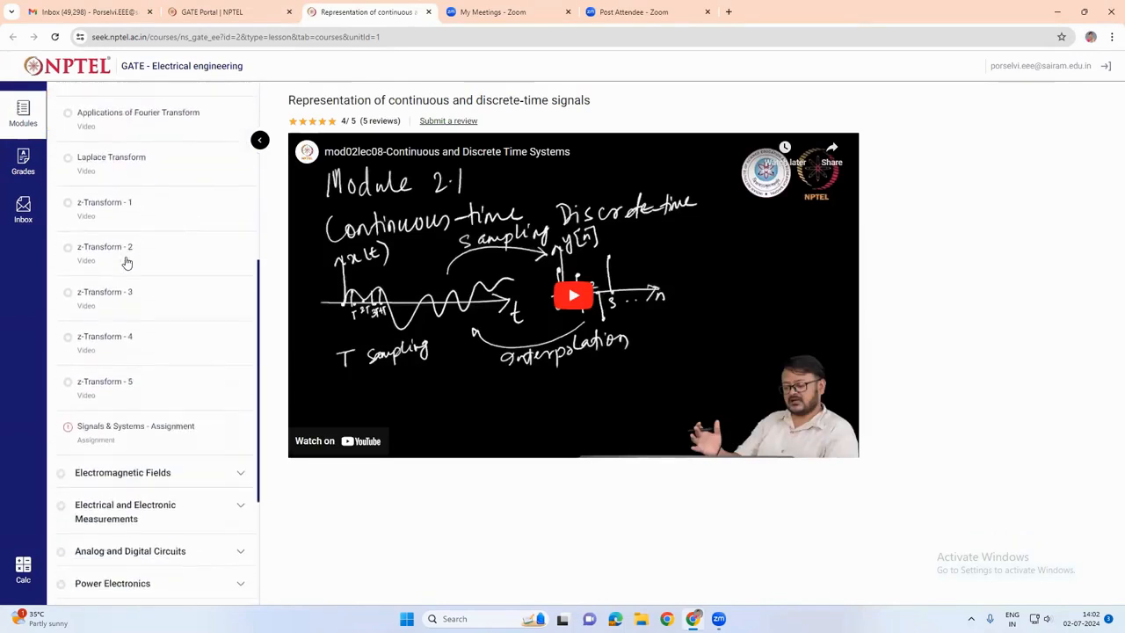
scroll("down", 3)
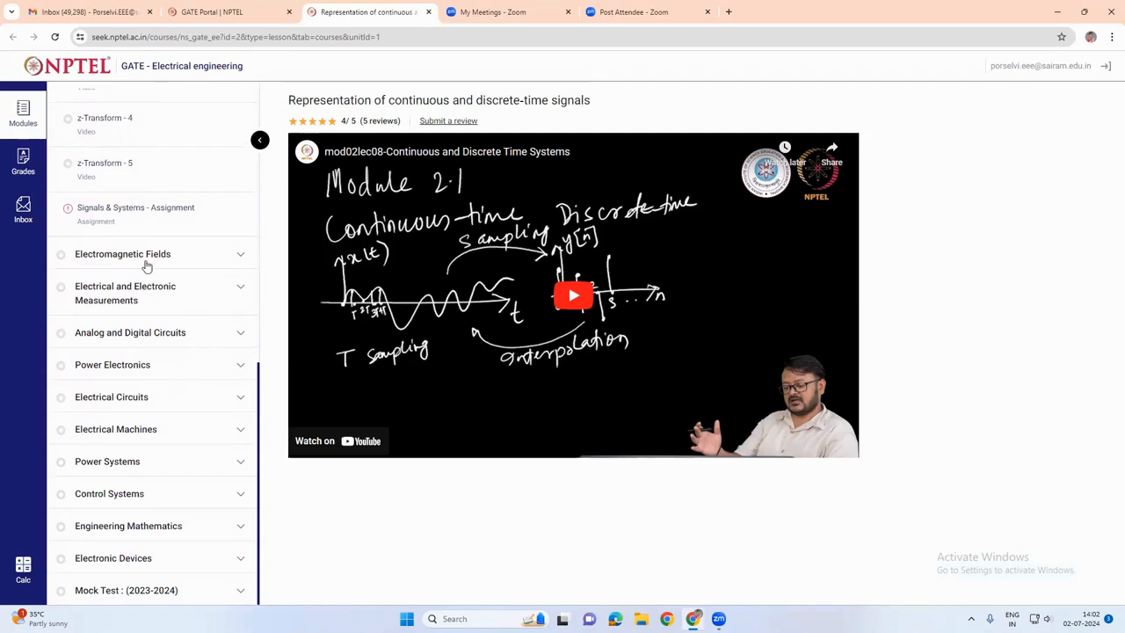
mouse_move(159, 279)
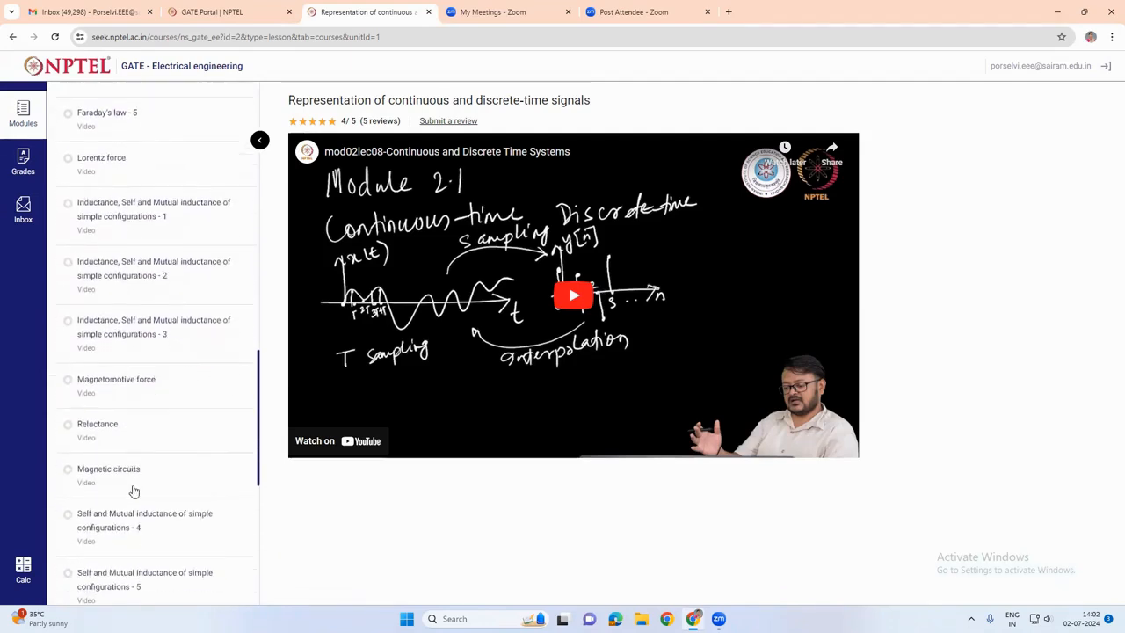
scroll("down", 3)
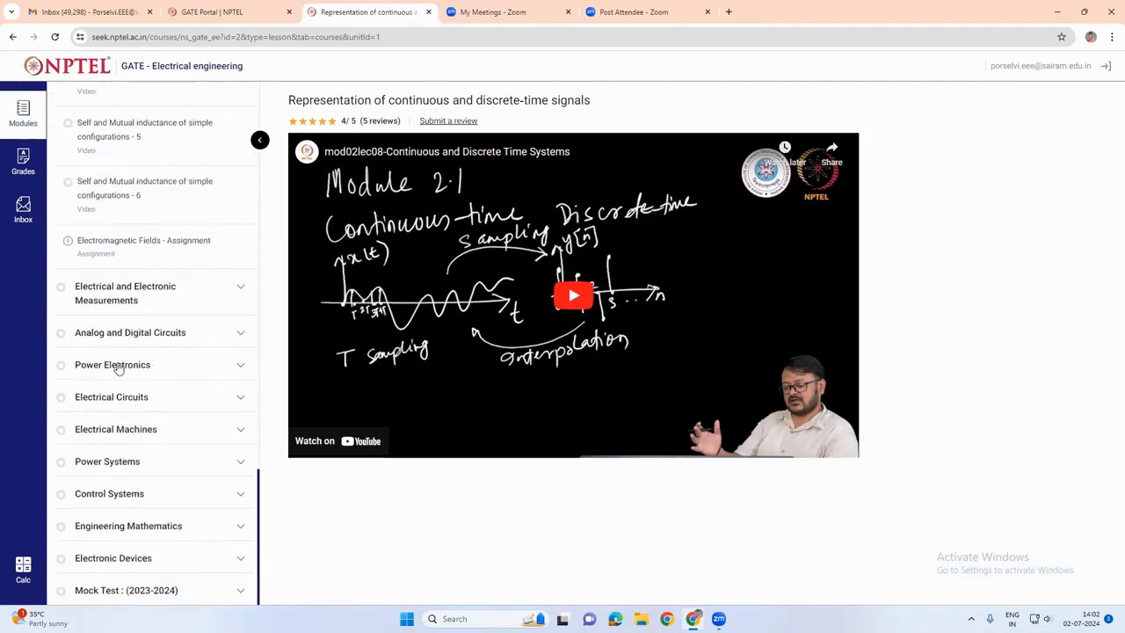
left_click(112, 364)
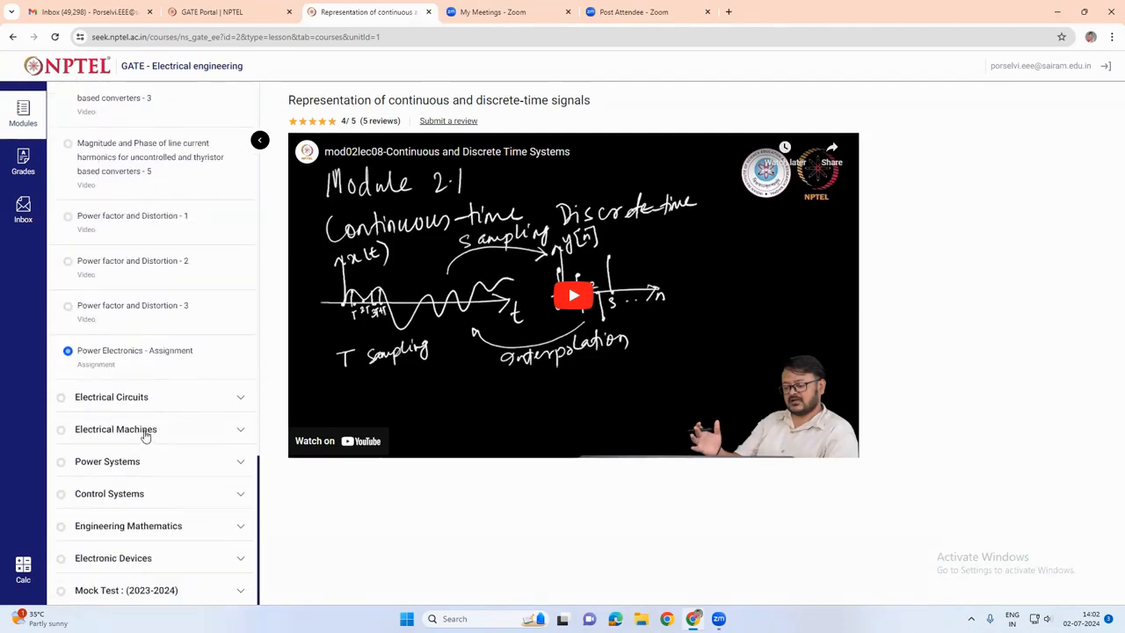
Start the first Thyristor lecture, Static V-I characteristics and firing/gating circuits - 1
scroll("down", 3)
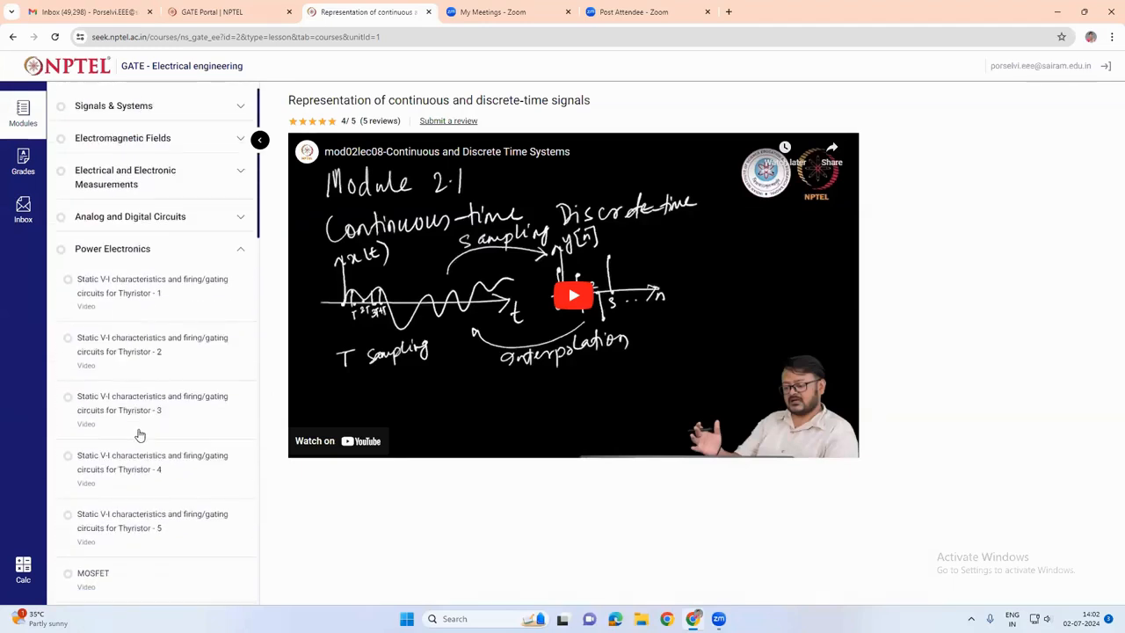
left_click(151, 285)
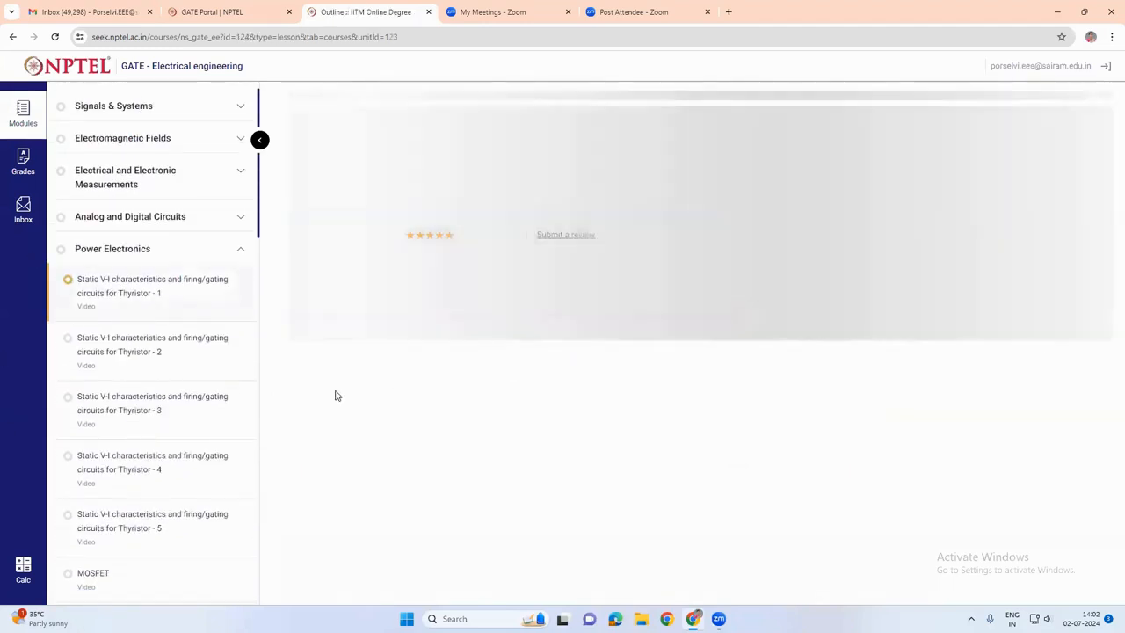
left_click(152, 285)
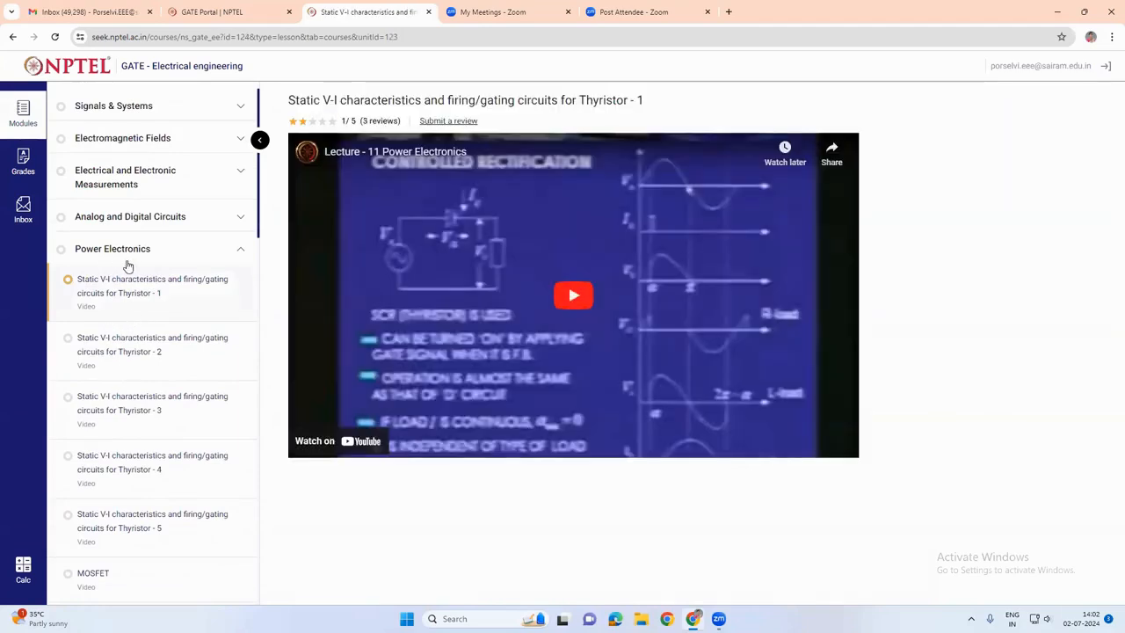
mouse_move(443, 351)
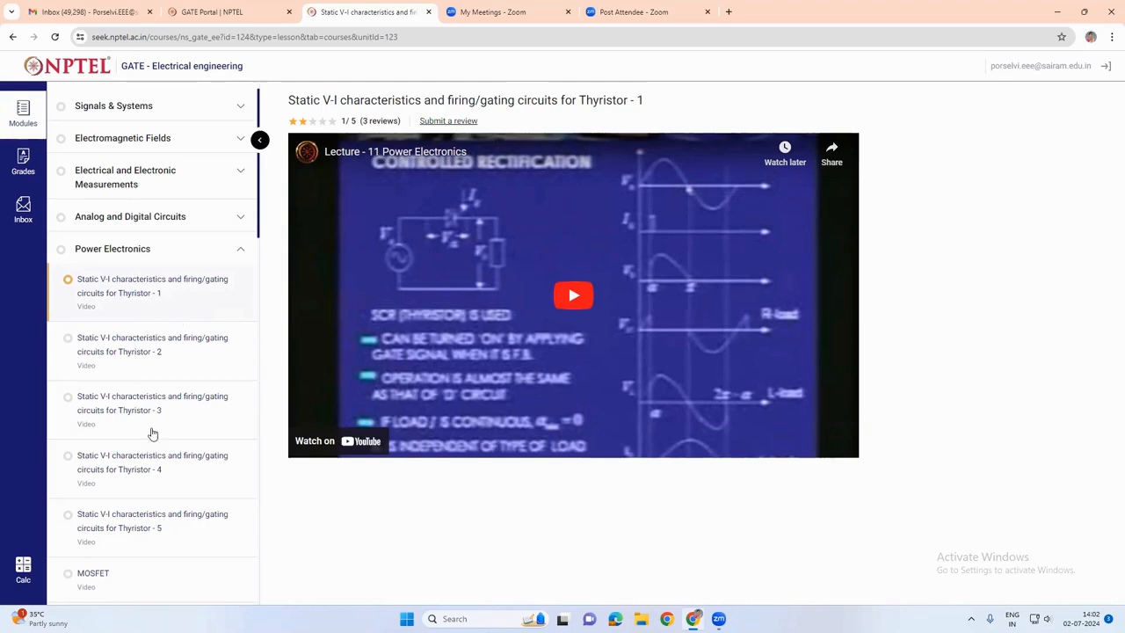
mouse_move(763, 181)
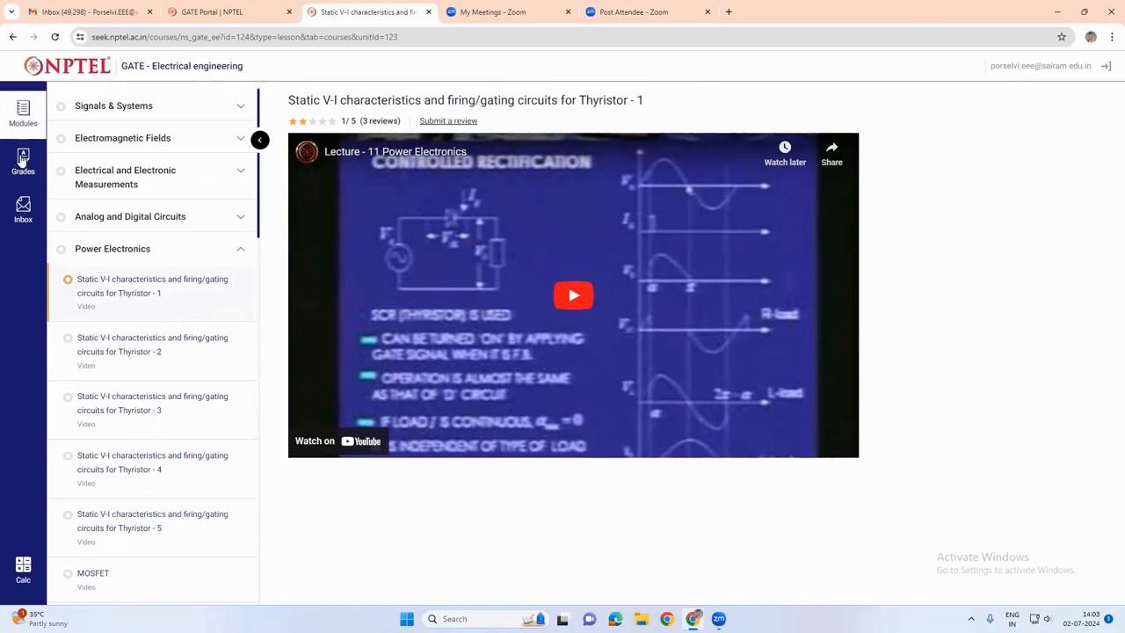
scroll("down", 3)
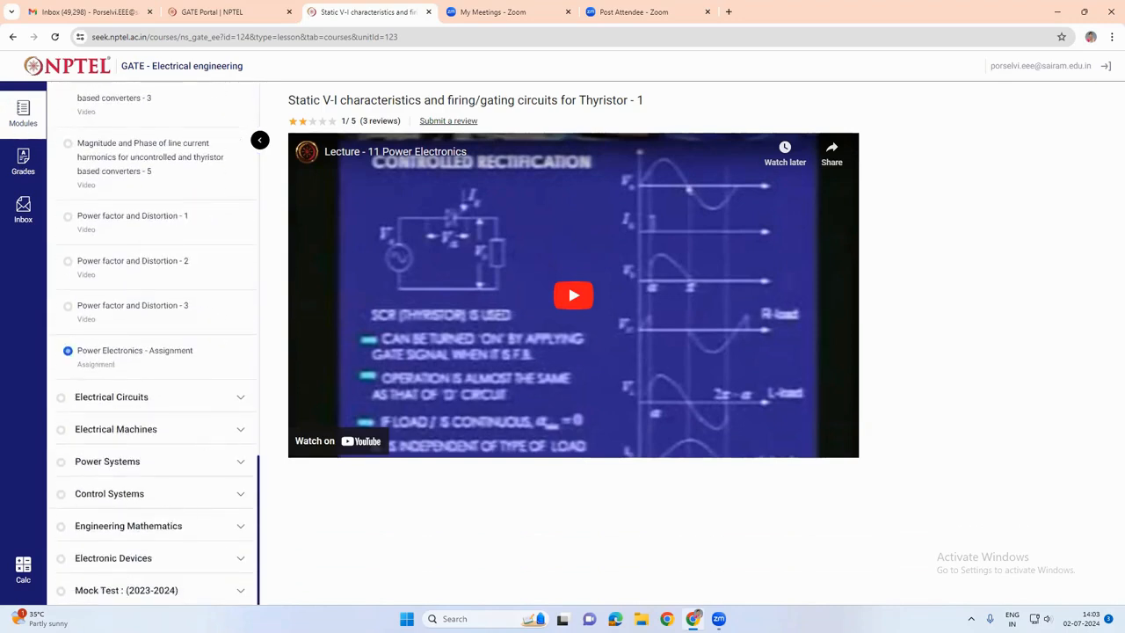
scroll("down", 3)
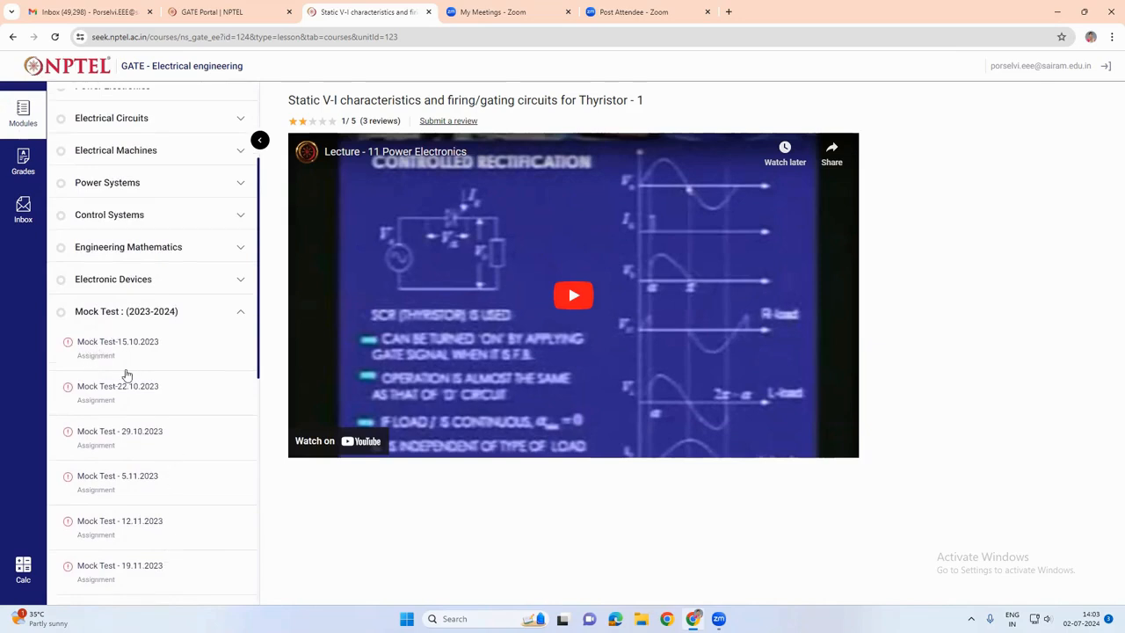
Bring up Mock Test-15.10.2023, then Mock Test-22.10.2023 from the sidebar
left_click(118, 341)
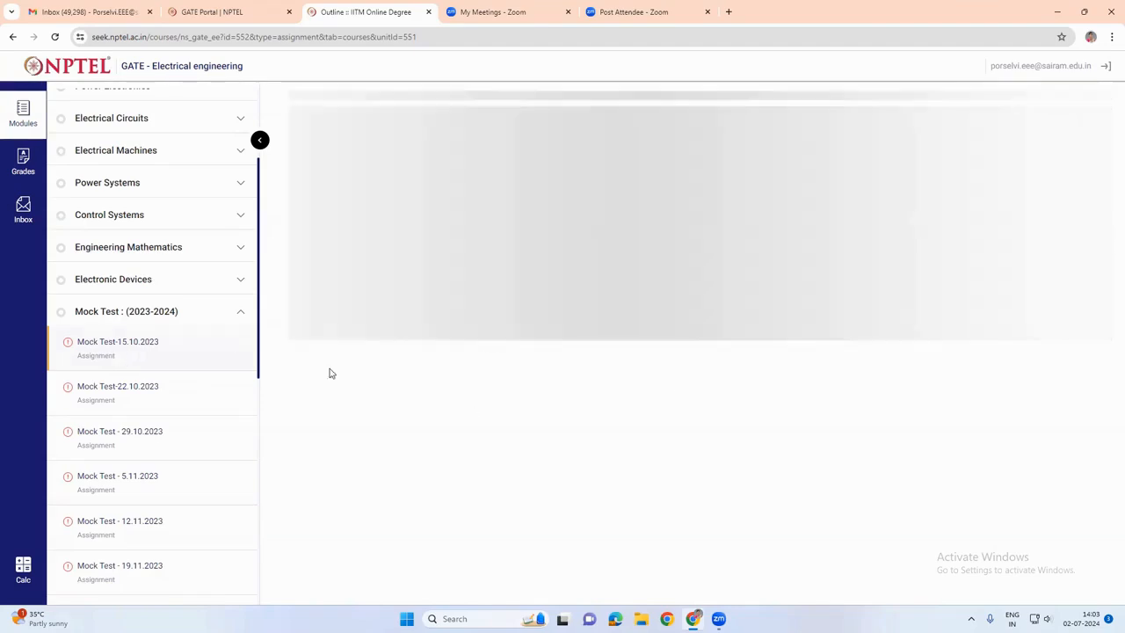
left_click(118, 341)
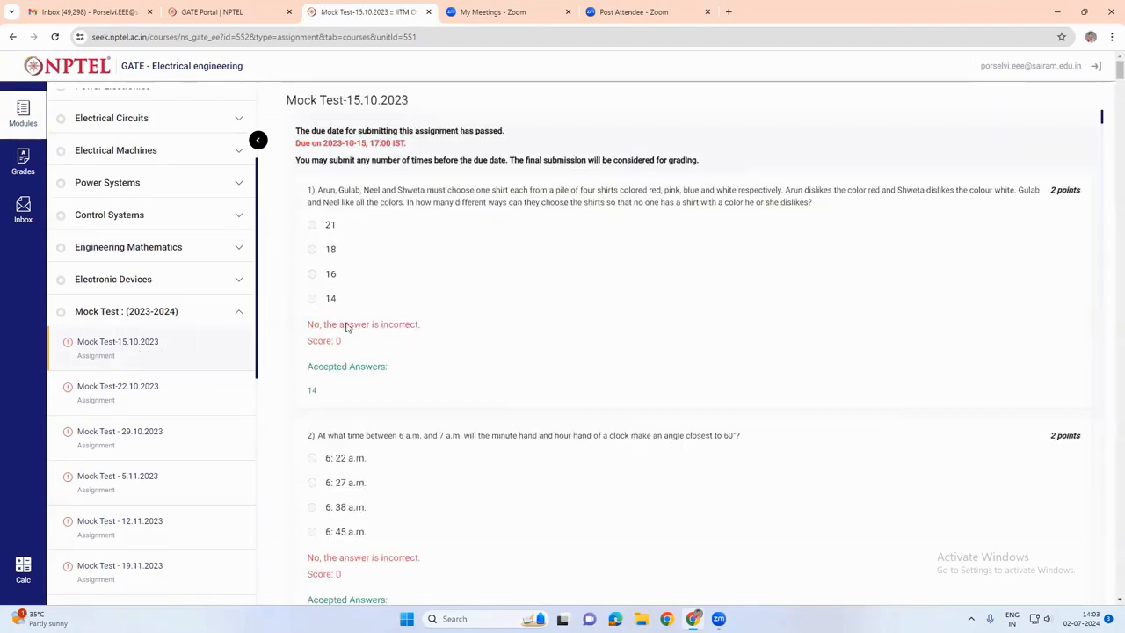
left_click(117, 387)
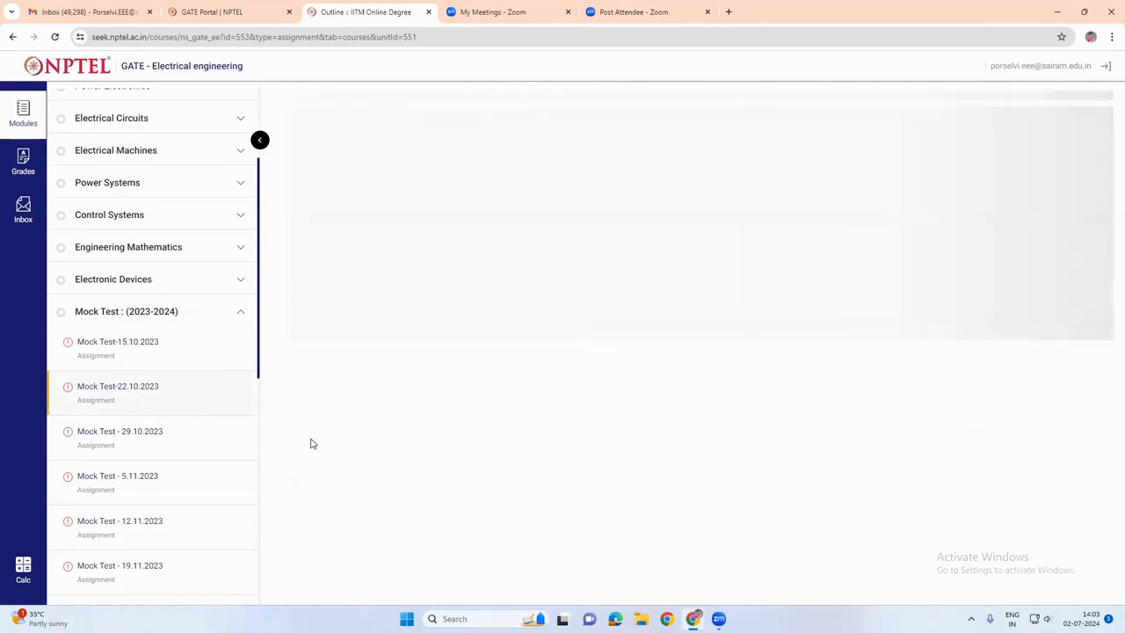
left_click(118, 387)
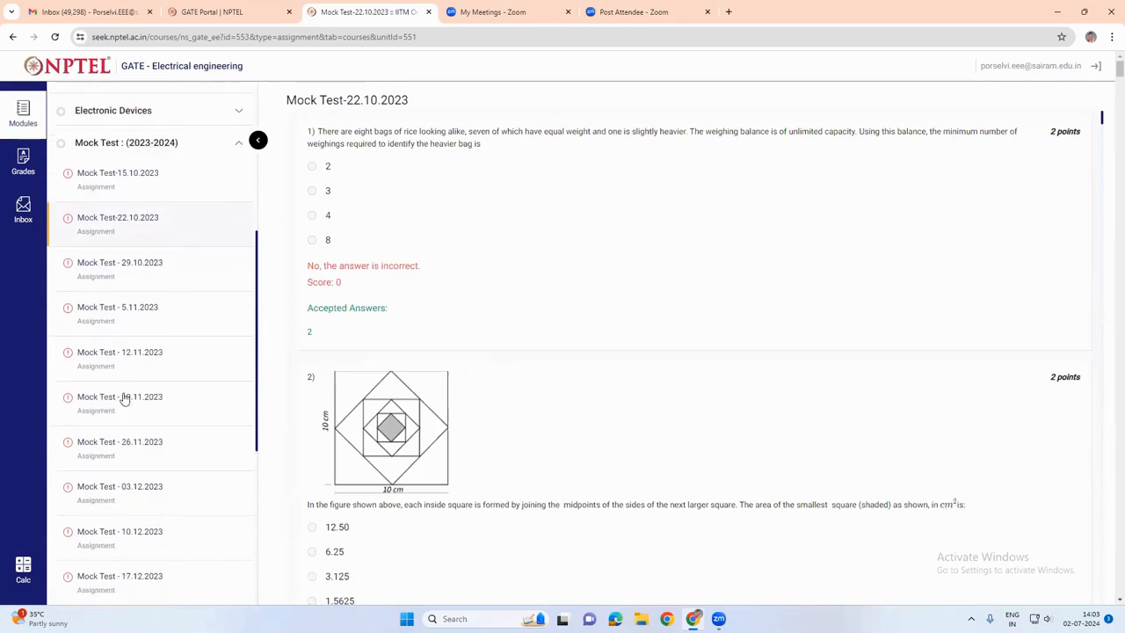
Review the 22.10.2023 questions, zero scores and accepted answers down the page
scroll("down", 3)
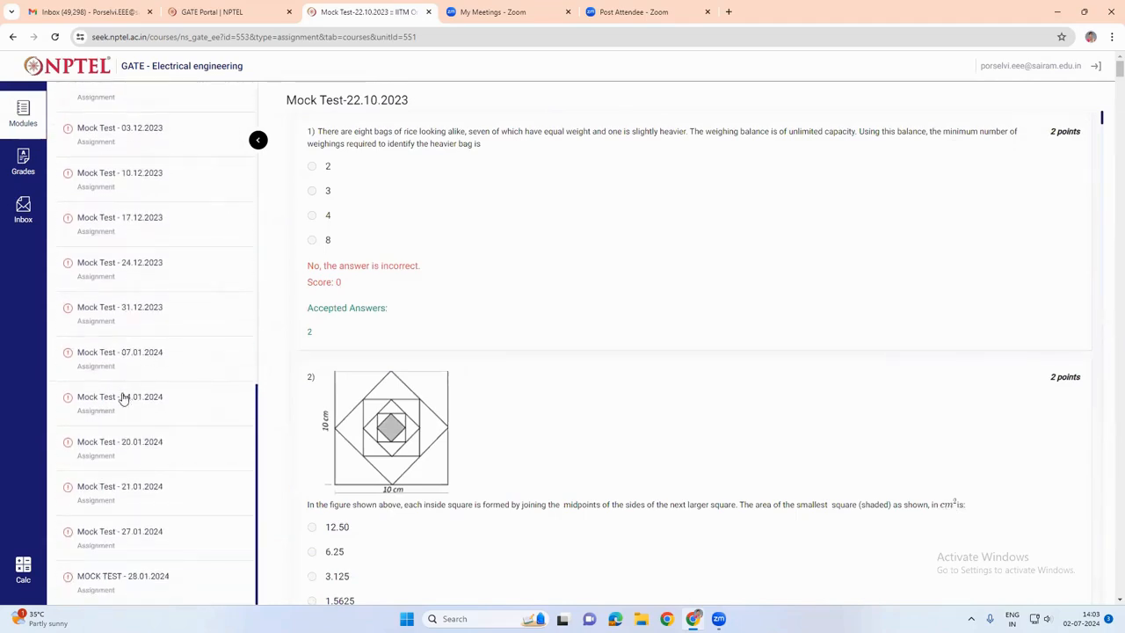
scroll("down", 3)
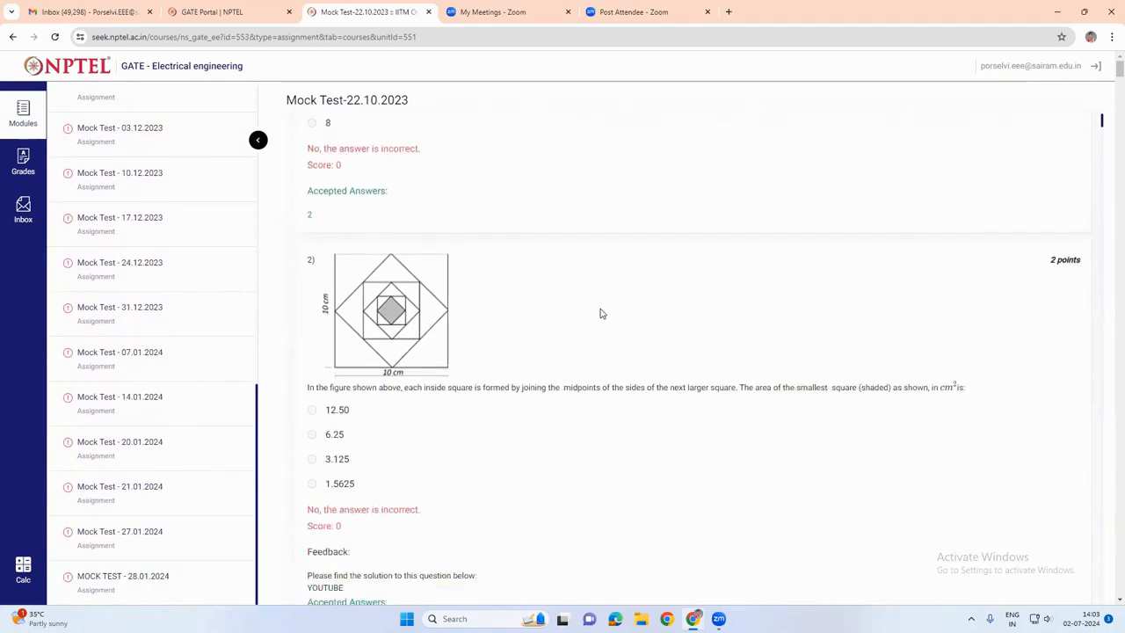
scroll("down", 3)
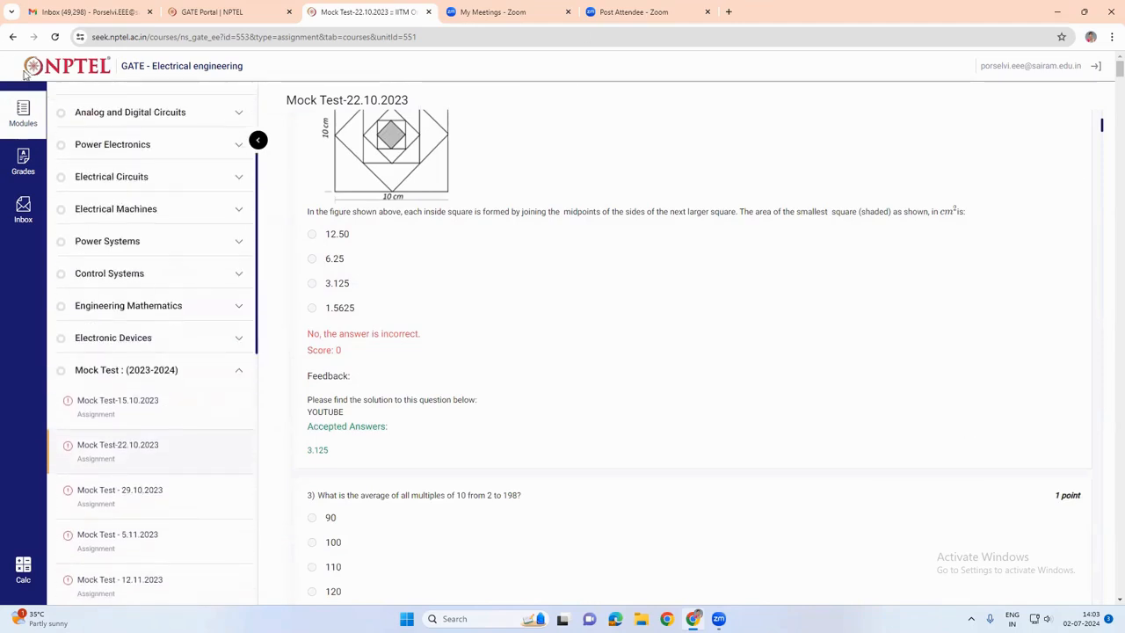
mouse_move(25, 162)
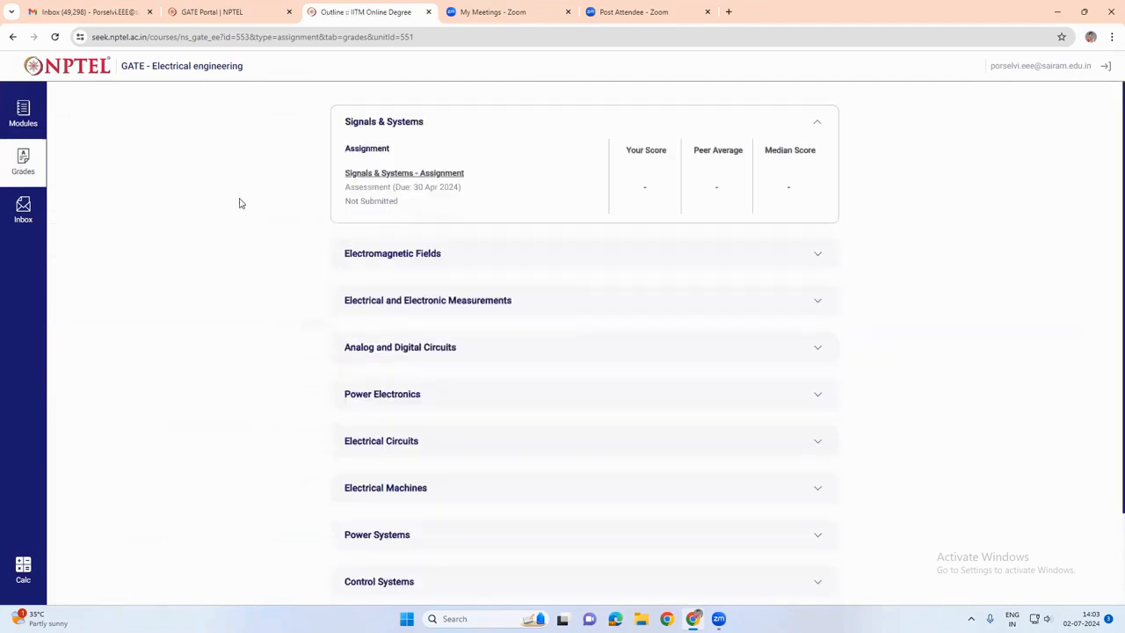
mouse_move(23, 162)
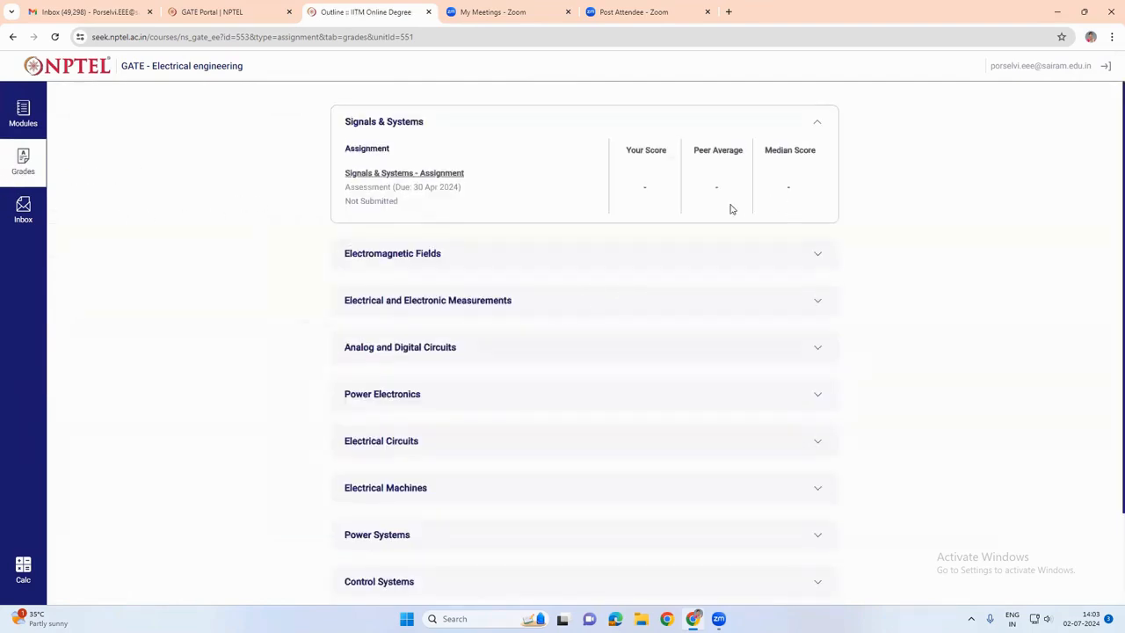
mouse_move(711, 174)
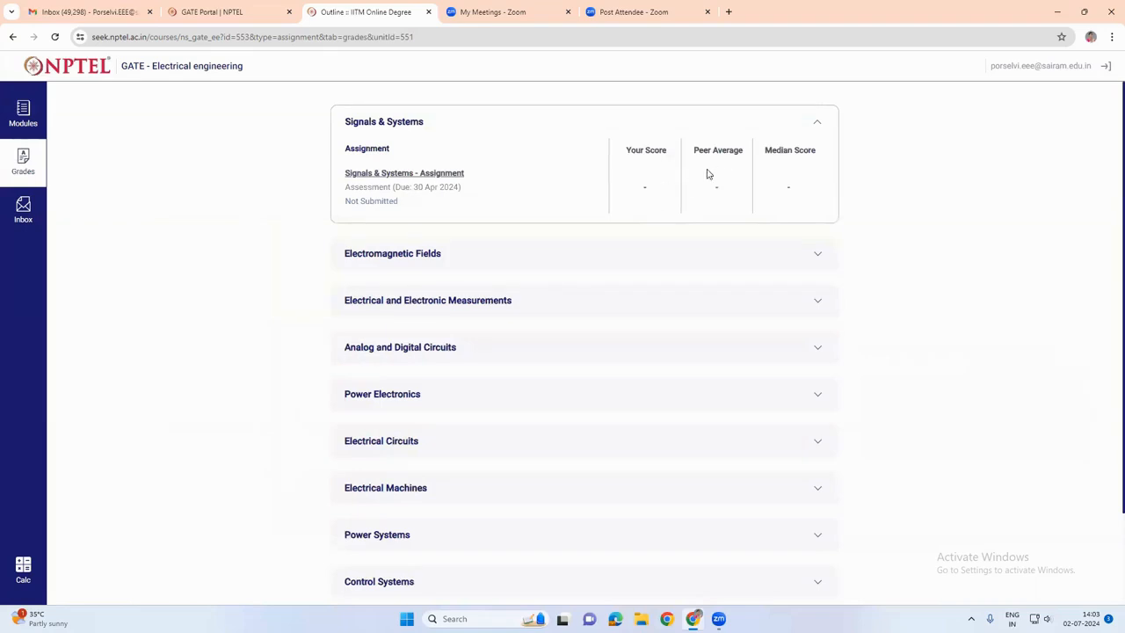
mouse_move(793, 204)
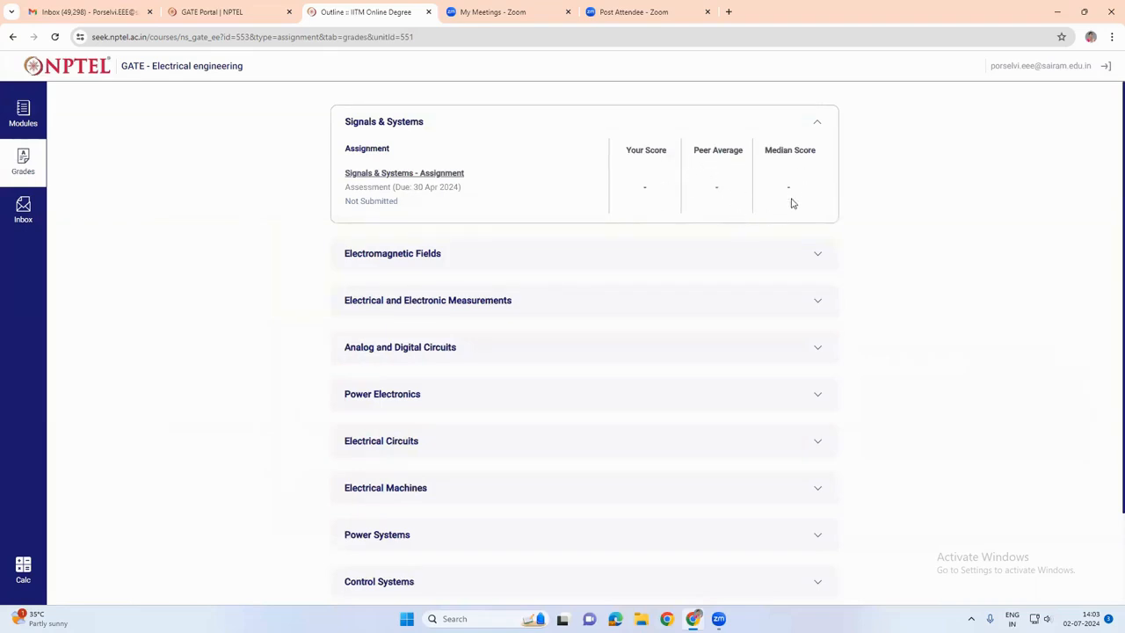
mouse_move(742, 190)
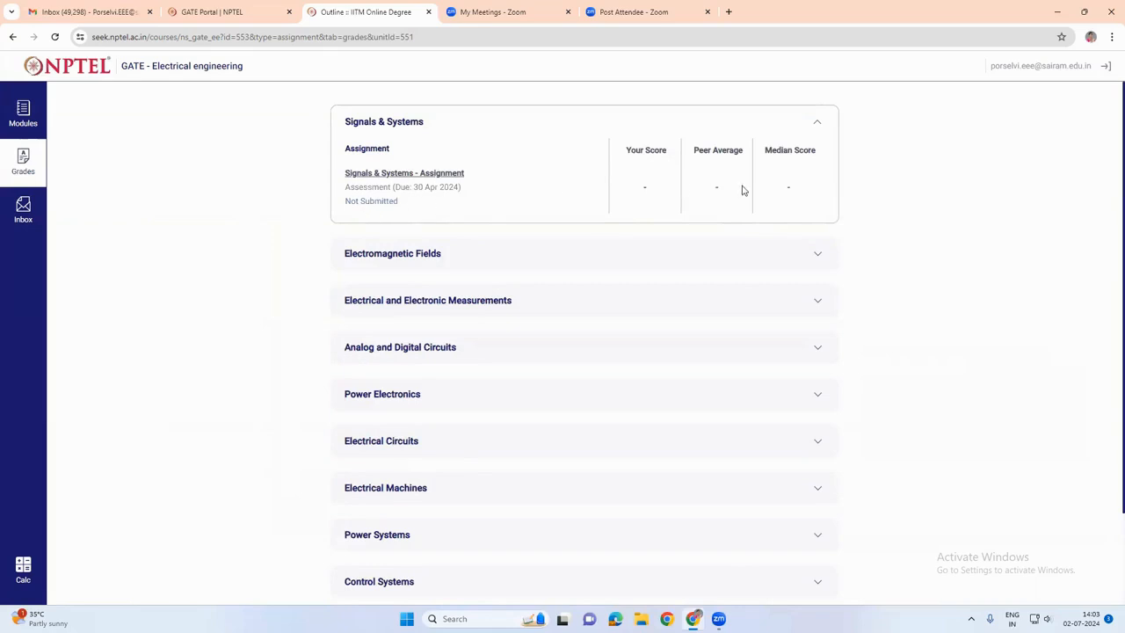
mouse_move(672, 209)
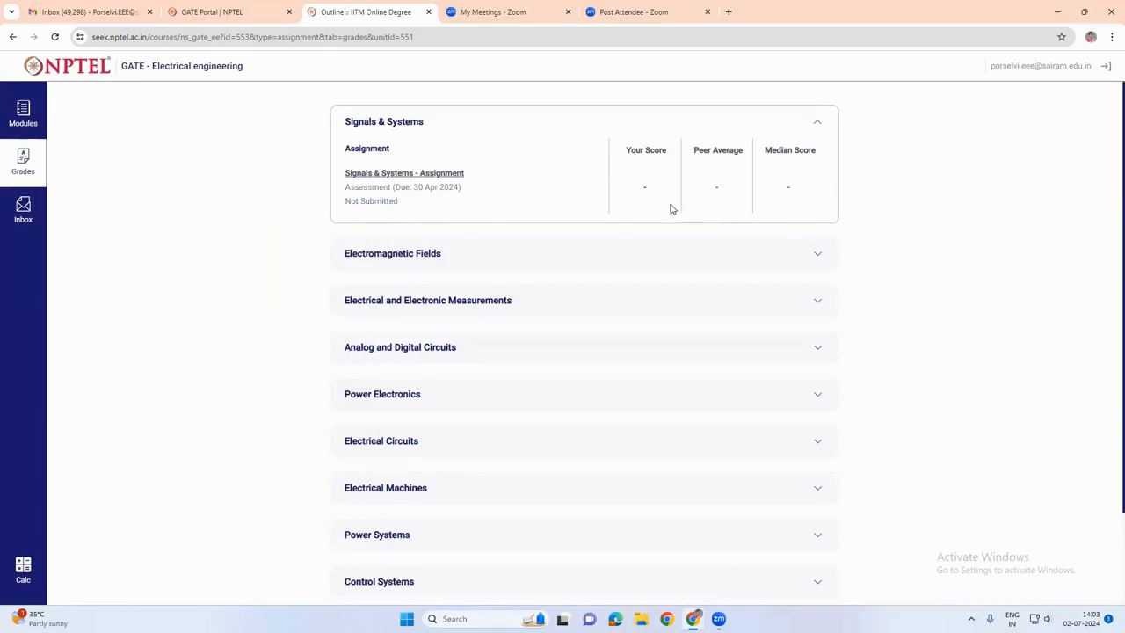
mouse_move(900, 232)
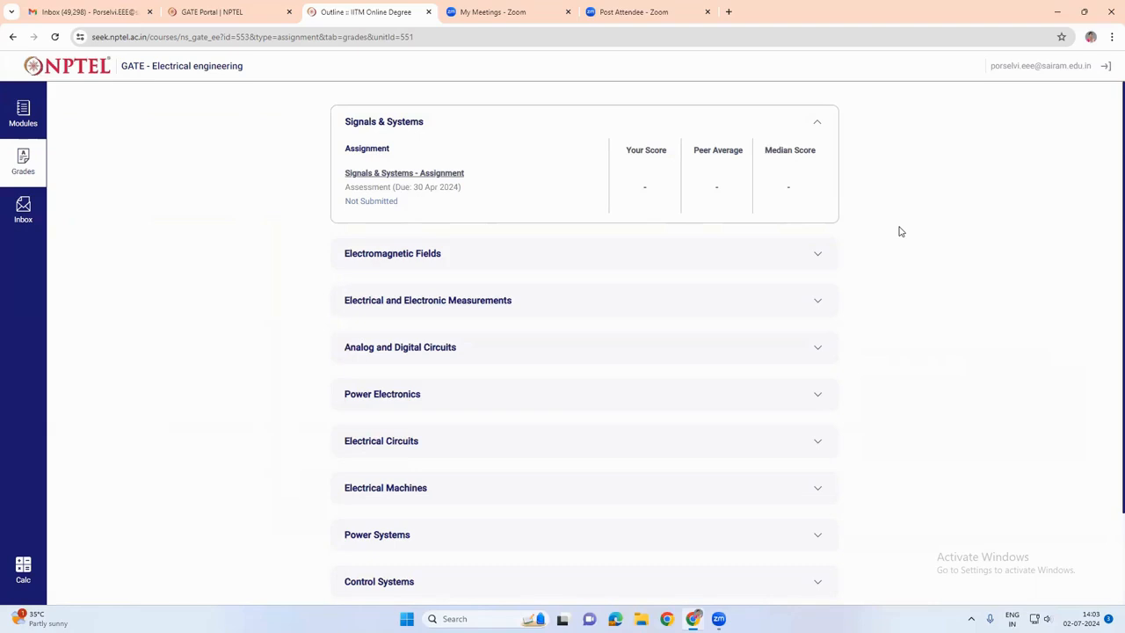
mouse_move(107, 253)
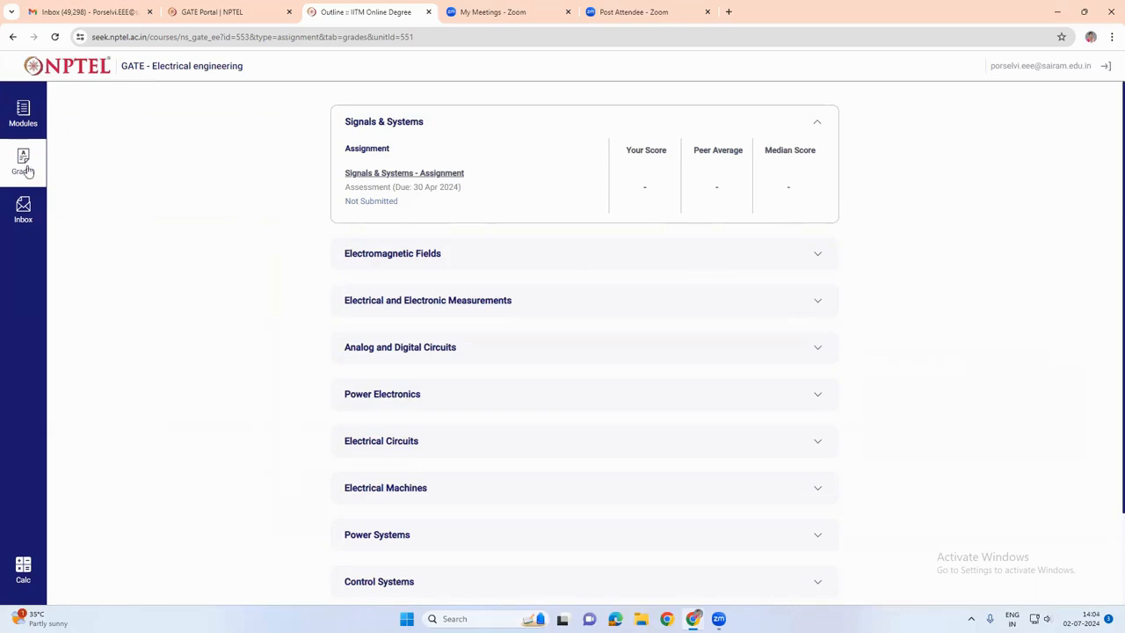
mouse_move(822, 278)
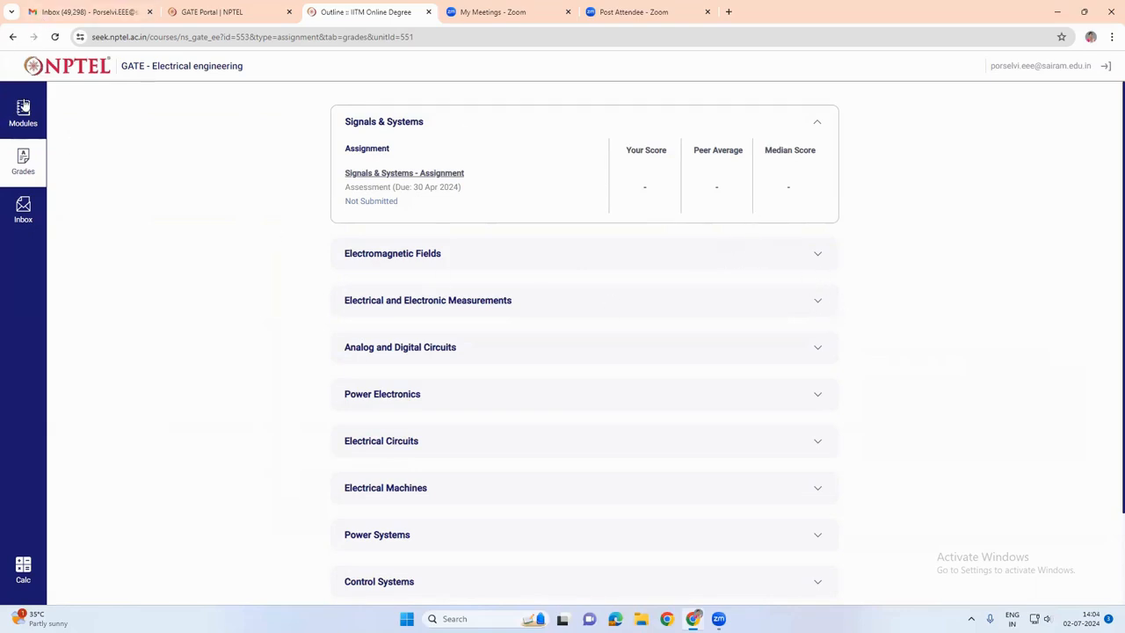
mouse_move(147, 123)
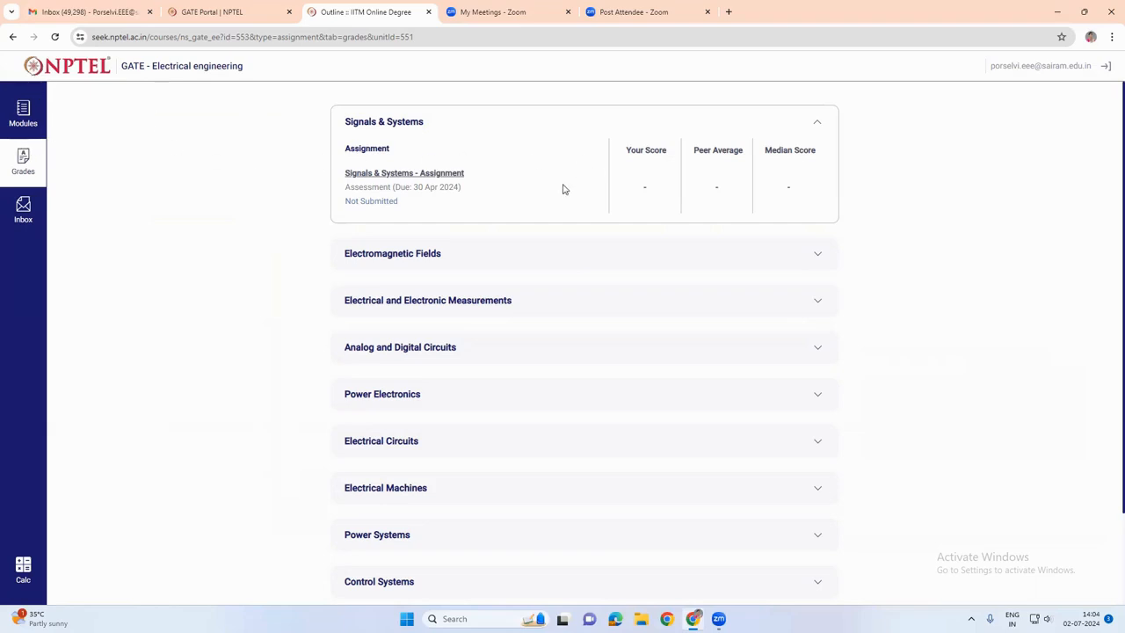
mouse_move(176, 189)
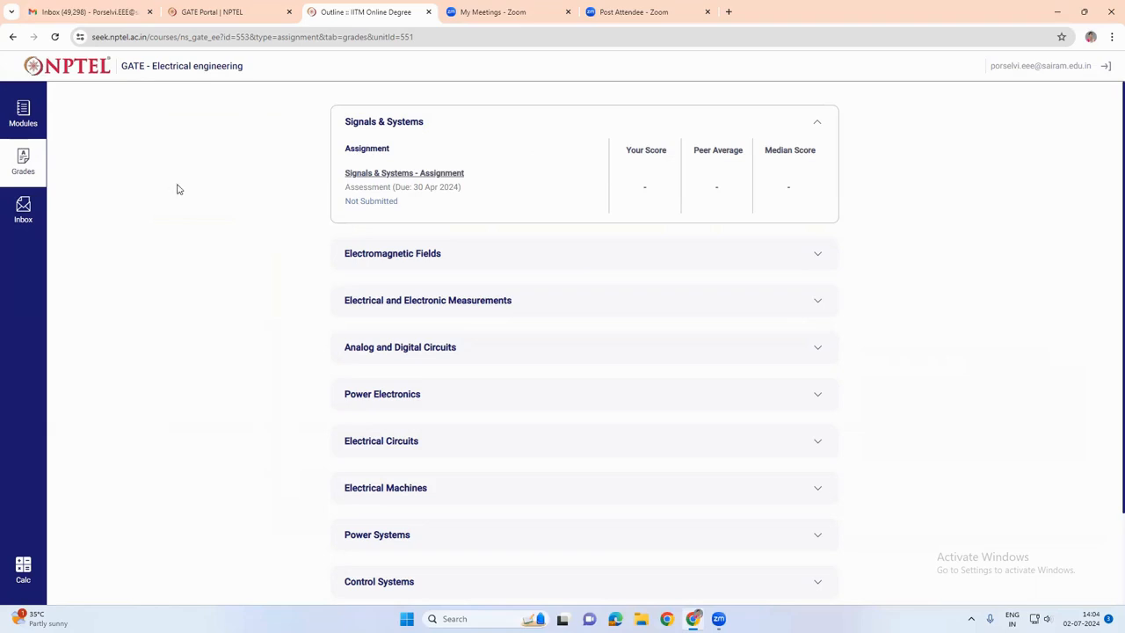
mouse_move(235, 190)
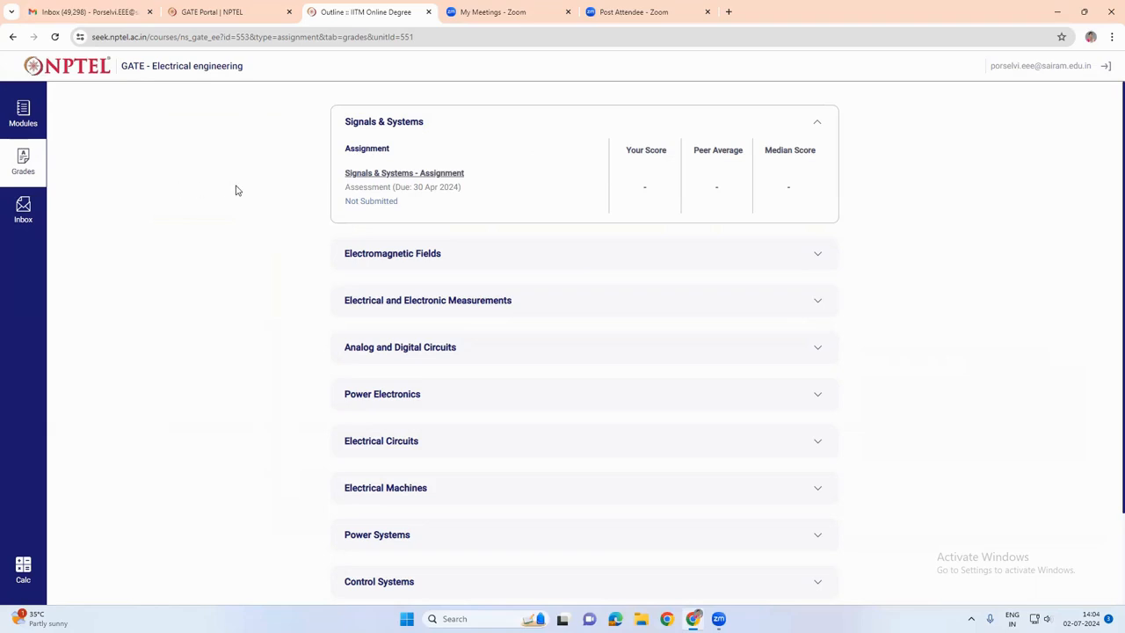
mouse_move(250, 194)
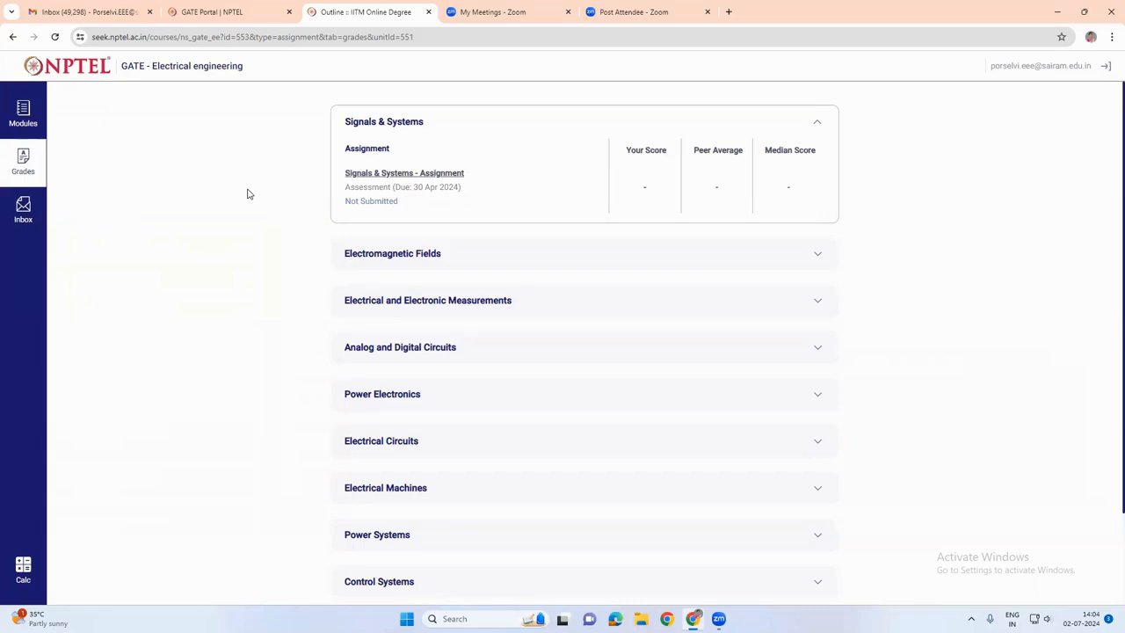
mouse_move(23, 113)
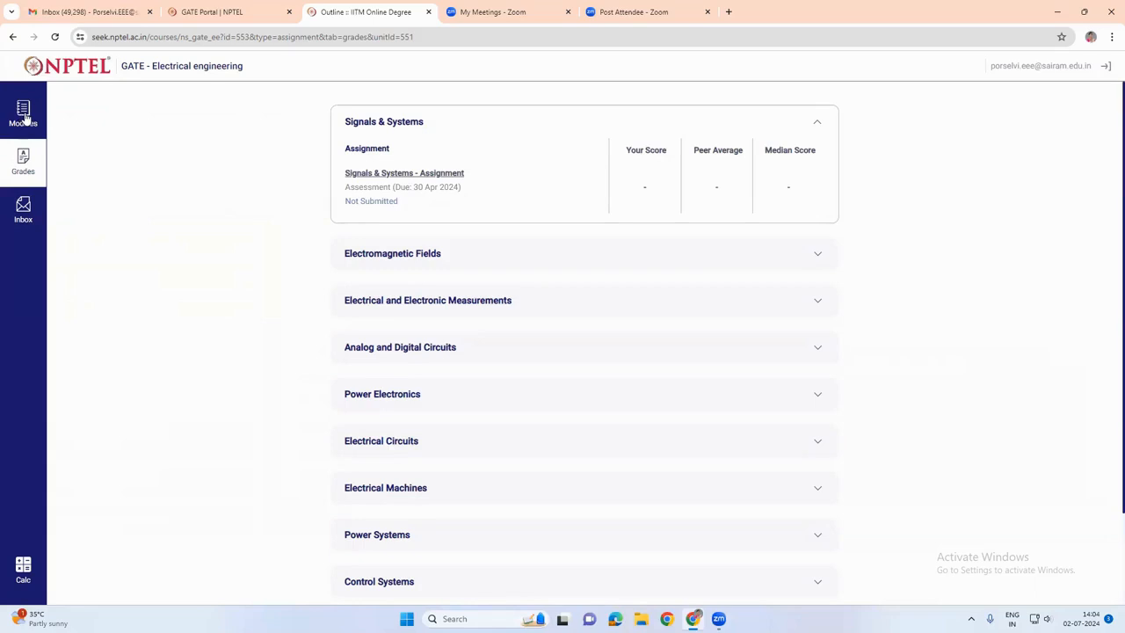
mouse_move(24, 115)
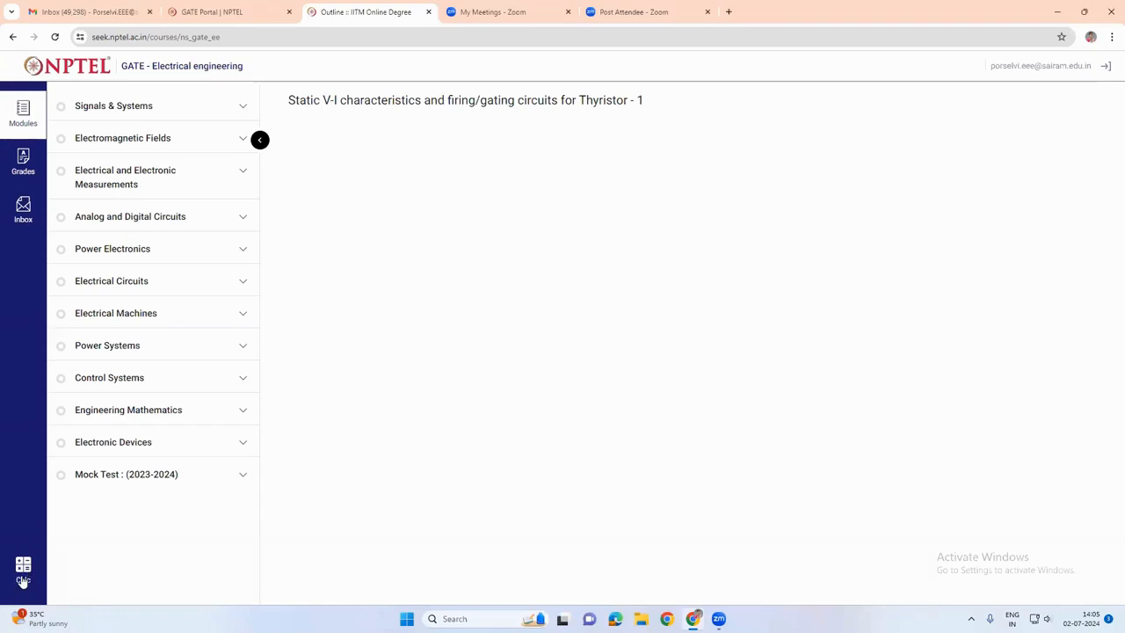
Bring up the built-in scientific calculator and dismiss it again
left_click(23, 566)
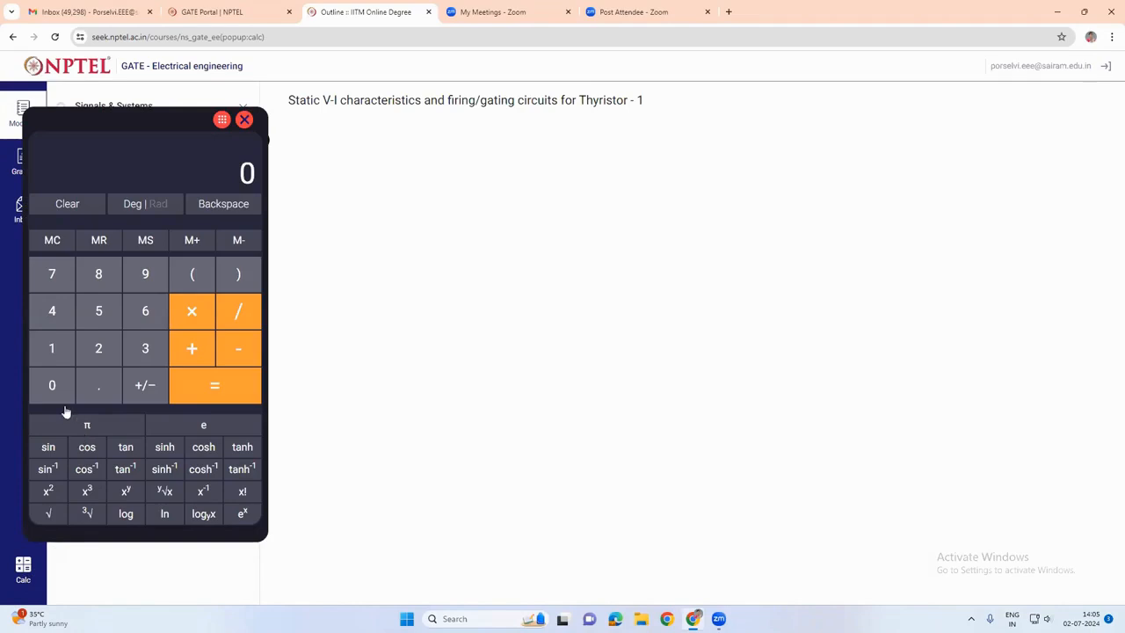
mouse_move(366, 187)
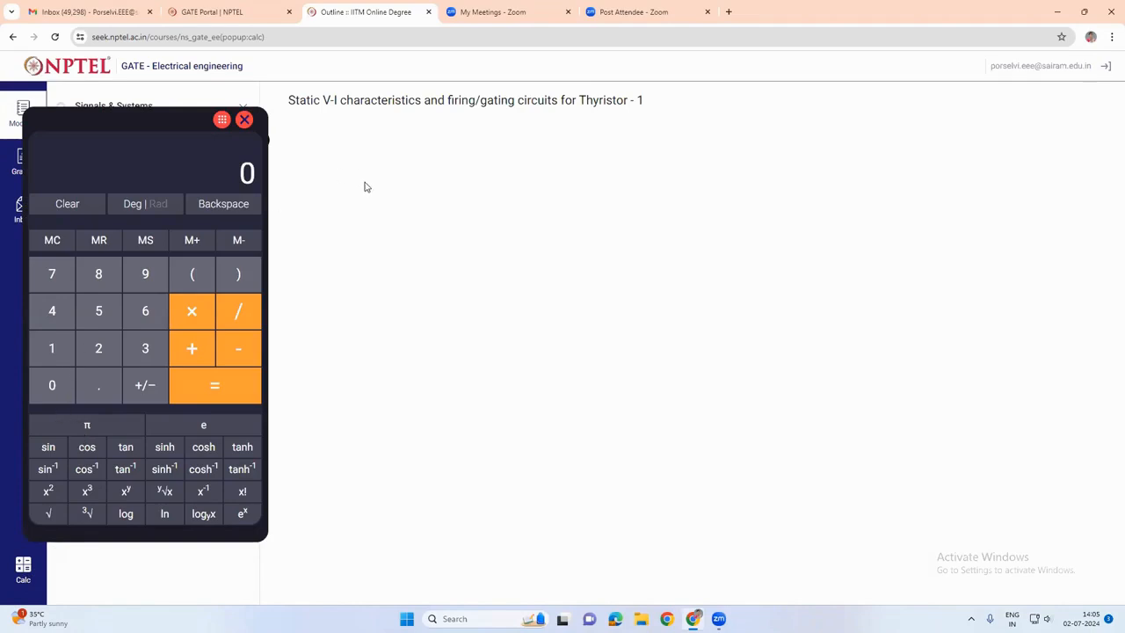
mouse_move(377, 207)
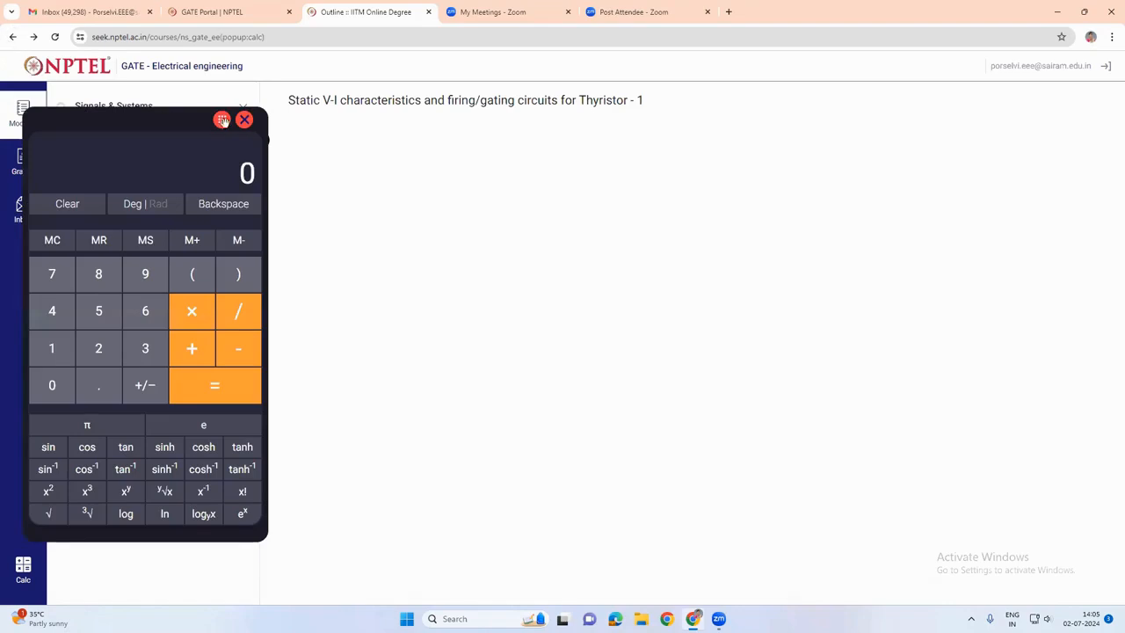
left_click(244, 119)
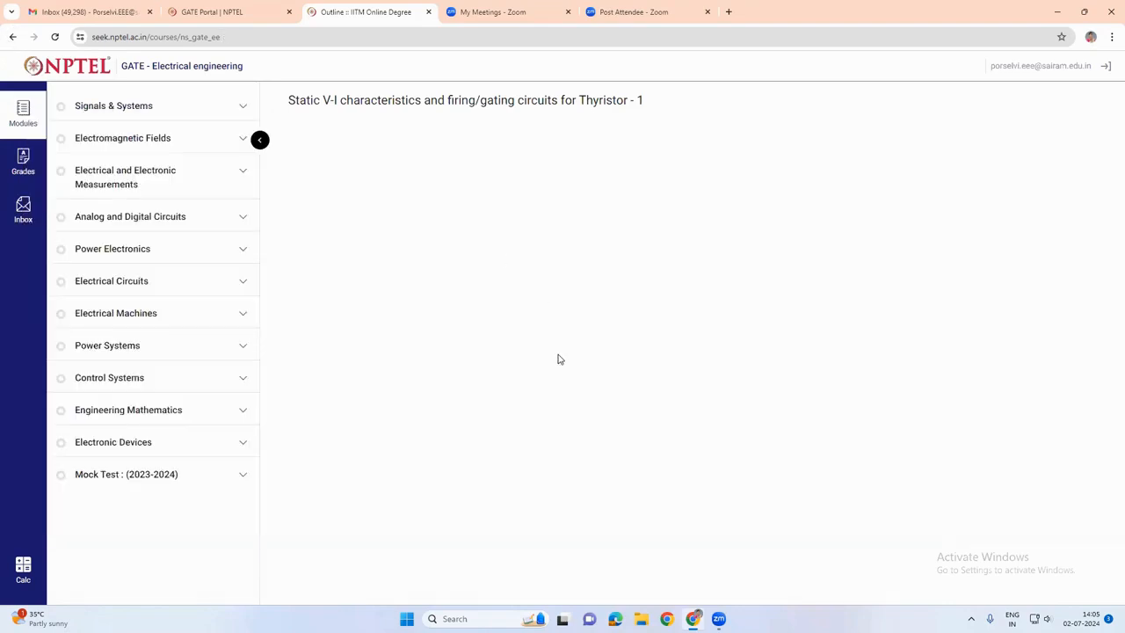
mouse_move(572, 362)
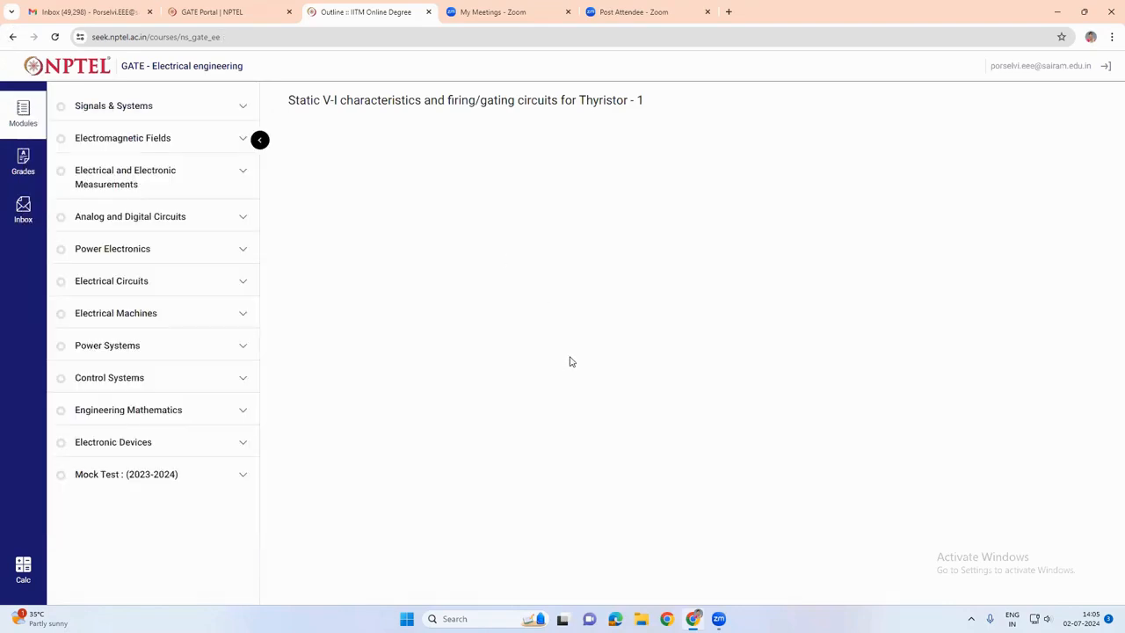
mouse_move(306, 186)
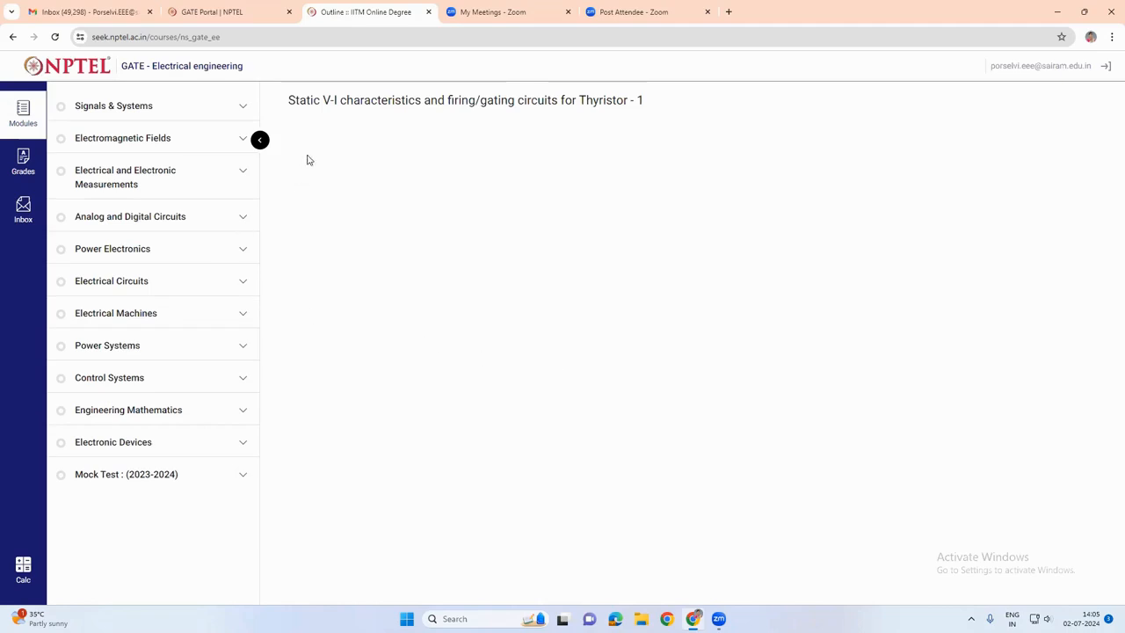
mouse_move(316, 197)
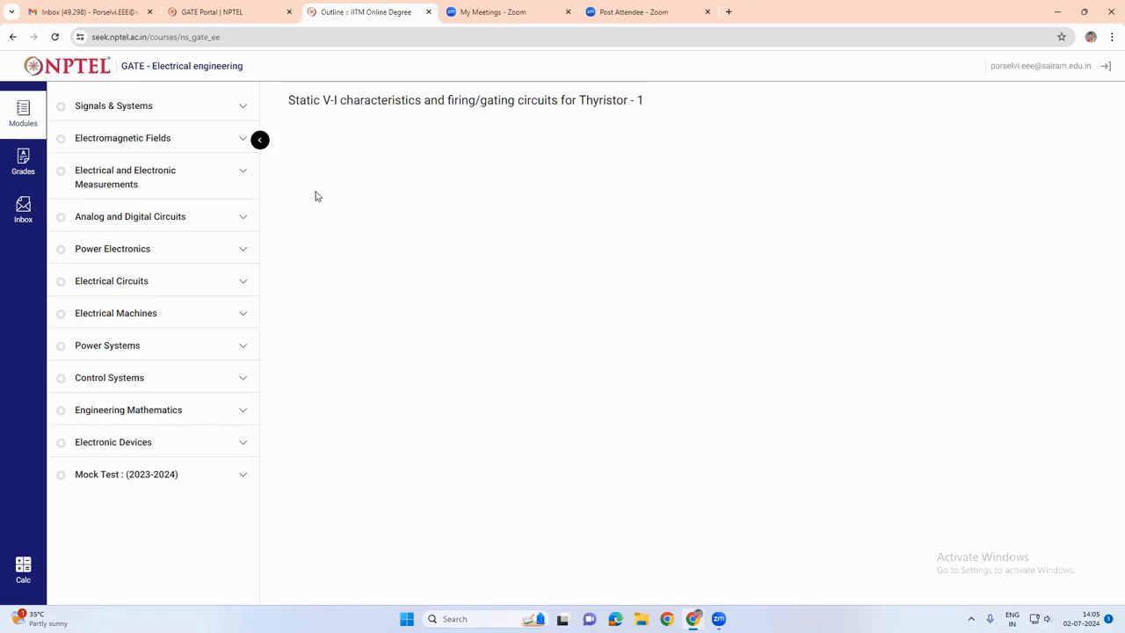
mouse_move(271, 154)
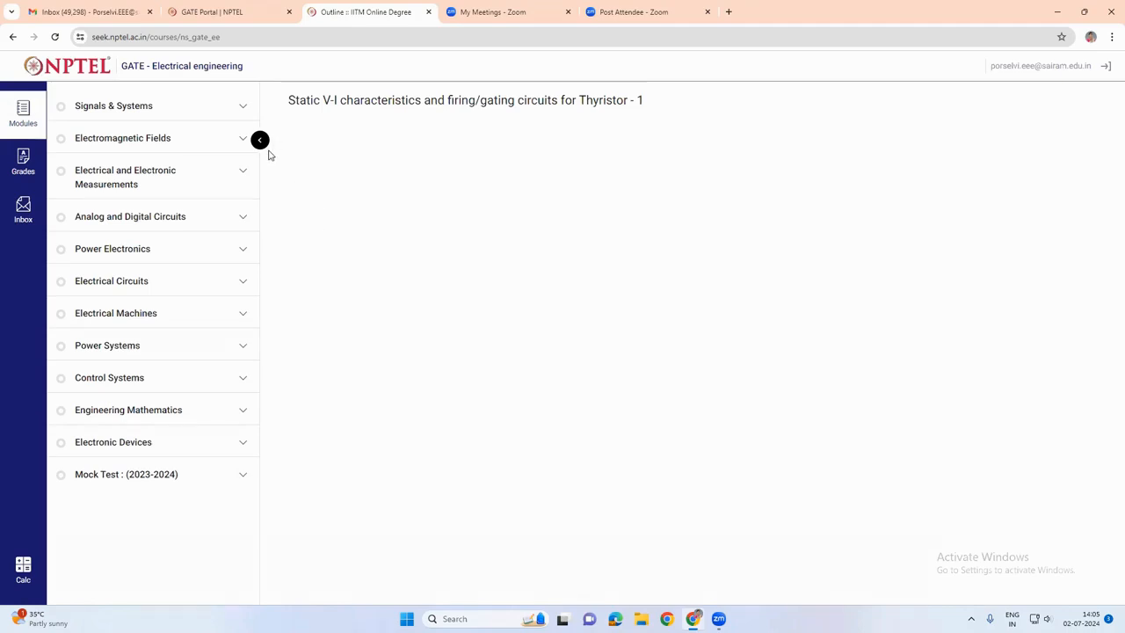